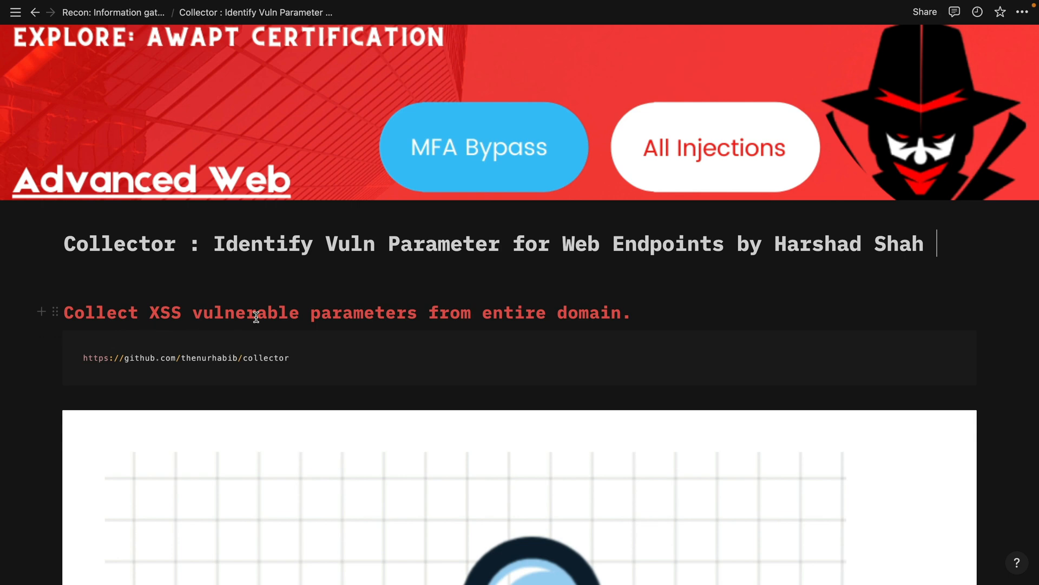
Step: Scroll the Collector Notion page past the banner to Main Features and Installation
scroll("down", 3)
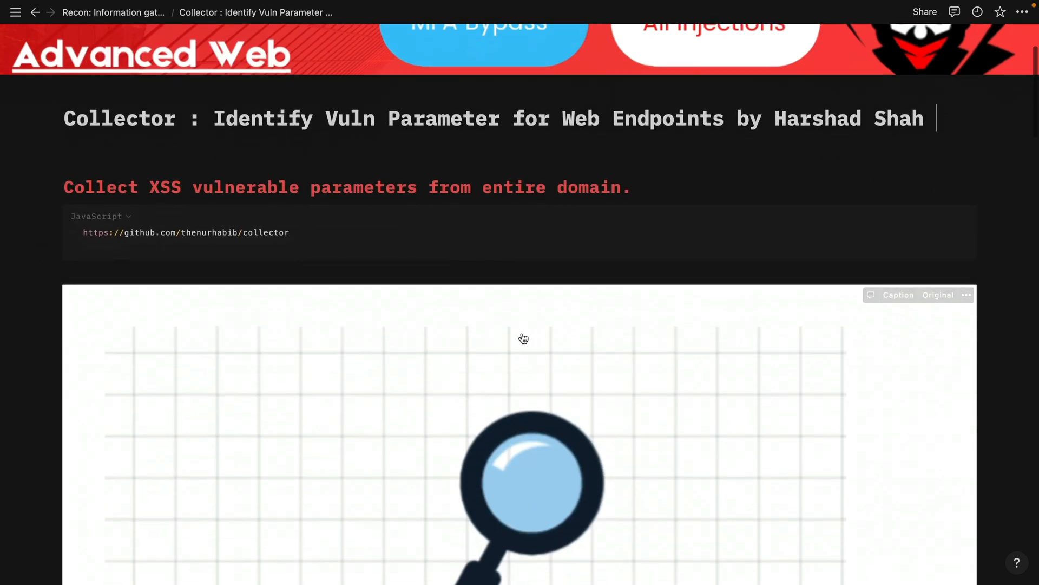
scroll("down", 3)
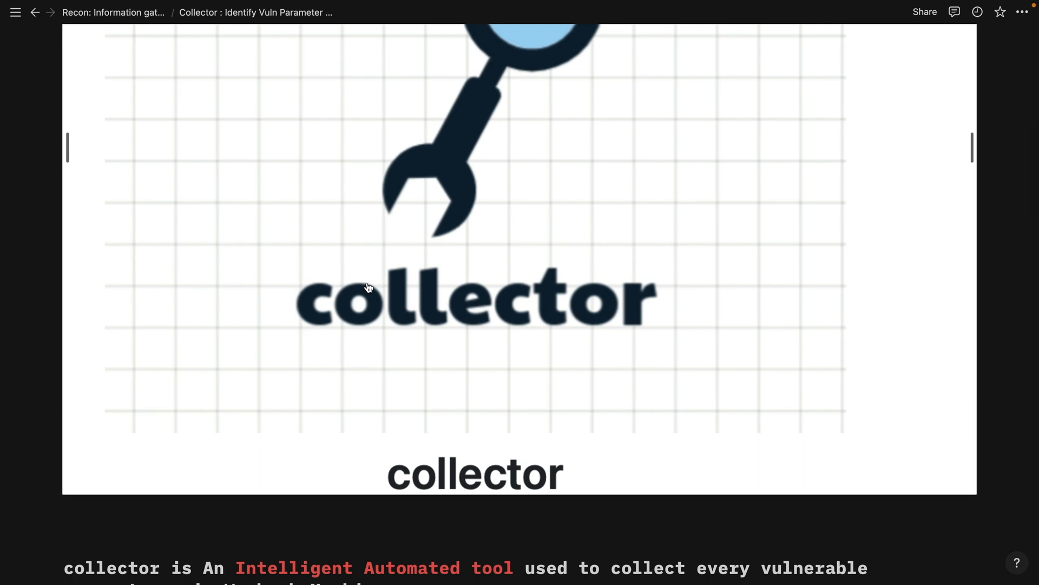
scroll("down", 3)
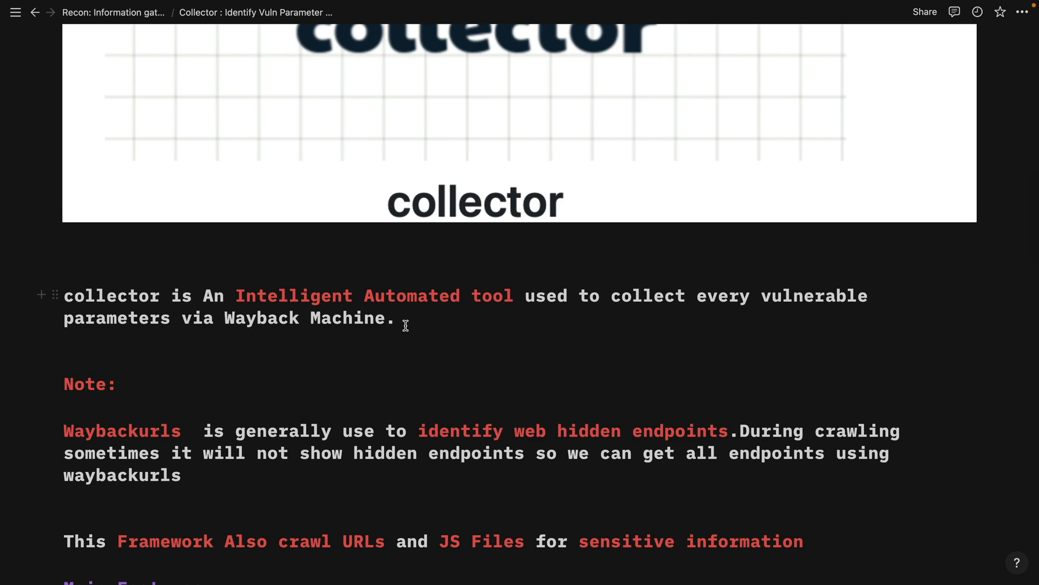
scroll("down", 3)
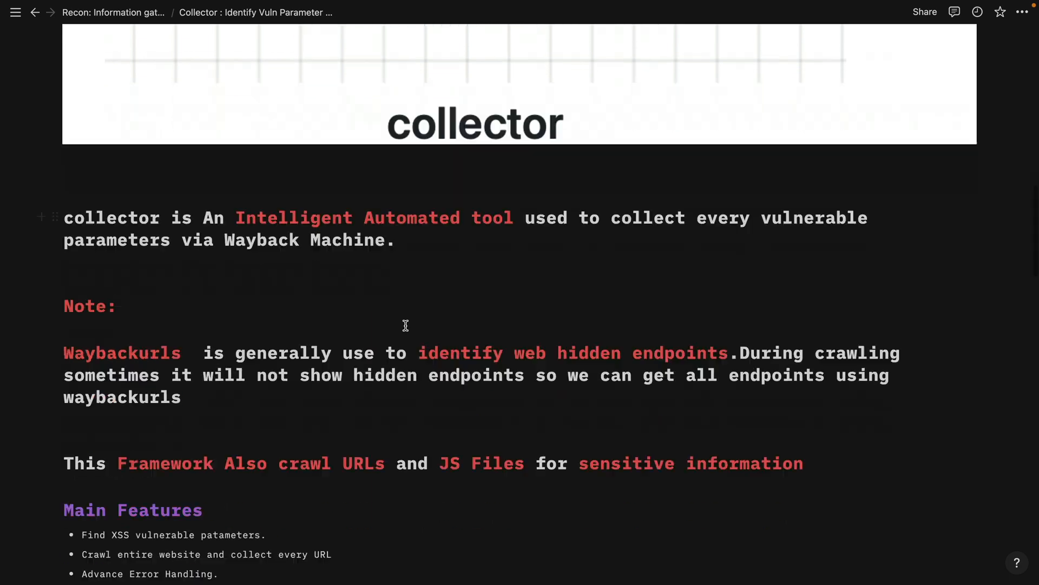
scroll("down", 3)
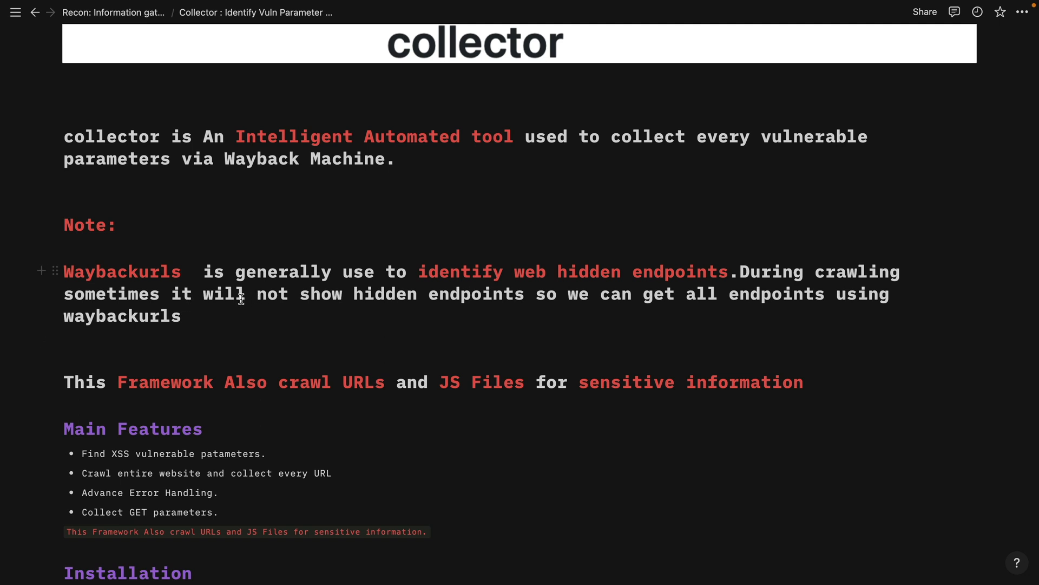
scroll("down", 3)
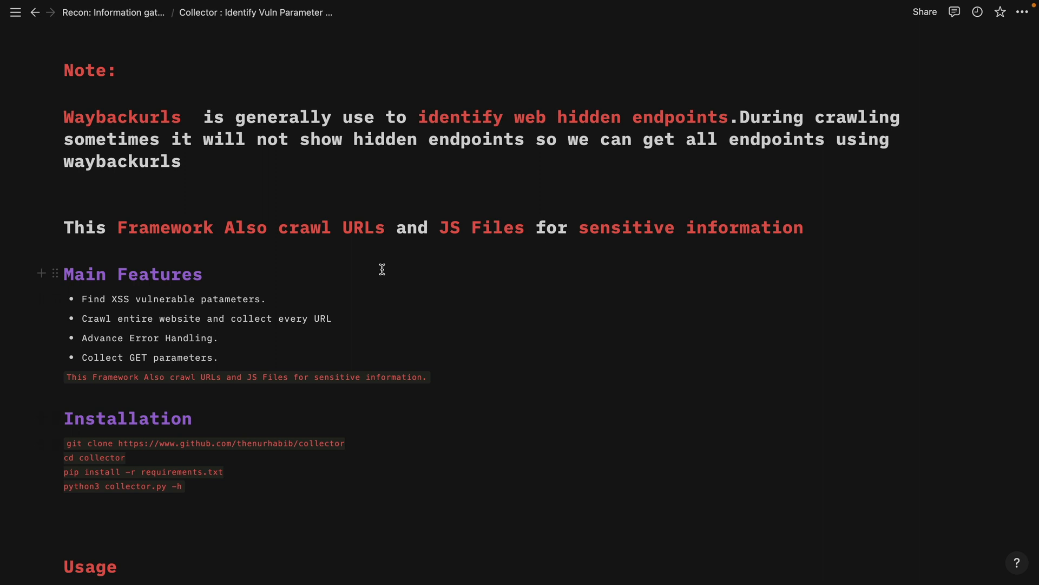
mouse_move(630, 237)
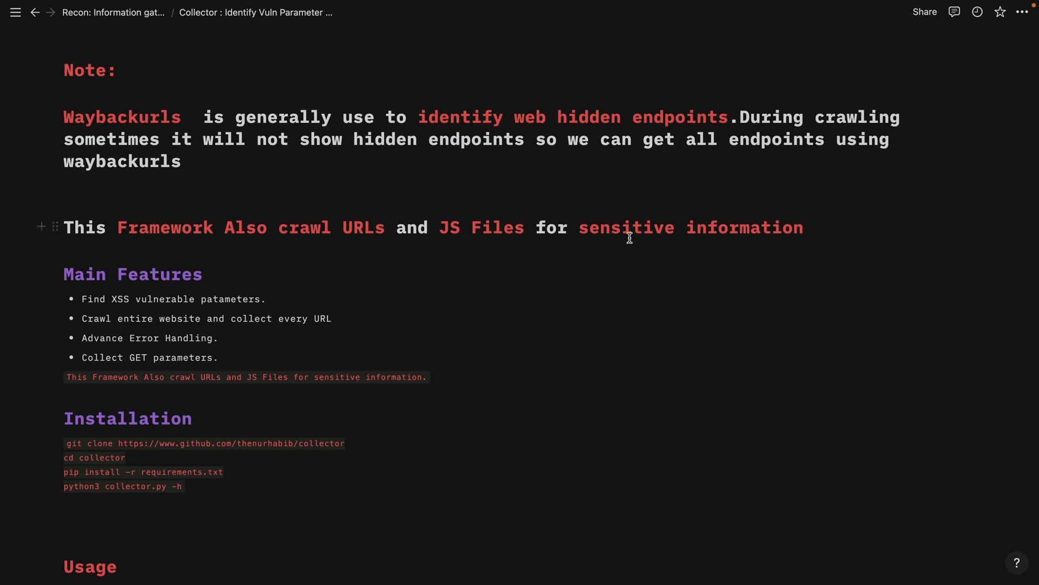
double_click(150, 357)
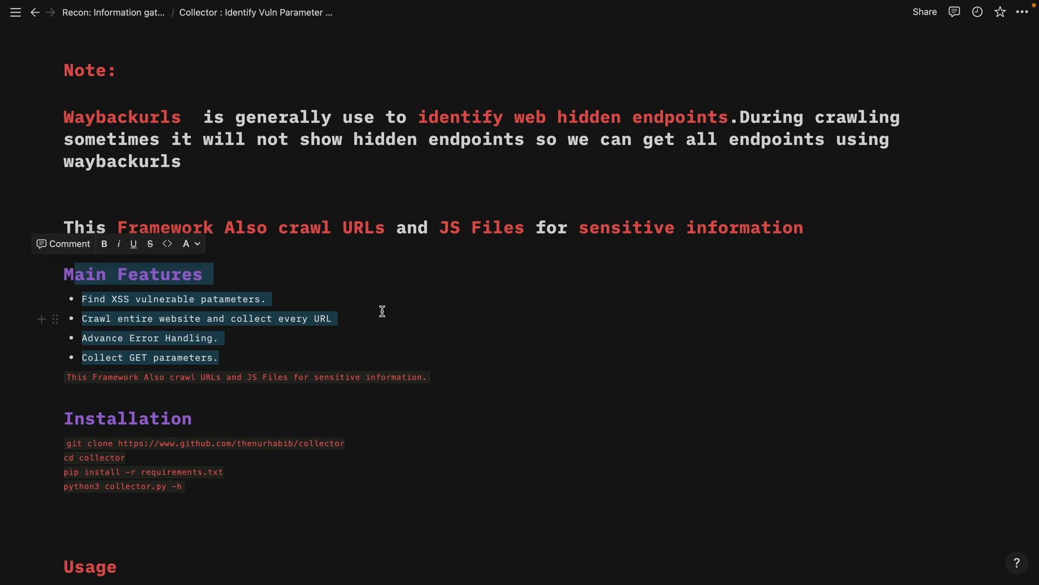
mouse_move(236, 351)
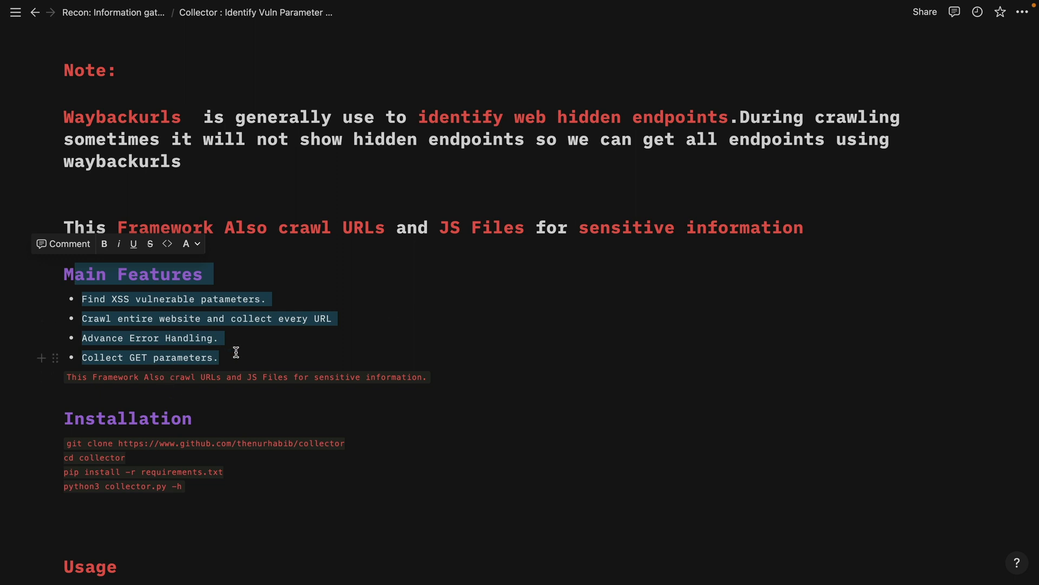
left_click(219, 357)
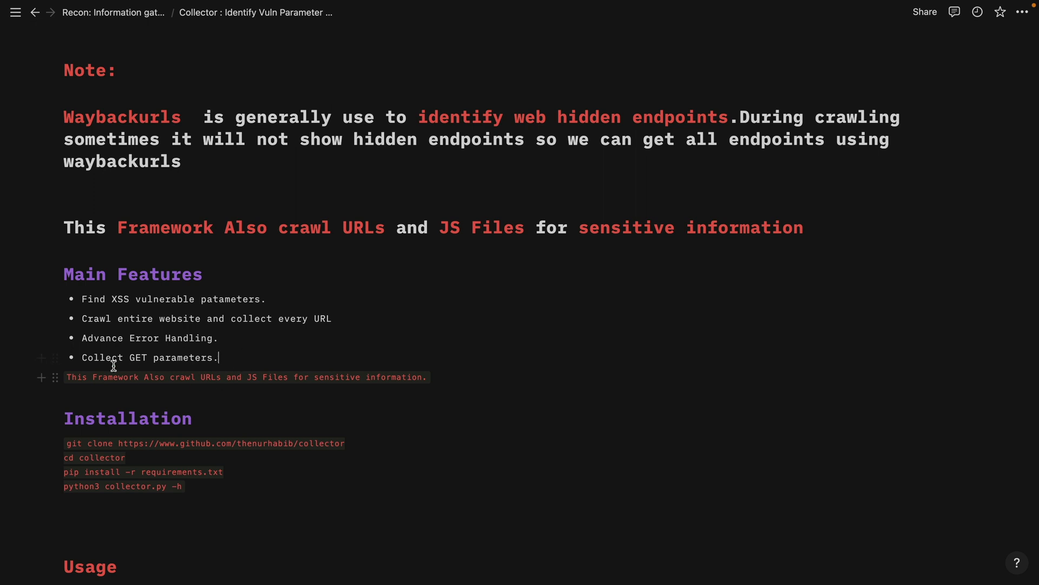
mouse_move(165, 343)
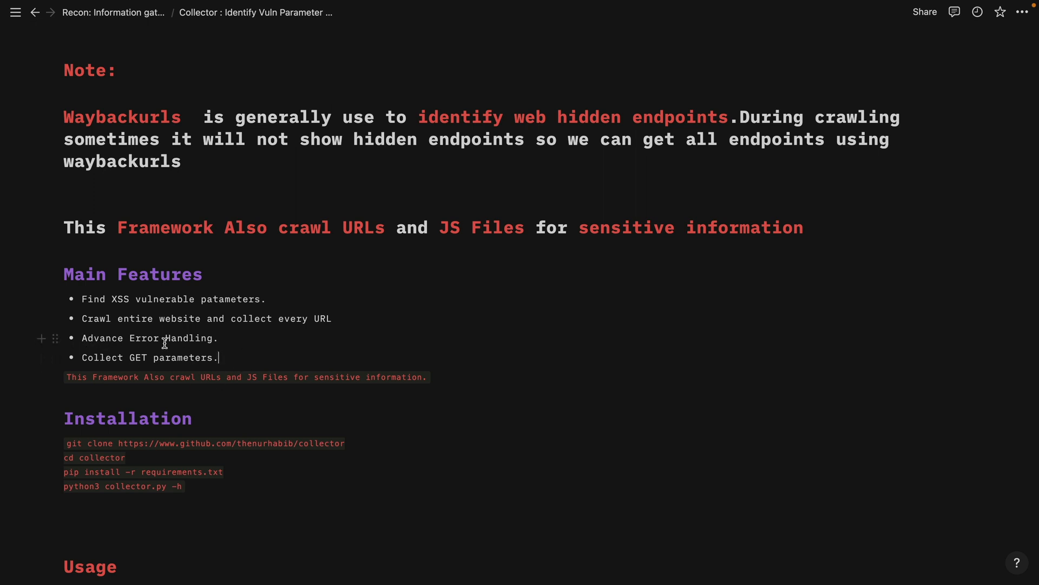
mouse_move(251, 331)
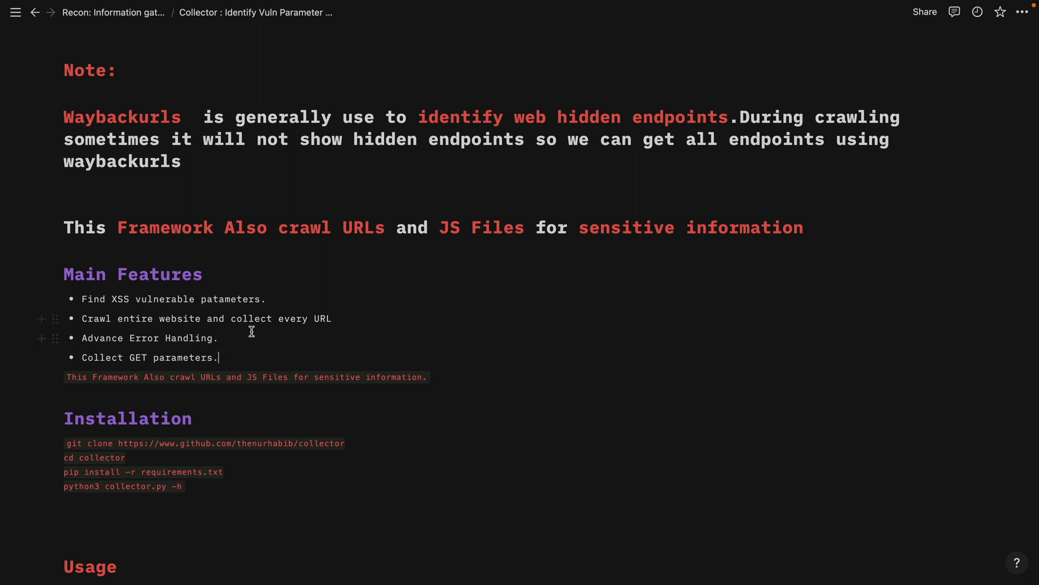
mouse_move(250, 338)
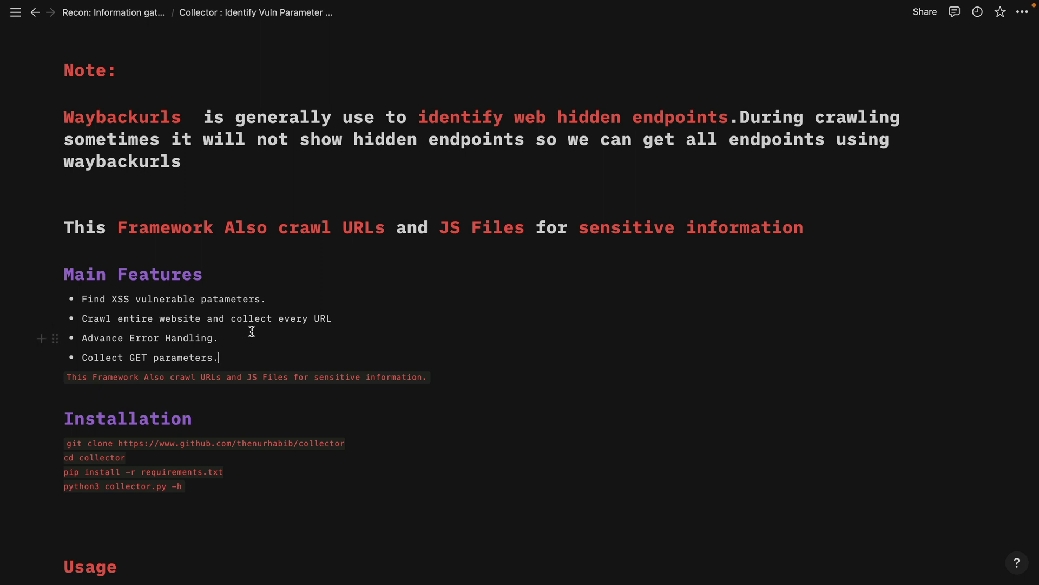
mouse_move(131, 455)
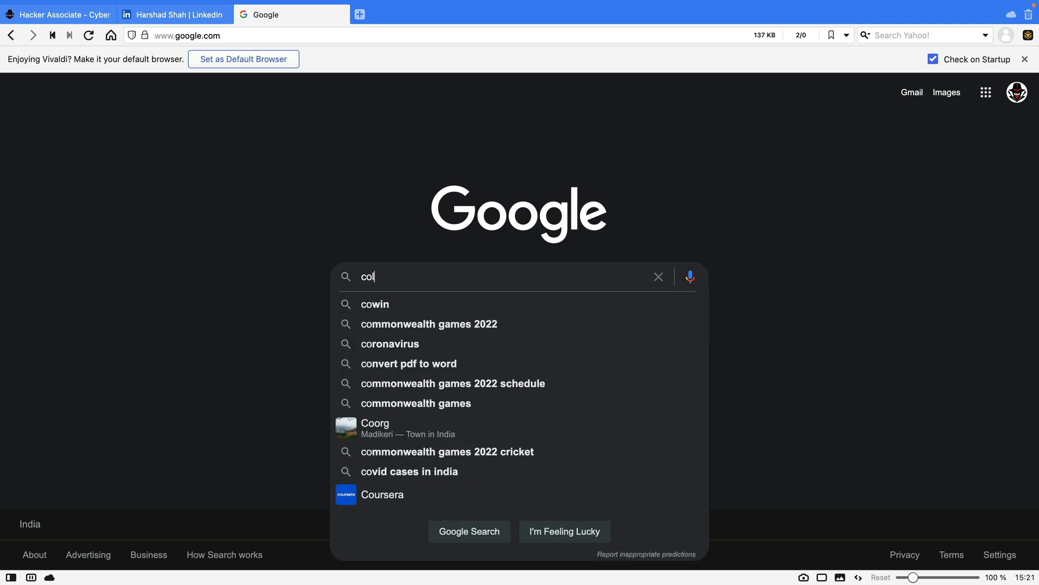
Step: Search Google for 'collector github xss' and open the thenurhabib/collector repository
type("lector")
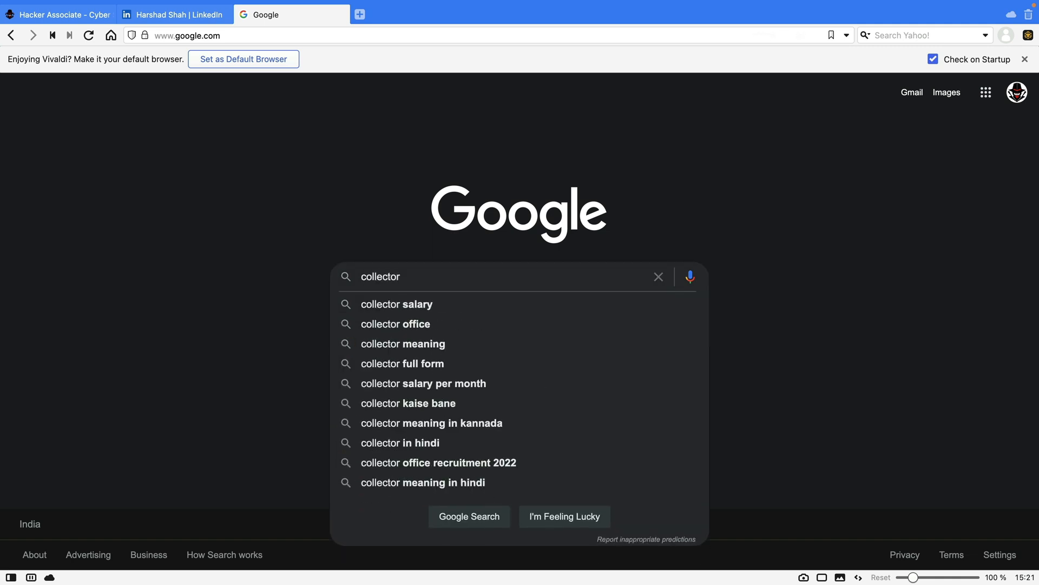
type("github xss")
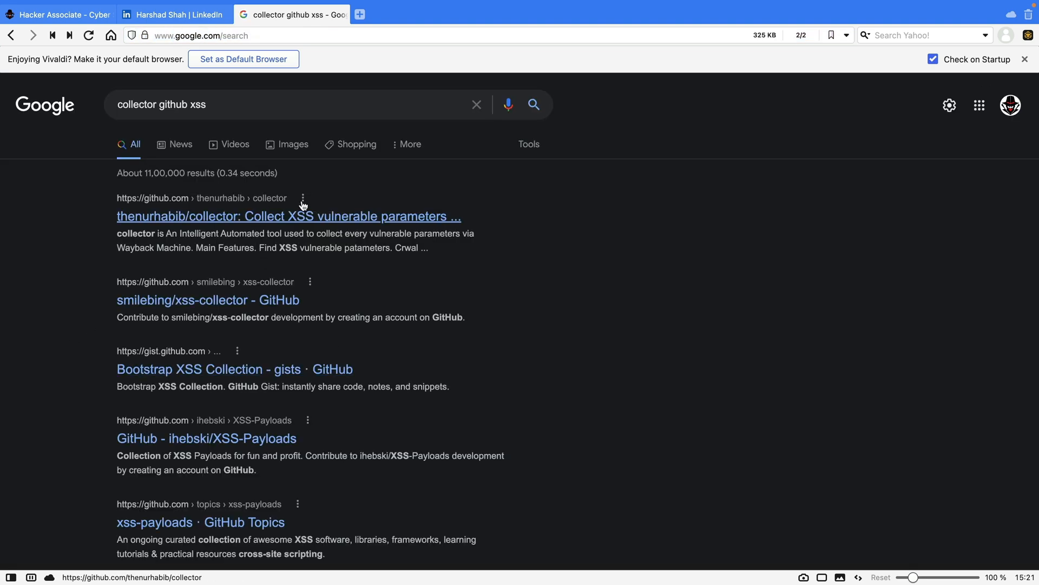
left_click(289, 216)
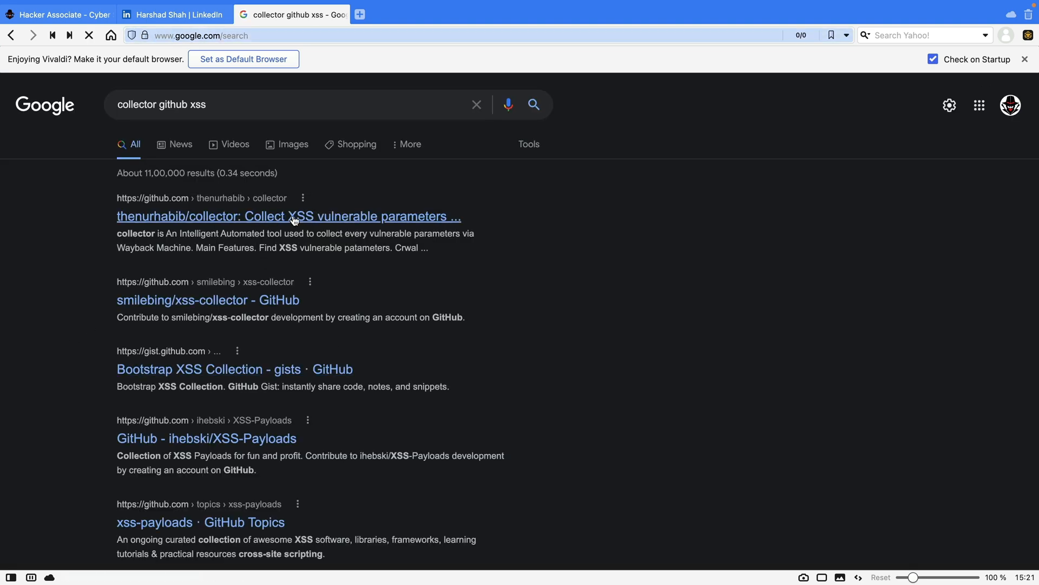
left_click(287, 216)
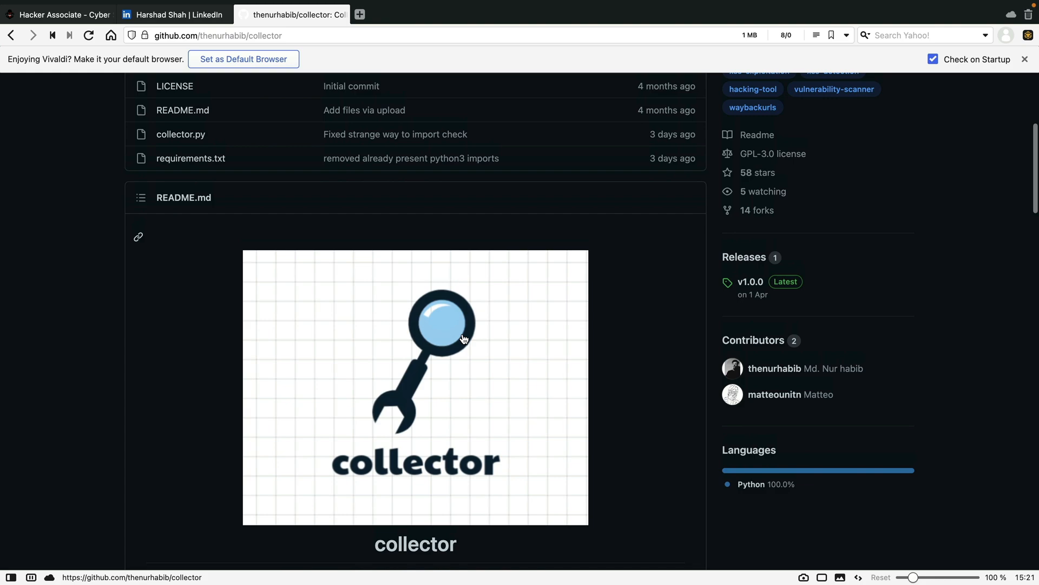
scroll("up", 3)
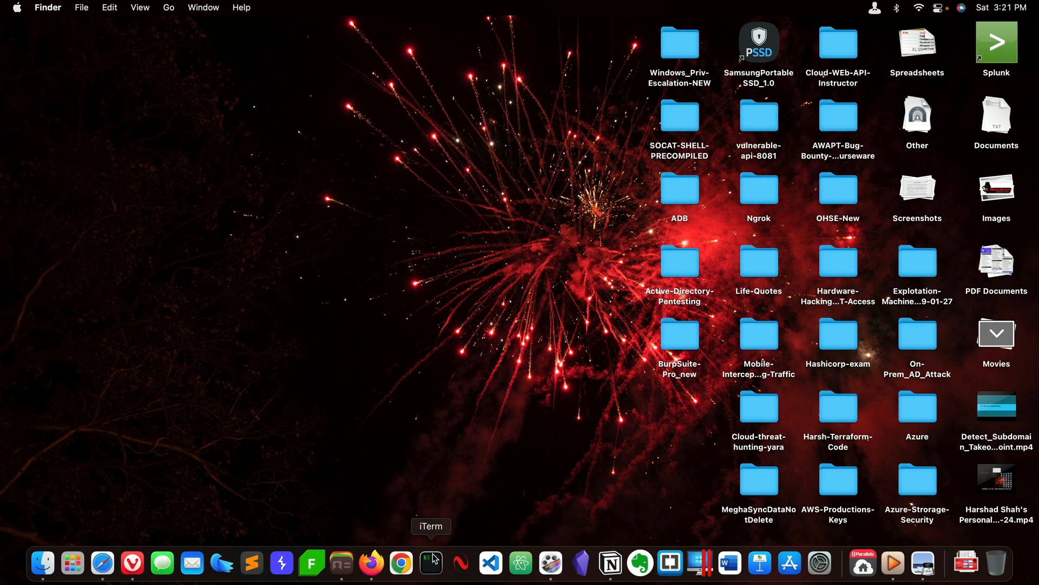
Step: Launch iTerm2 and run axiom-connect to reach the Axiom instance shell
left_click(431, 563)
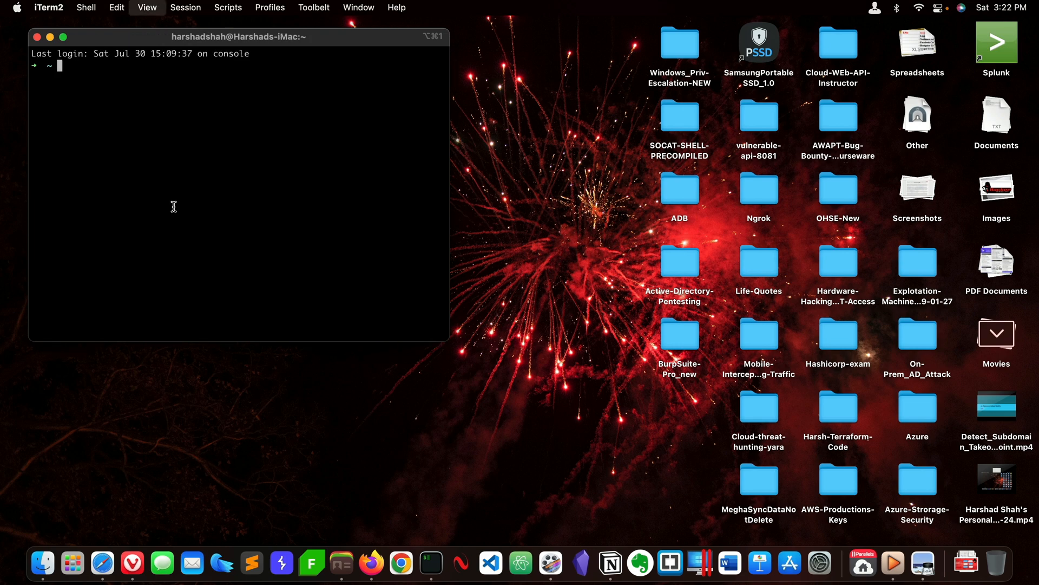
type("axiom-connect")
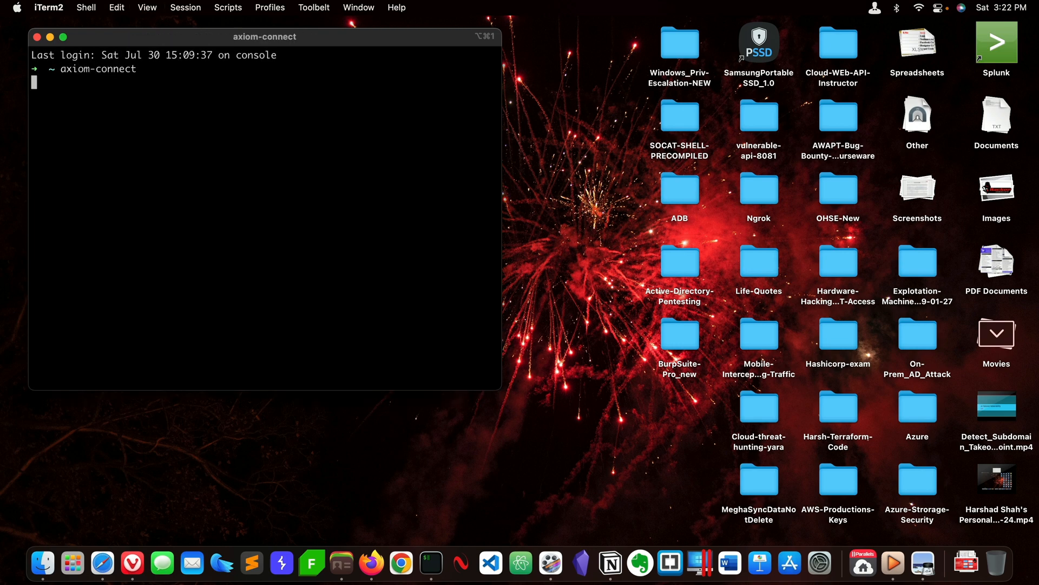
key("Return")
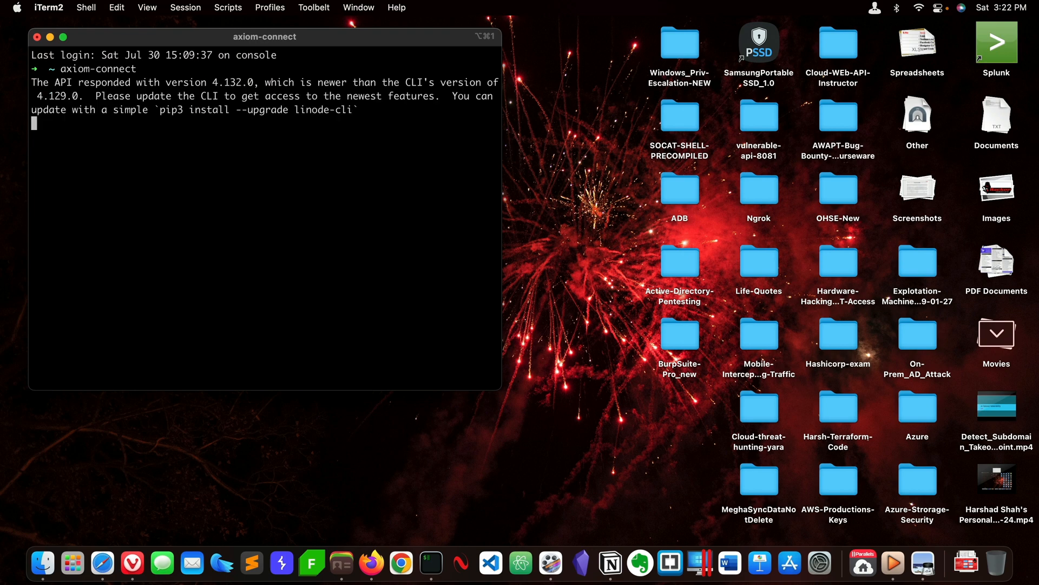
key("Return")
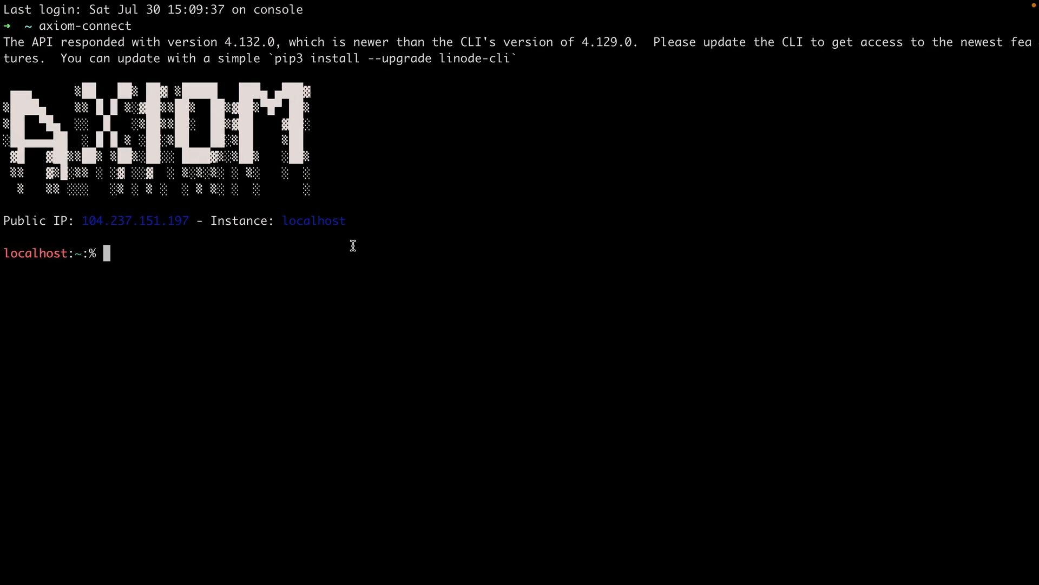
Step: Change into ORTP/collector and run python3 collector.py -h to show its help
type("ls")
type("cd ORTP")
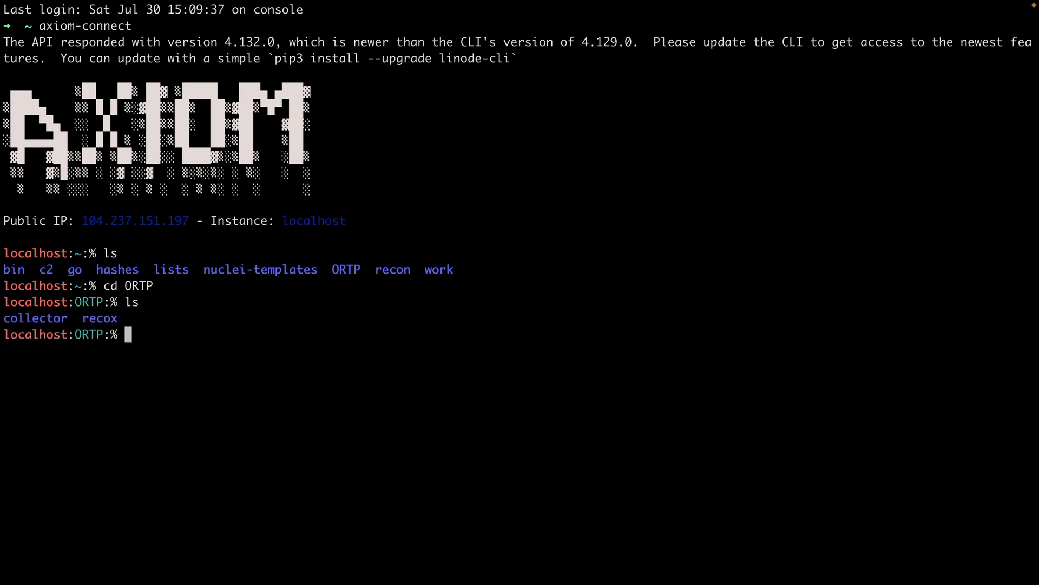
type("cd collector/")
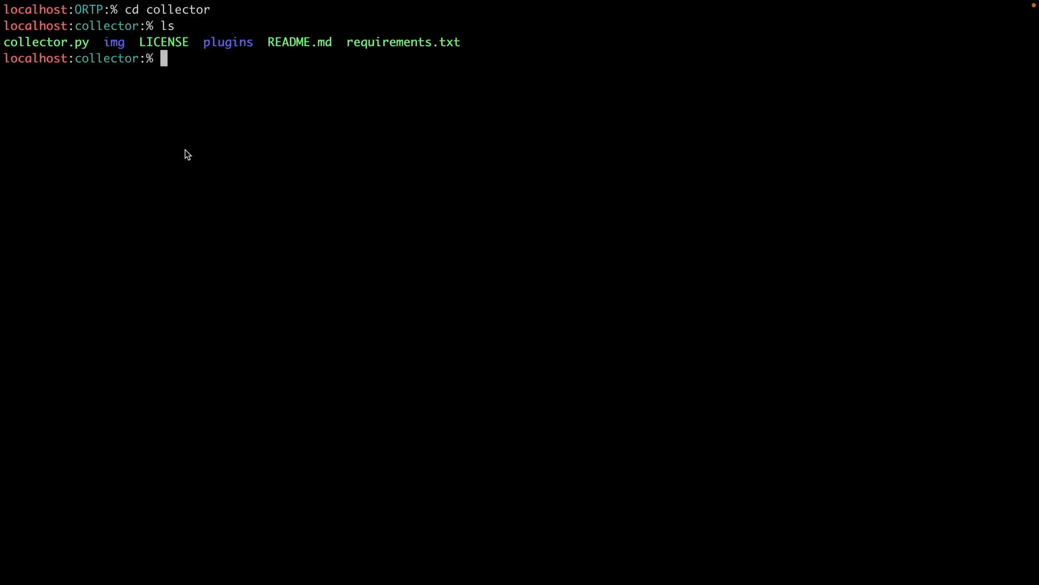
type("pytho3")
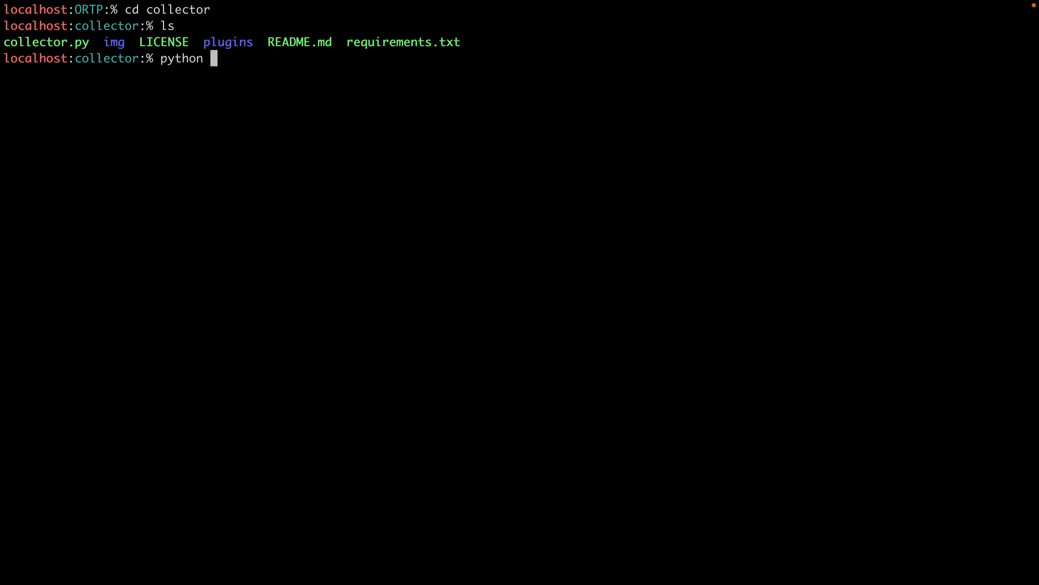
type("3 collector.py")
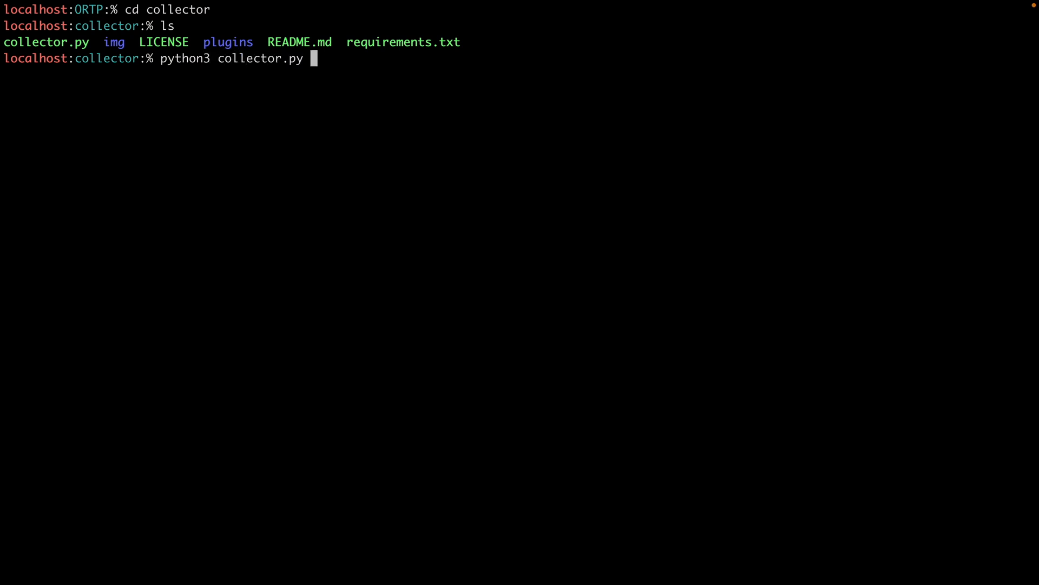
type("-h")
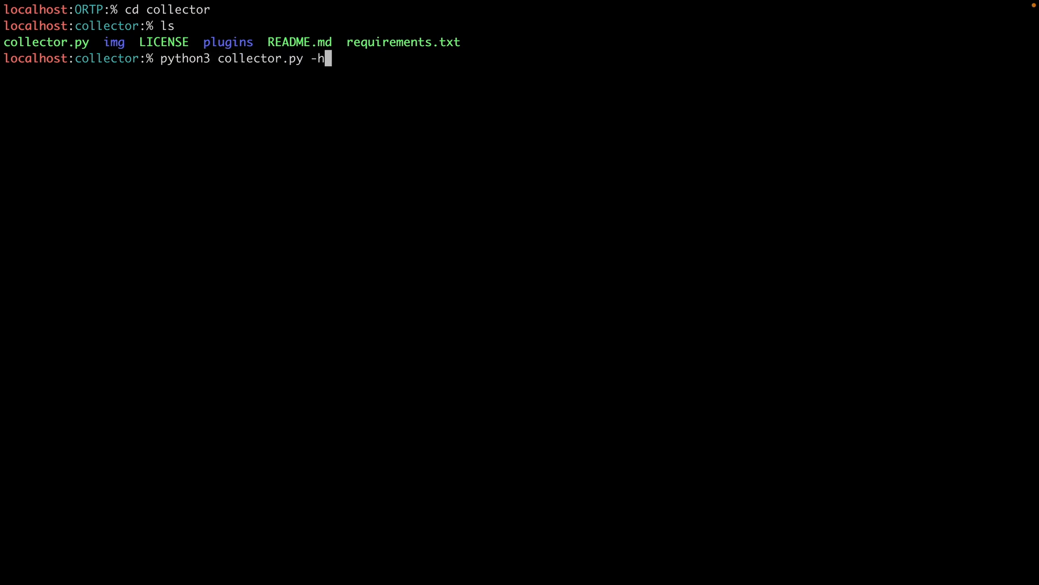
key("Return")
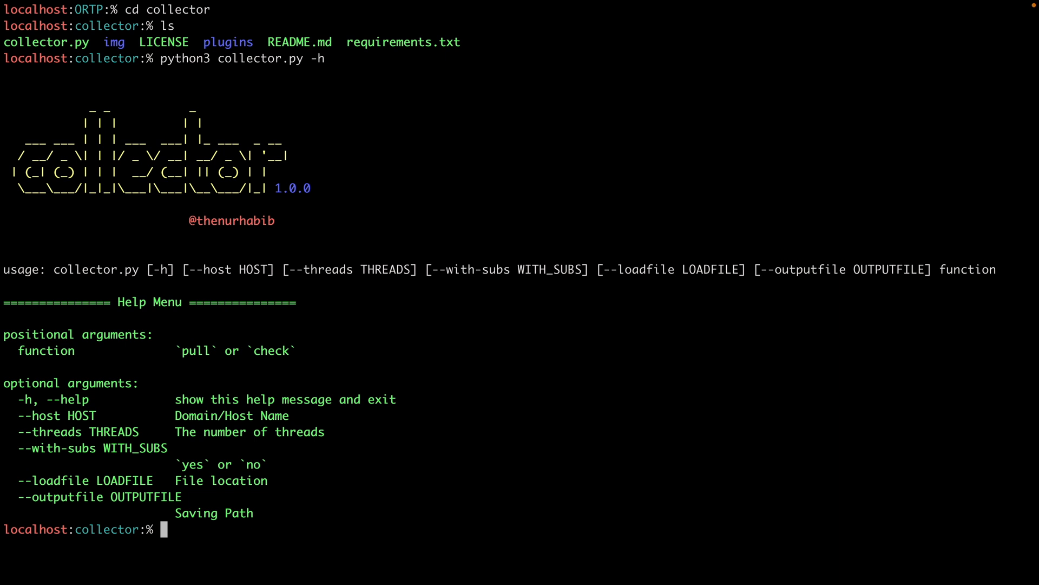
type("python3 collector.py -h")
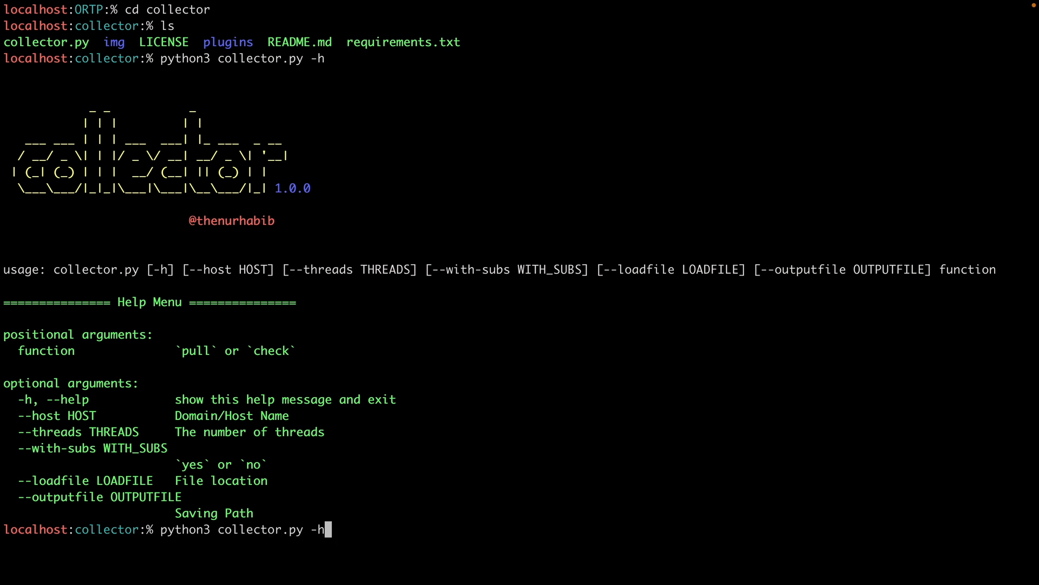
key("BackSpace")
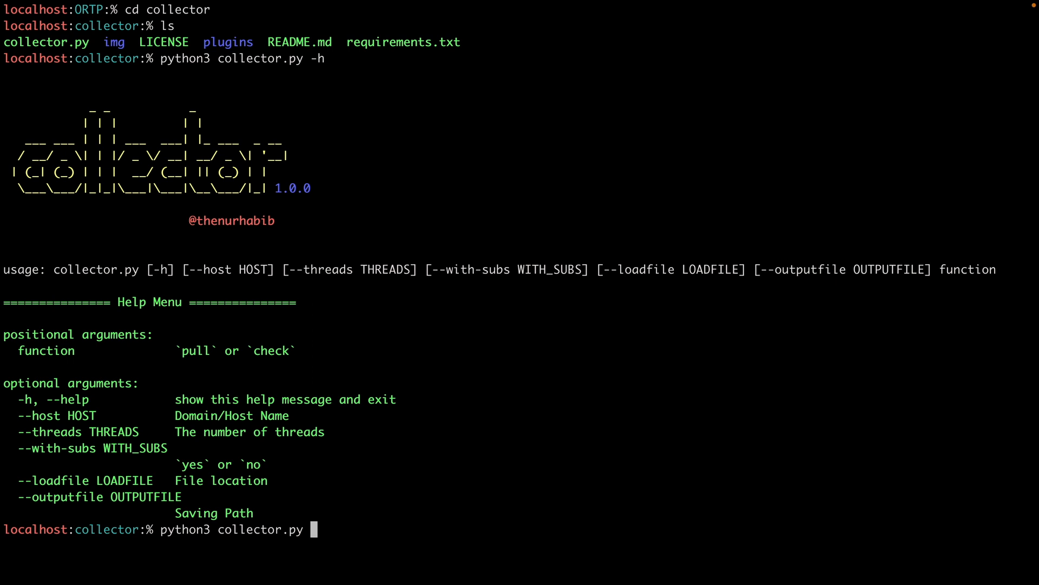
type("p")
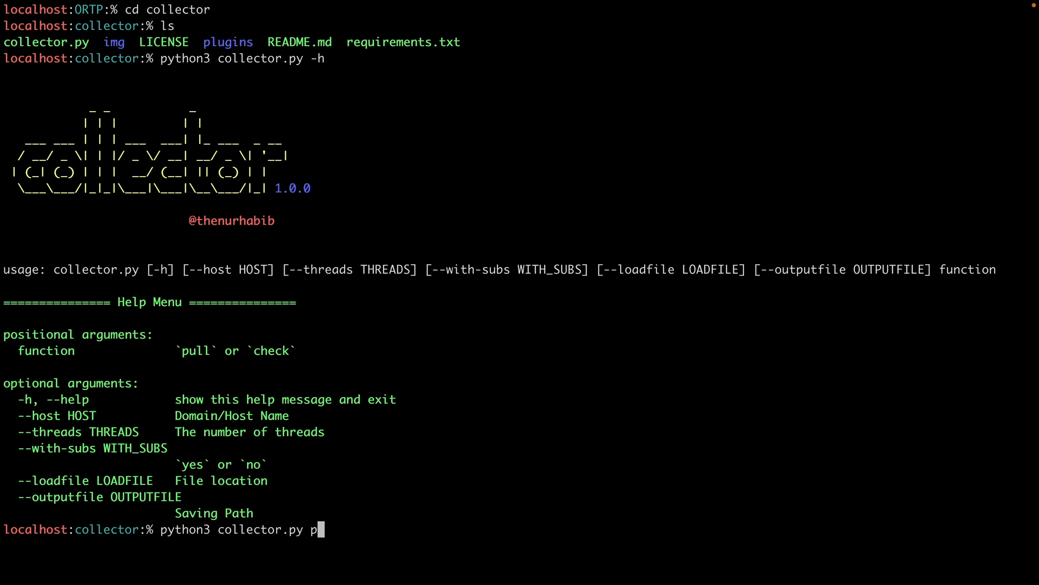
type("ull")
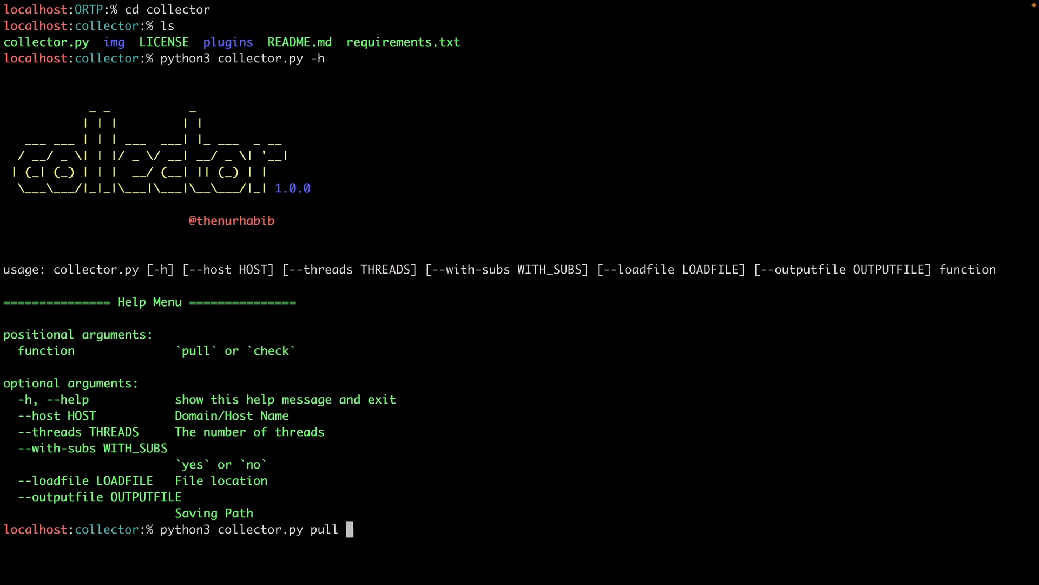
type("--host")
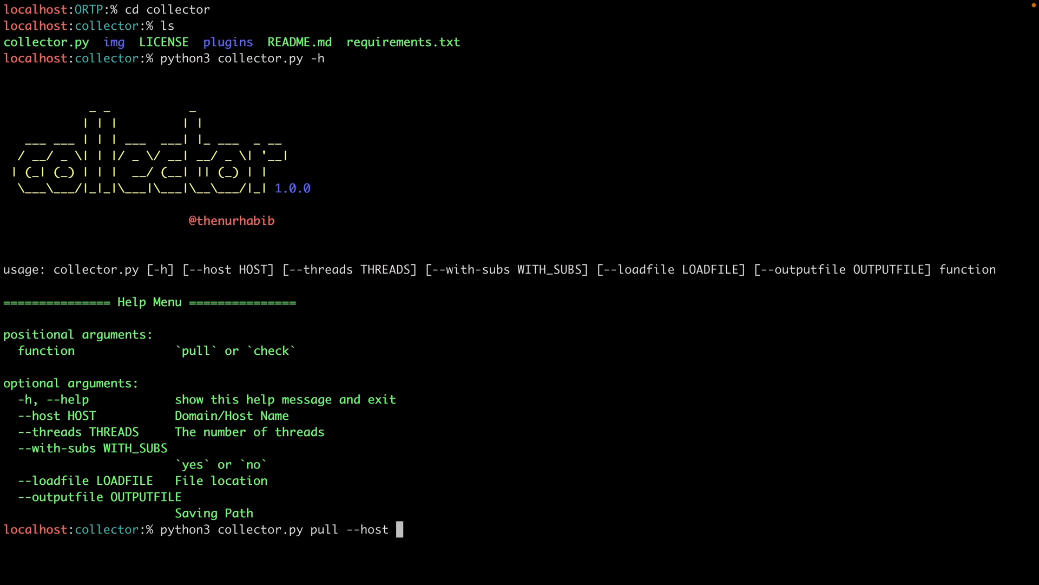
type("zer")
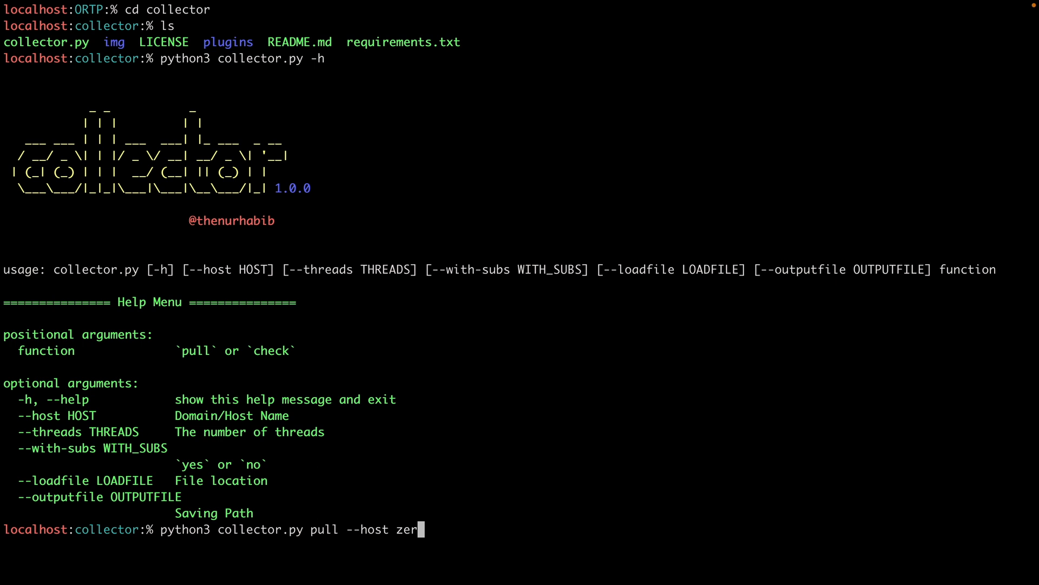
type("o.webapp")
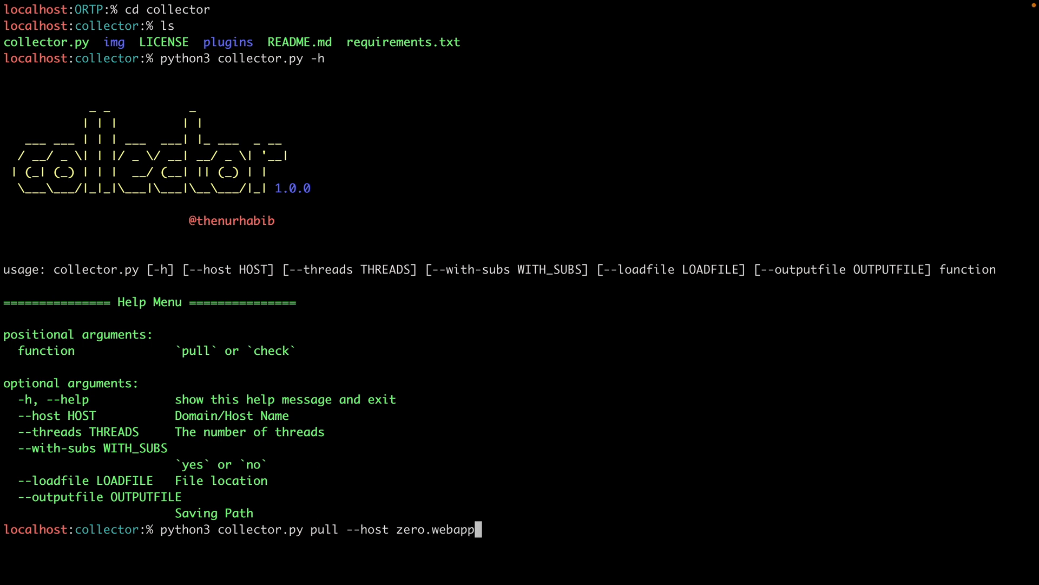
type("security.co")
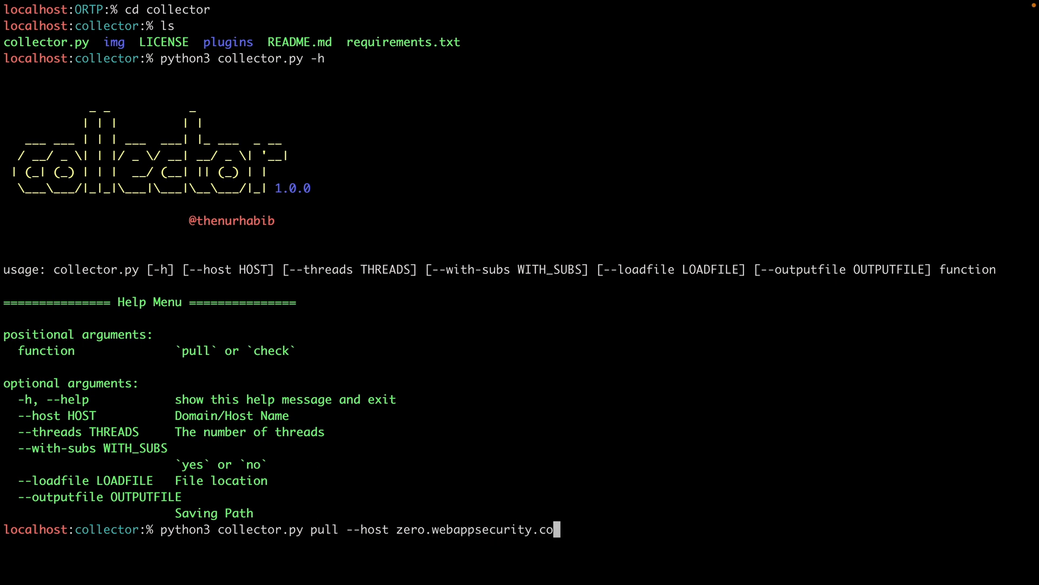
type("m")
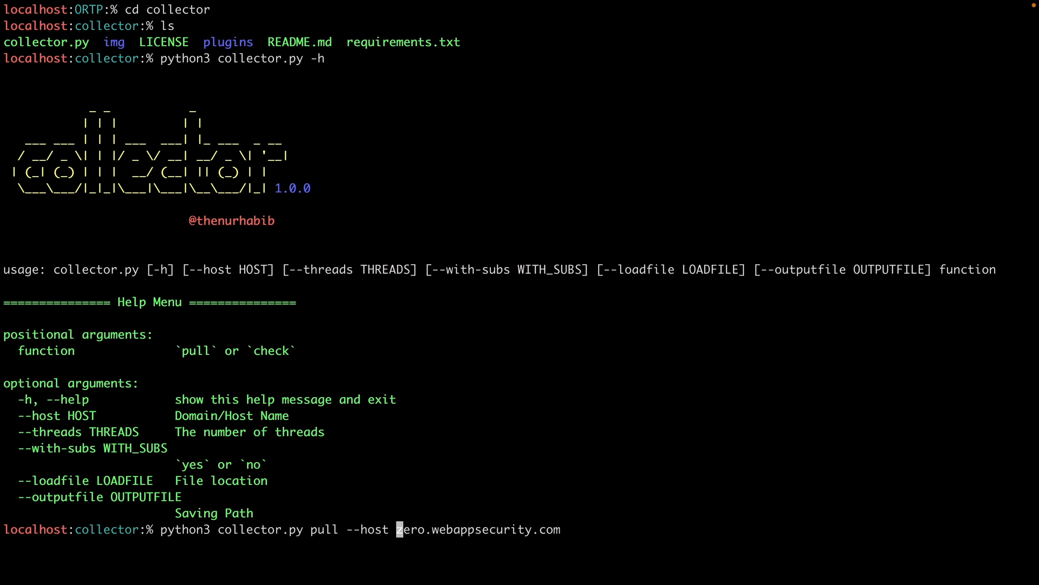
type("http:")
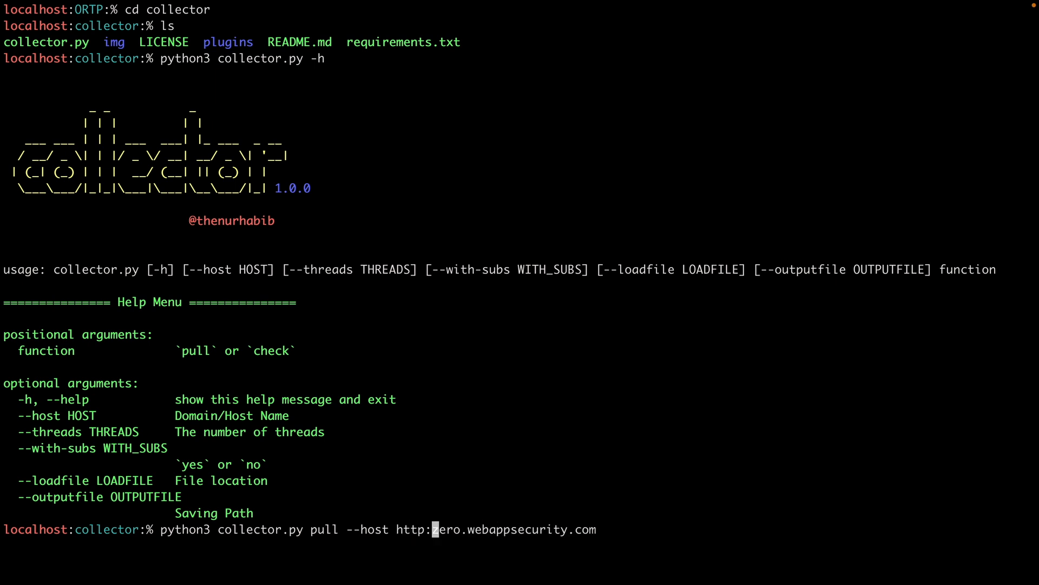
key("Return")
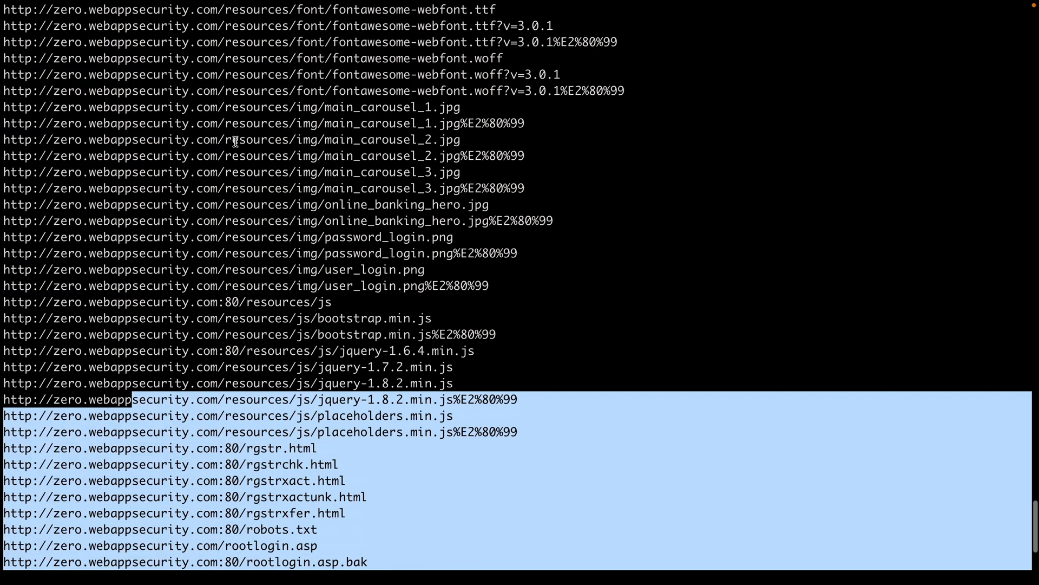
Step: Scroll through the collected zero.webappsecurity.com URL list and recall the pull command
scroll("up", 3)
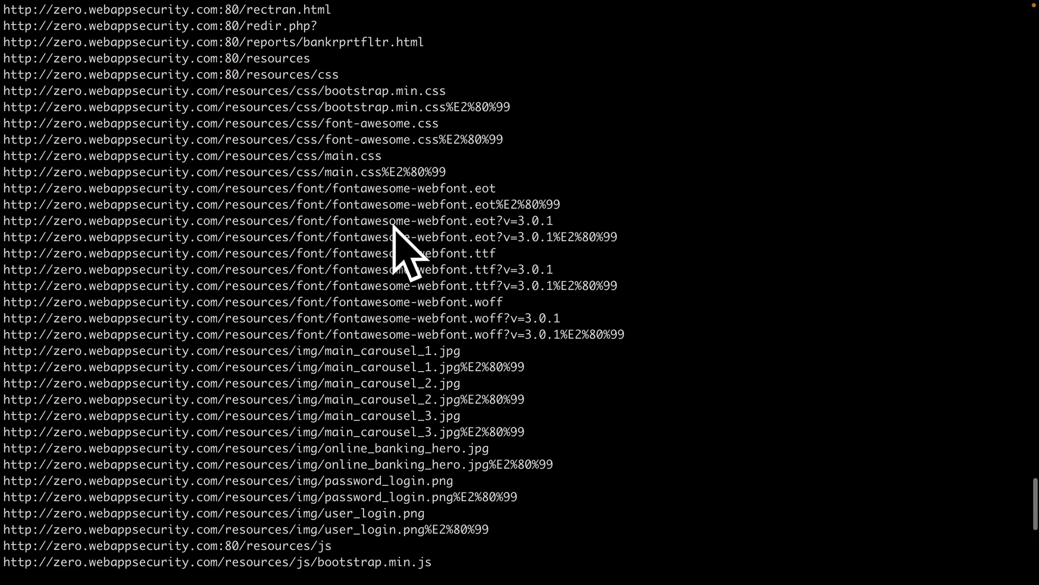
scroll("down", 3)
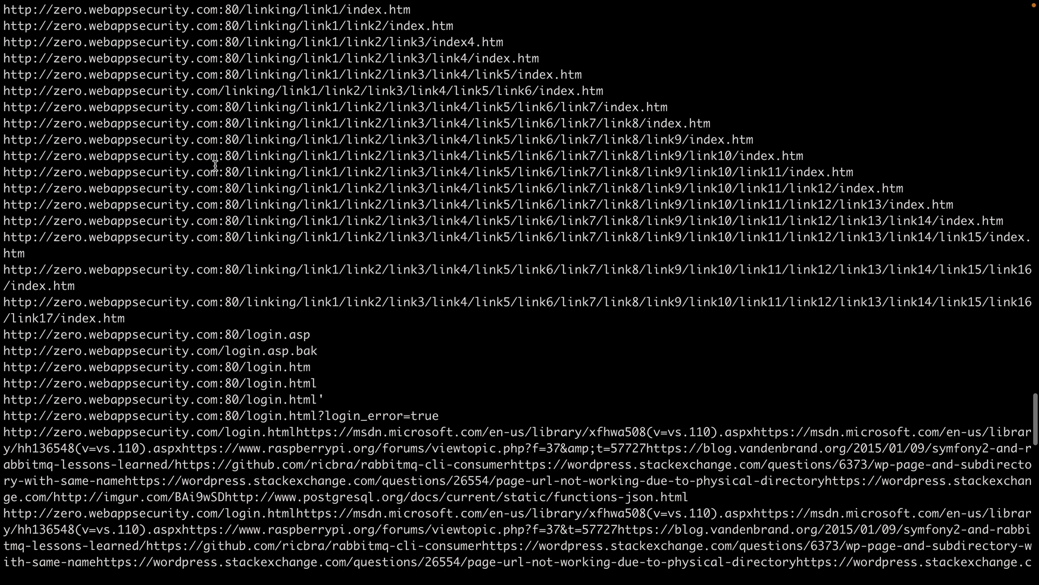
scroll("down", 3)
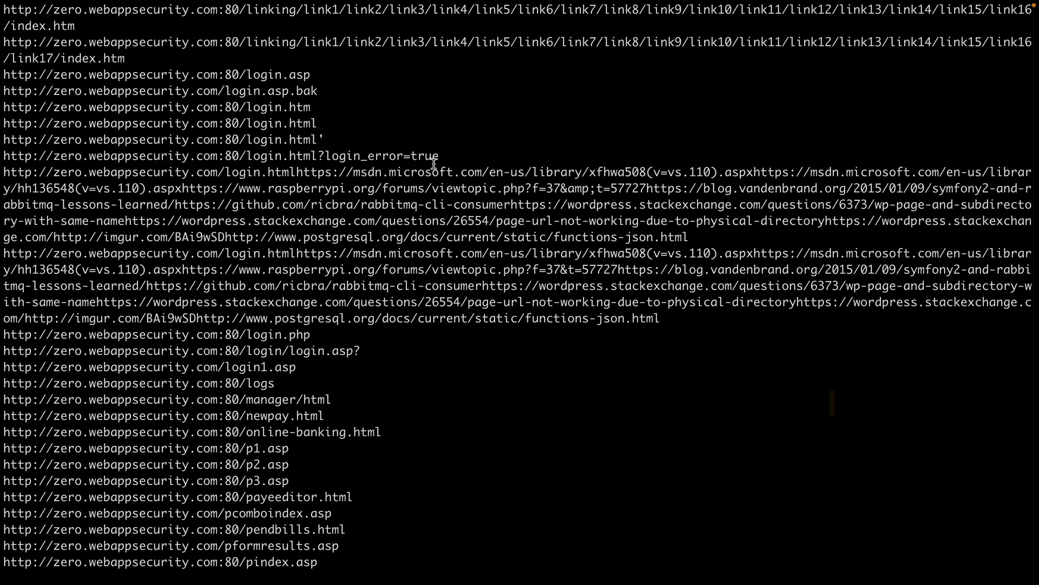
scroll("up", 3)
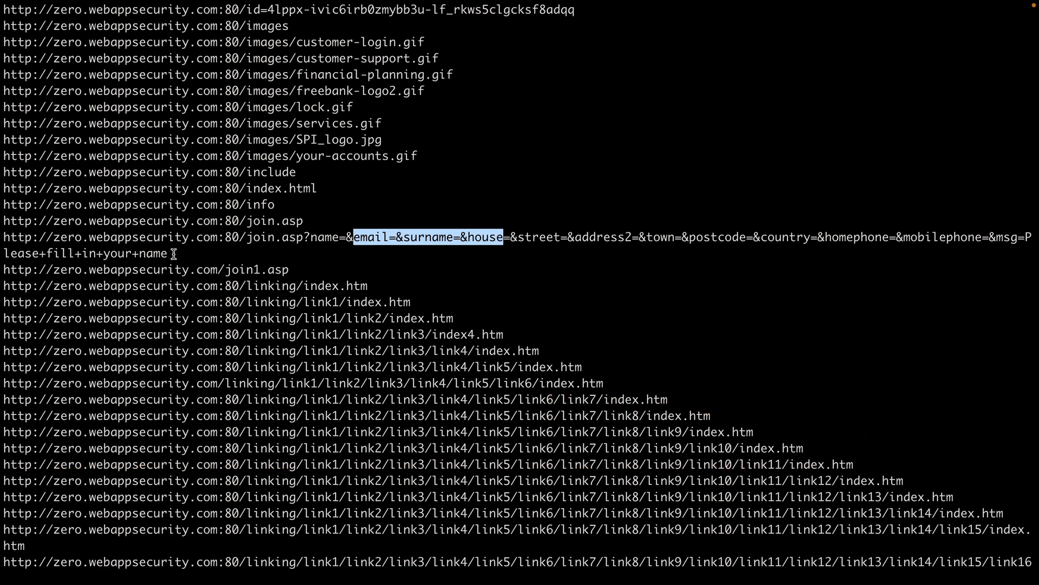
scroll("up", 3)
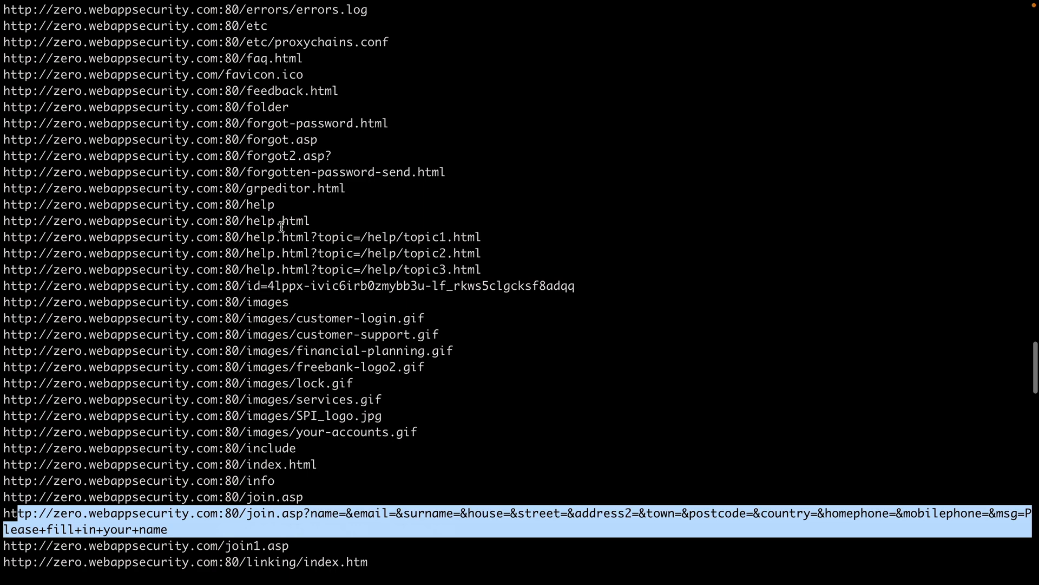
scroll("down", 3)
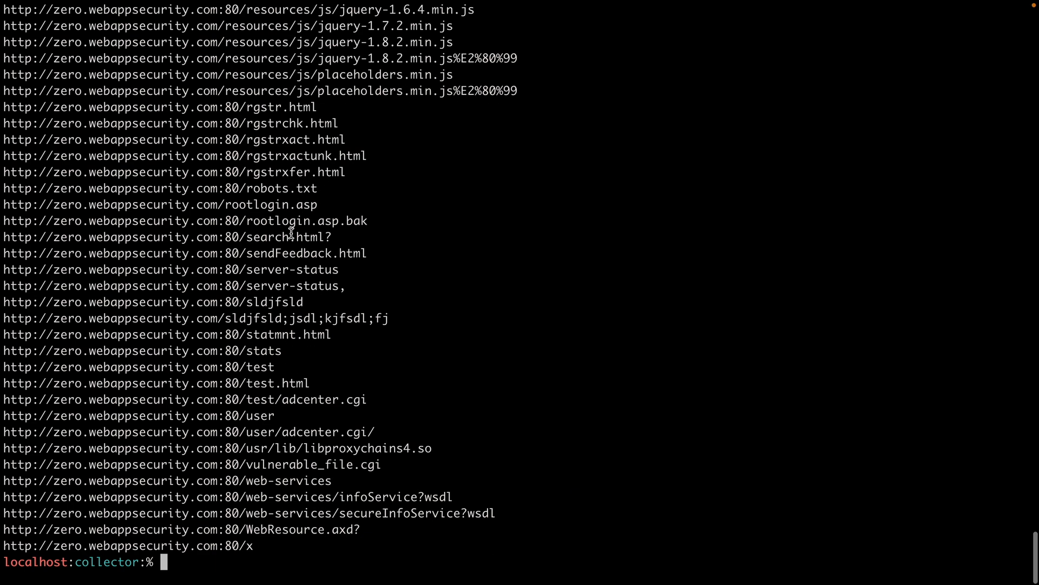
type("python3 collector.py pull --host http://zero.webappsecurity.com")
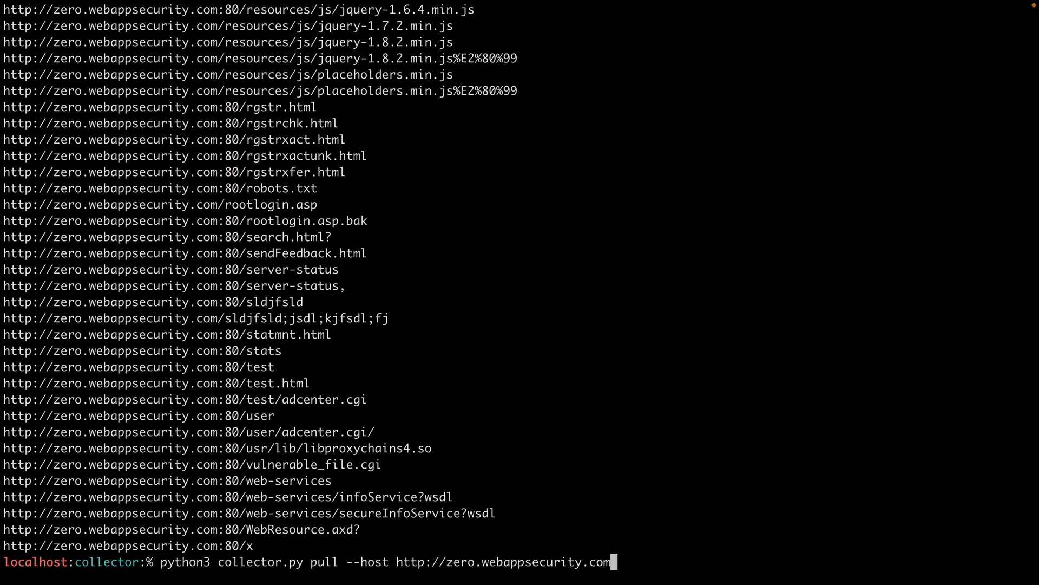
key("BackSpace")
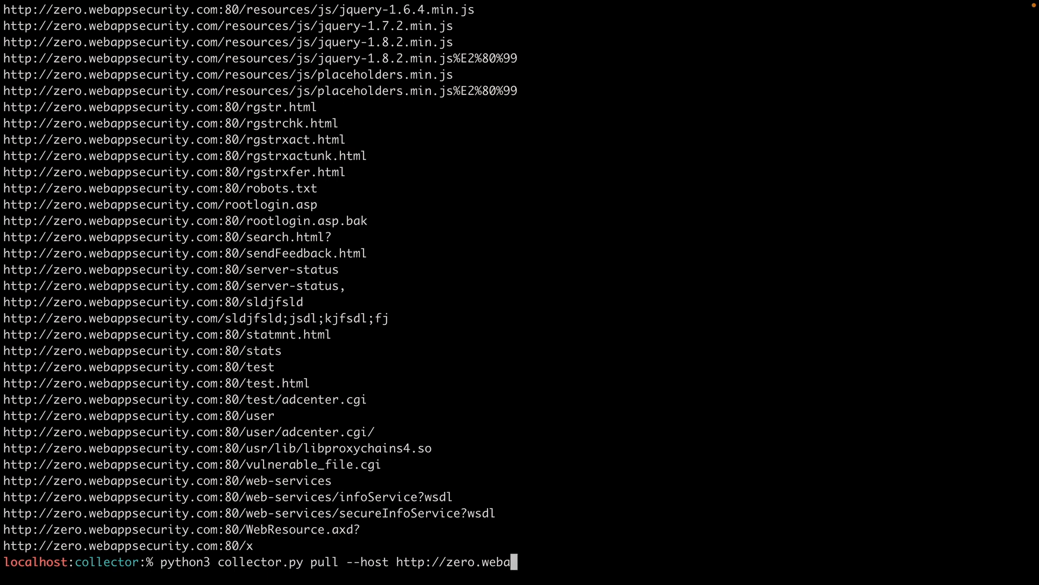
key("BackSpace")
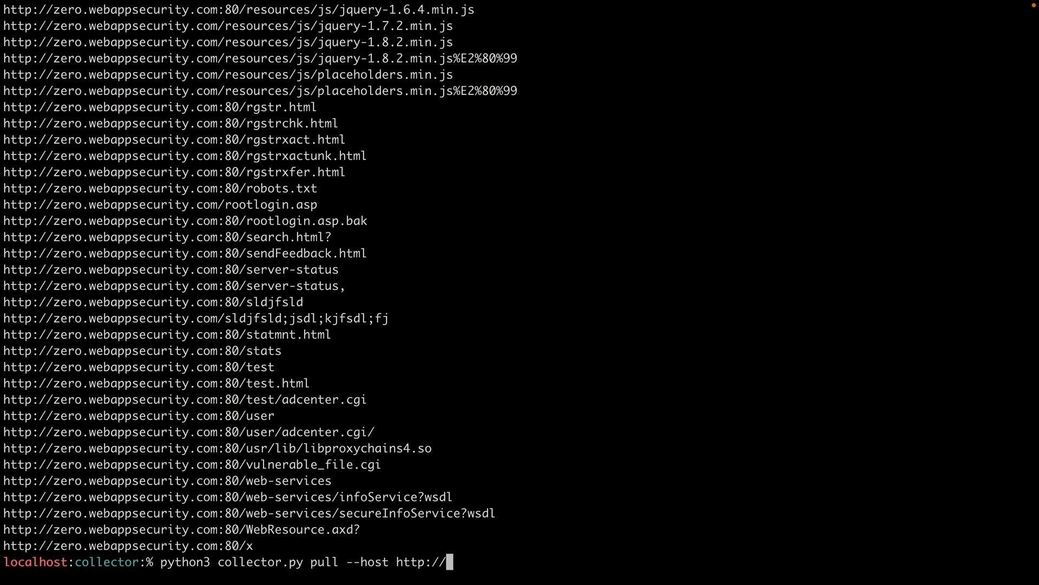
type("testphp.")
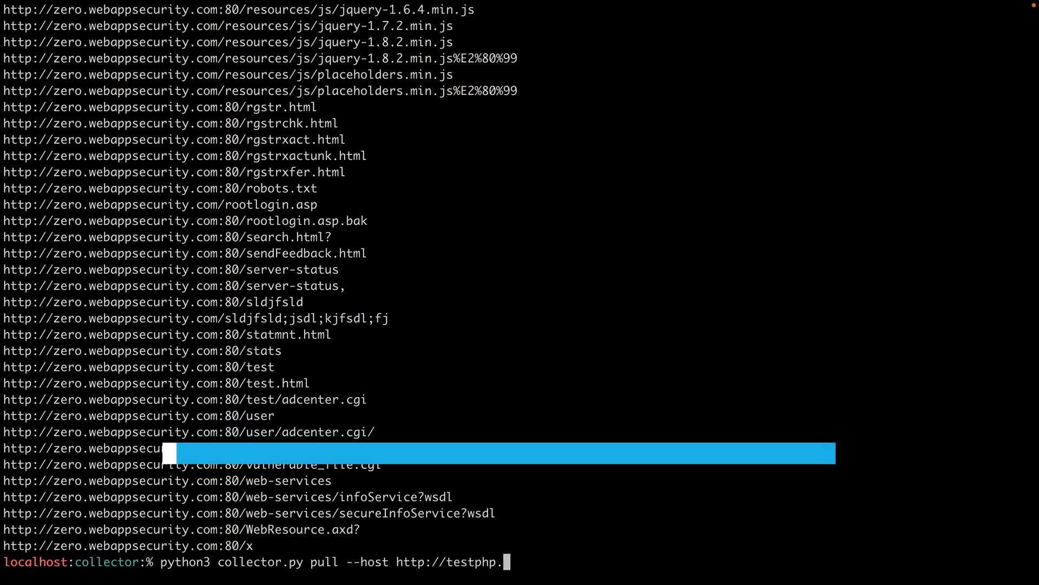
type("vulnweb")
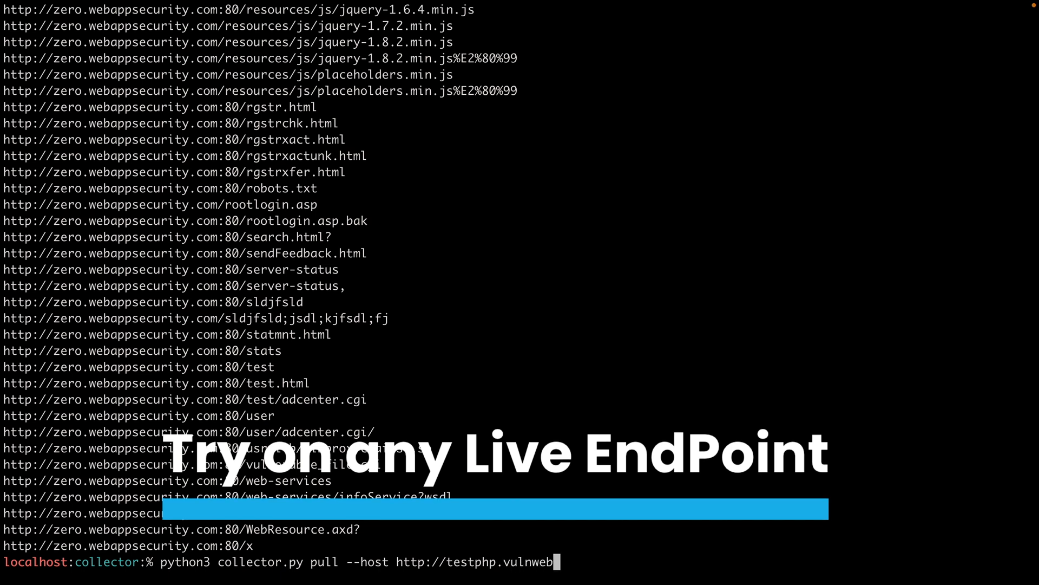
type(".com")
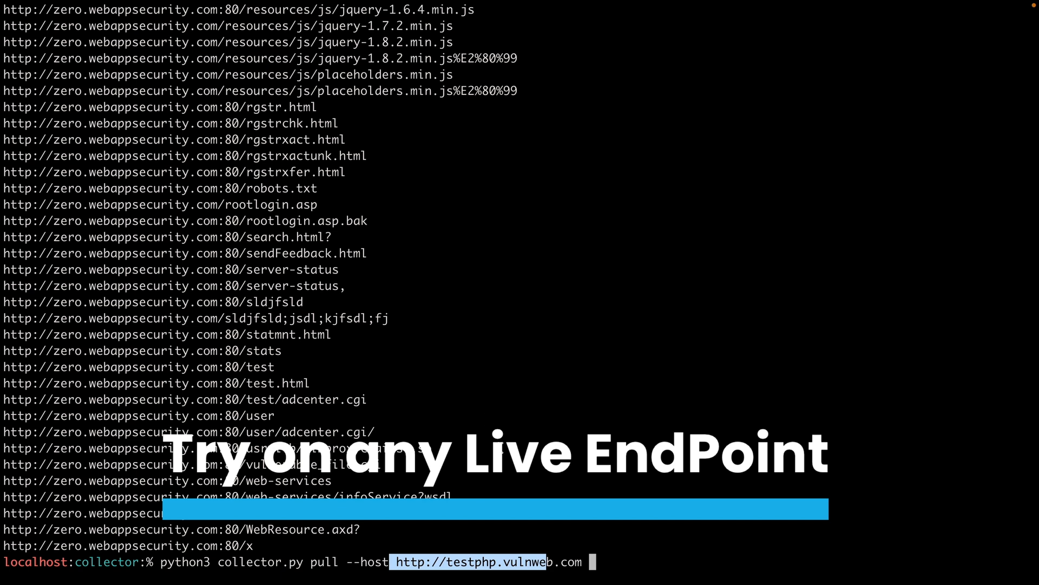
mouse_move(551, 495)
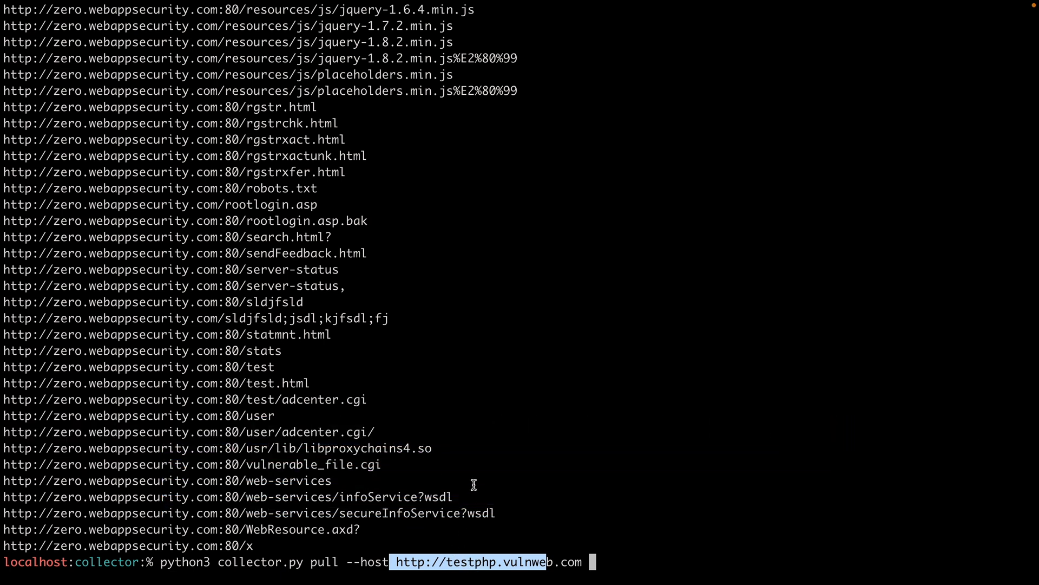
mouse_move(457, 457)
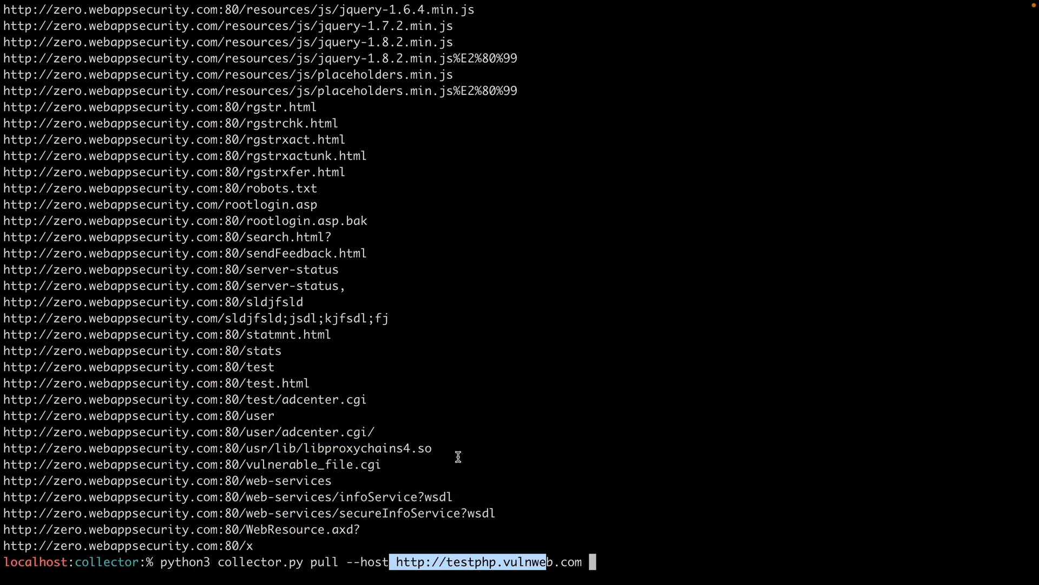
key("Return")
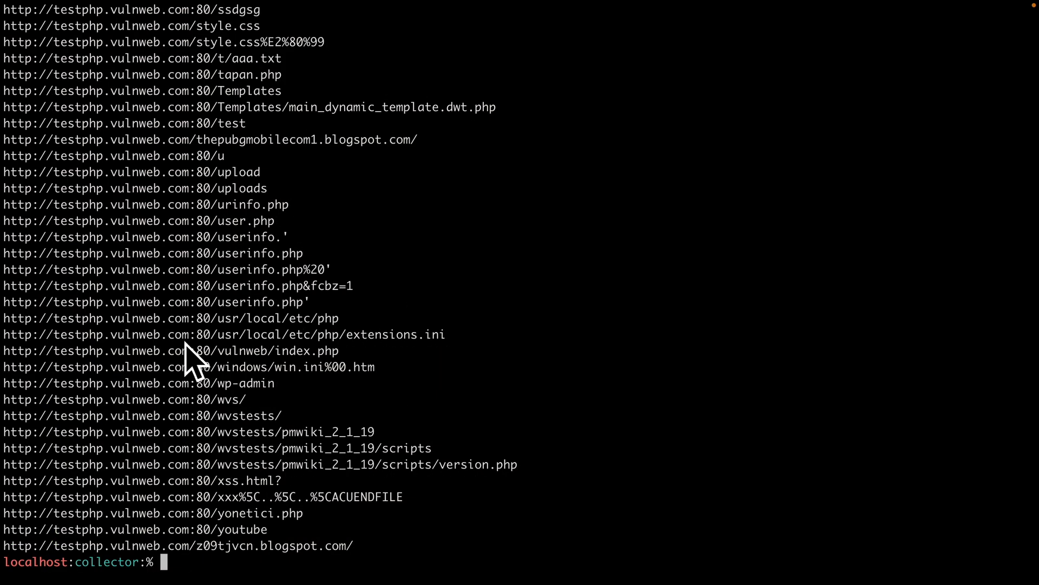
Step: Scroll the testphp.vulnweb.com results and copy a redir.php redirect URL
scroll("up", 3)
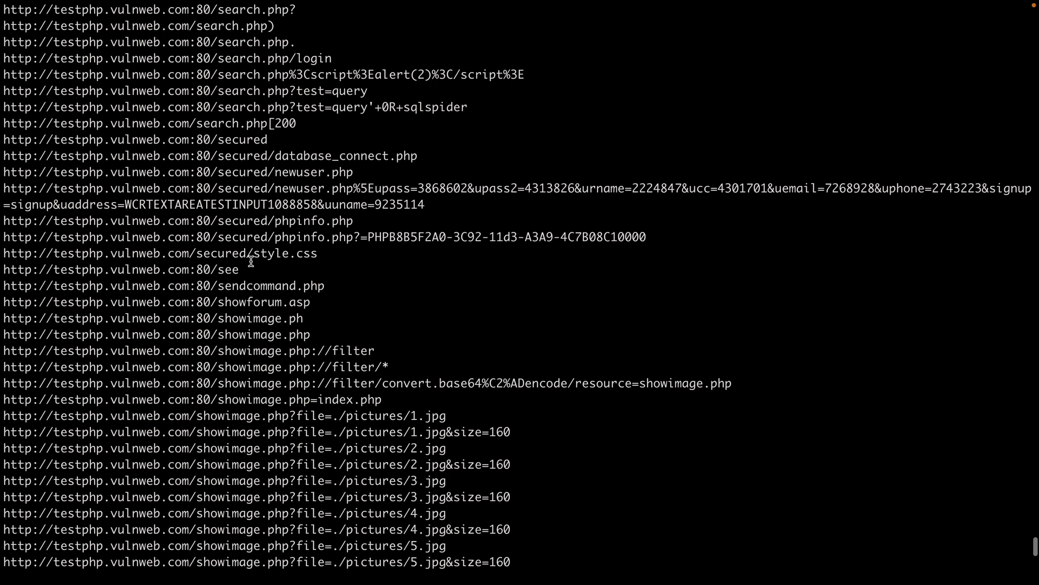
scroll("down", 3)
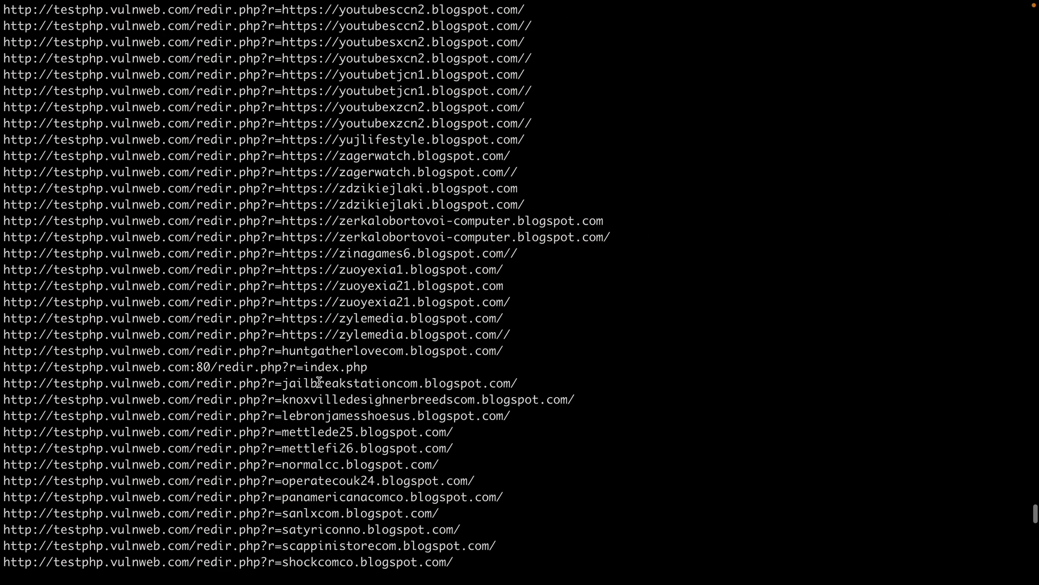
scroll("up", 3)
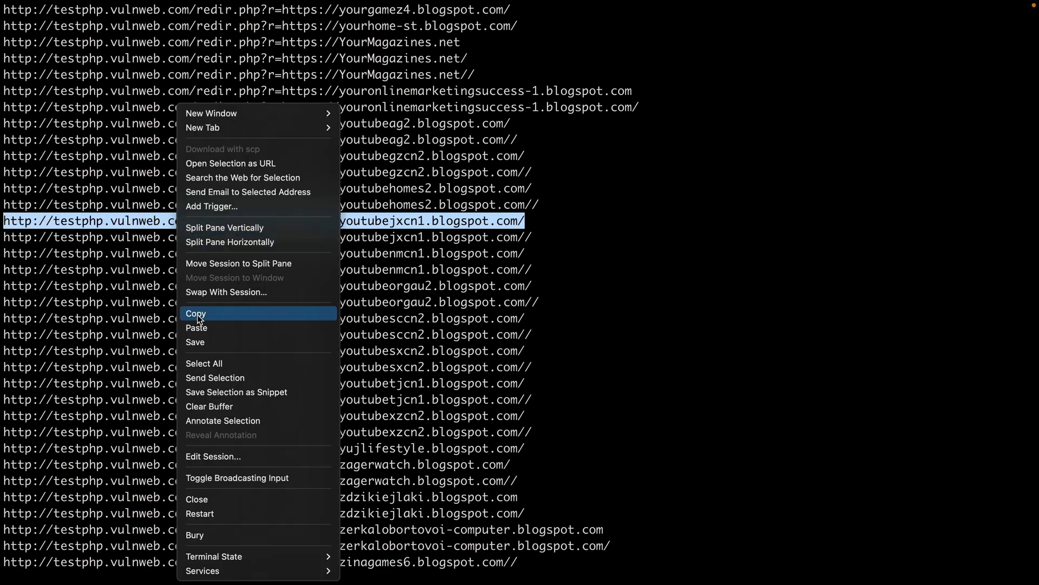
left_click(196, 313)
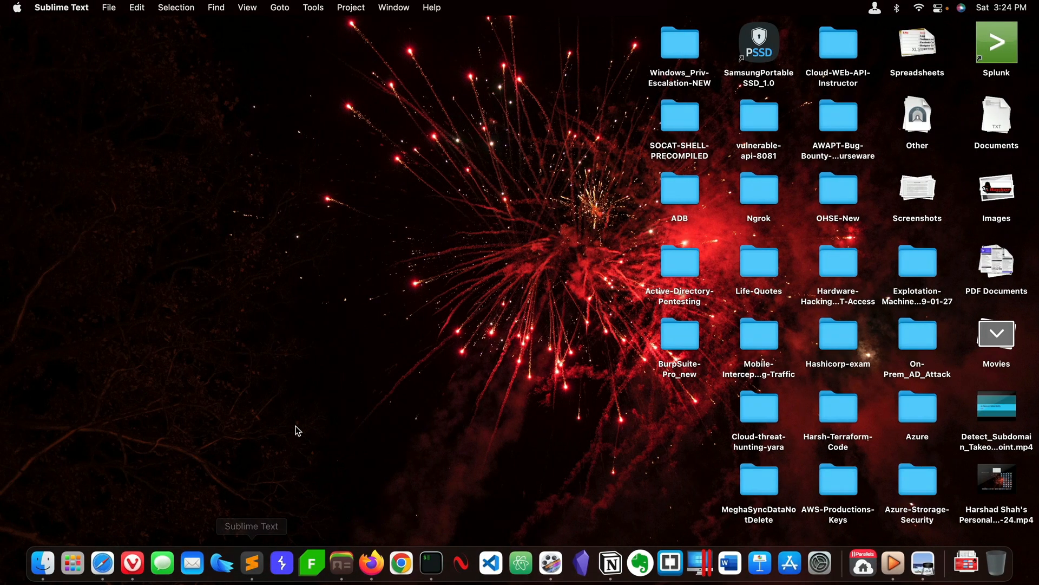
left_click(251, 563)
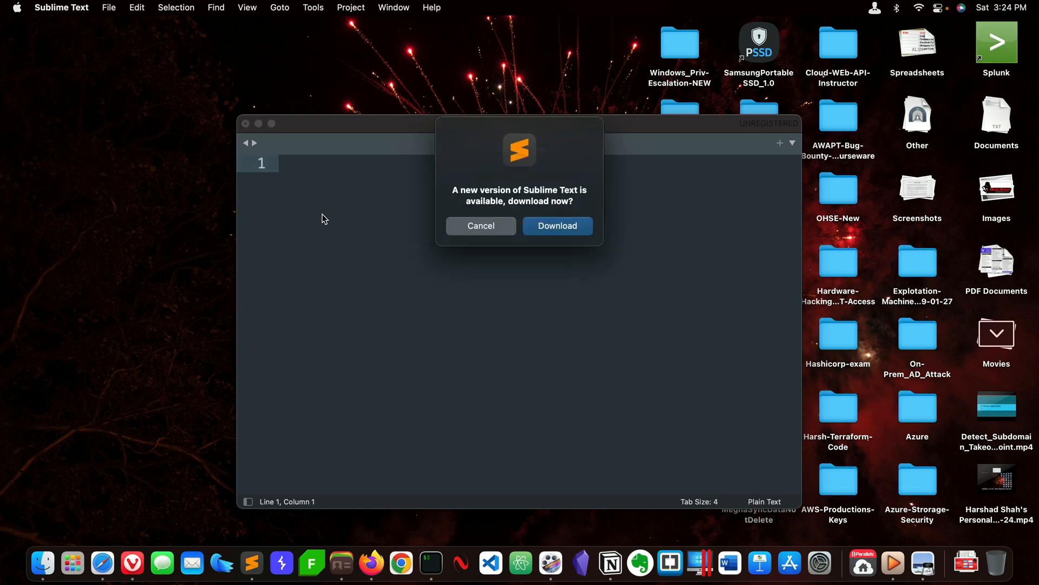
left_click(480, 225)
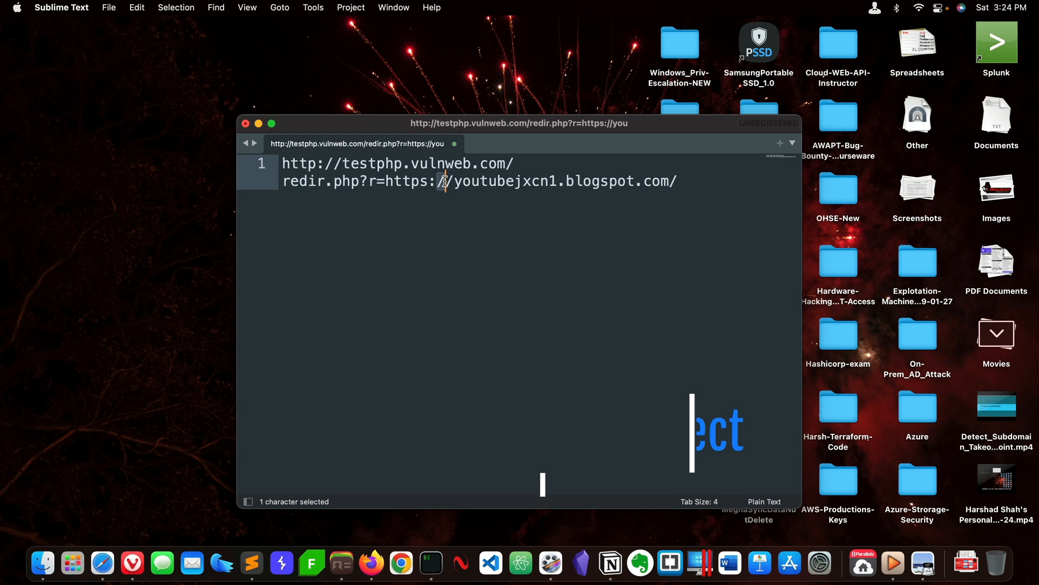
key("backspace")
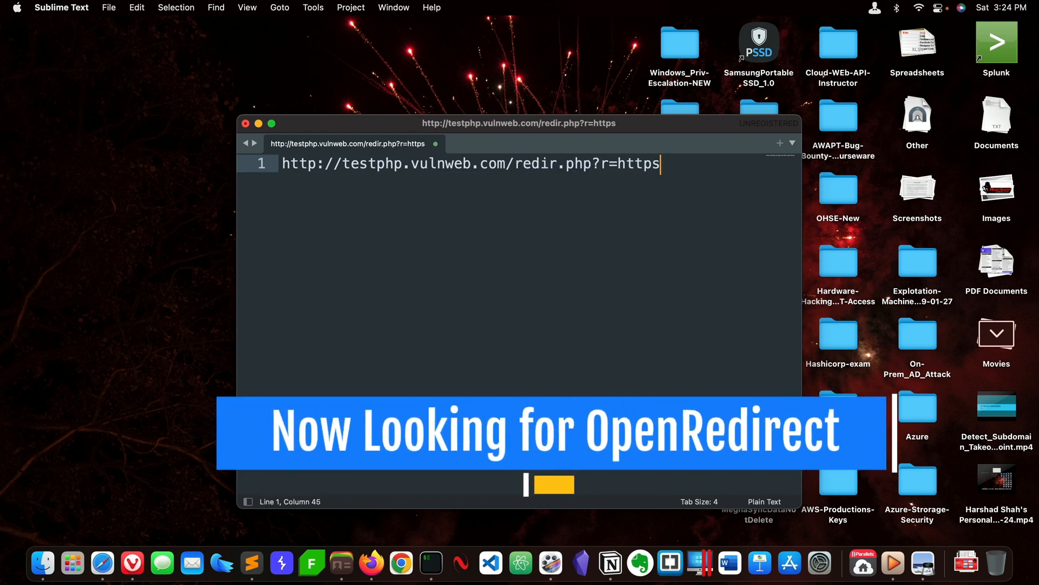
type("://")
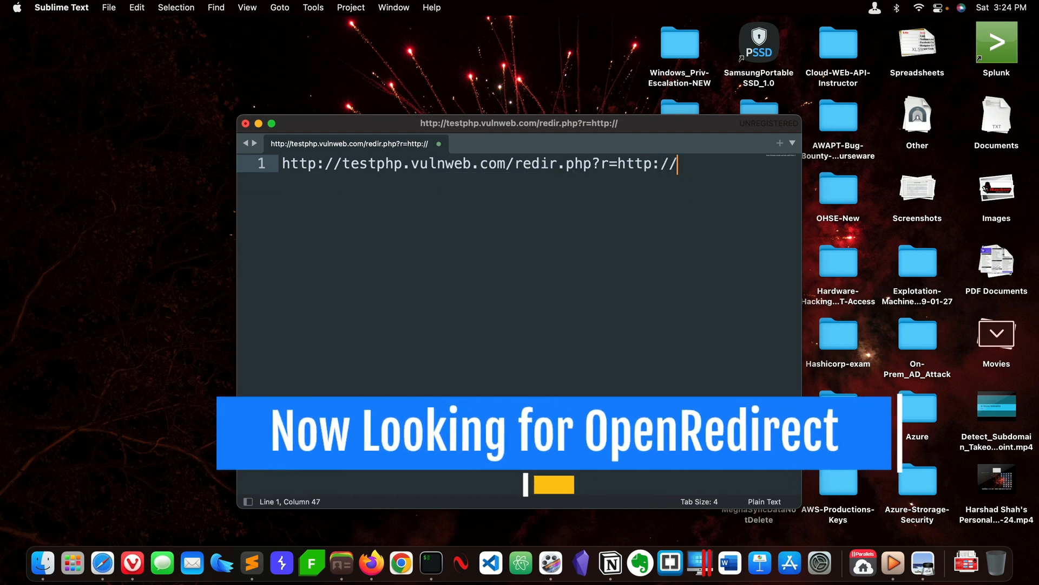
type("google.com")
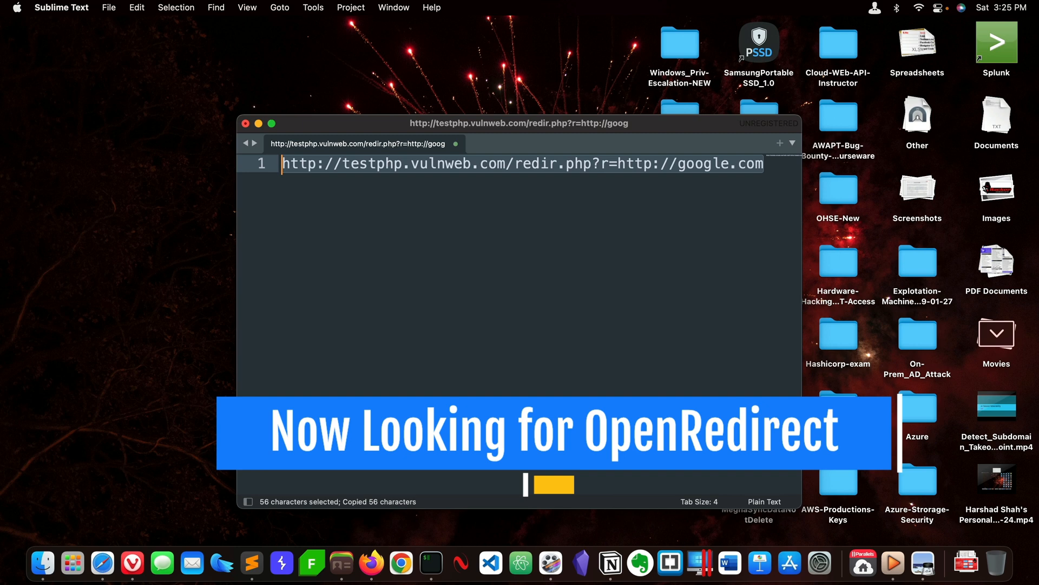
mouse_move(162, 563)
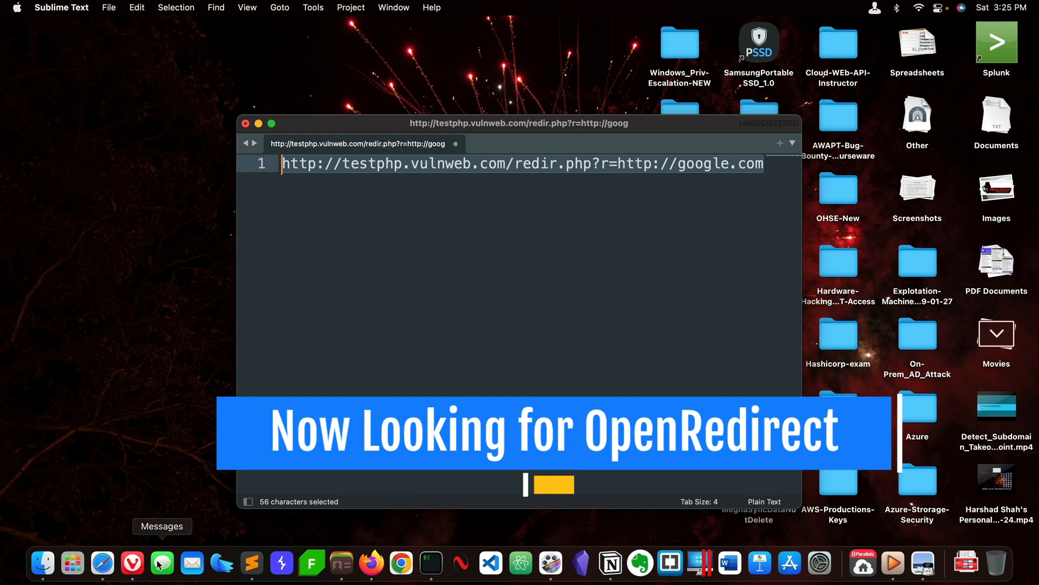
mouse_move(341, 570)
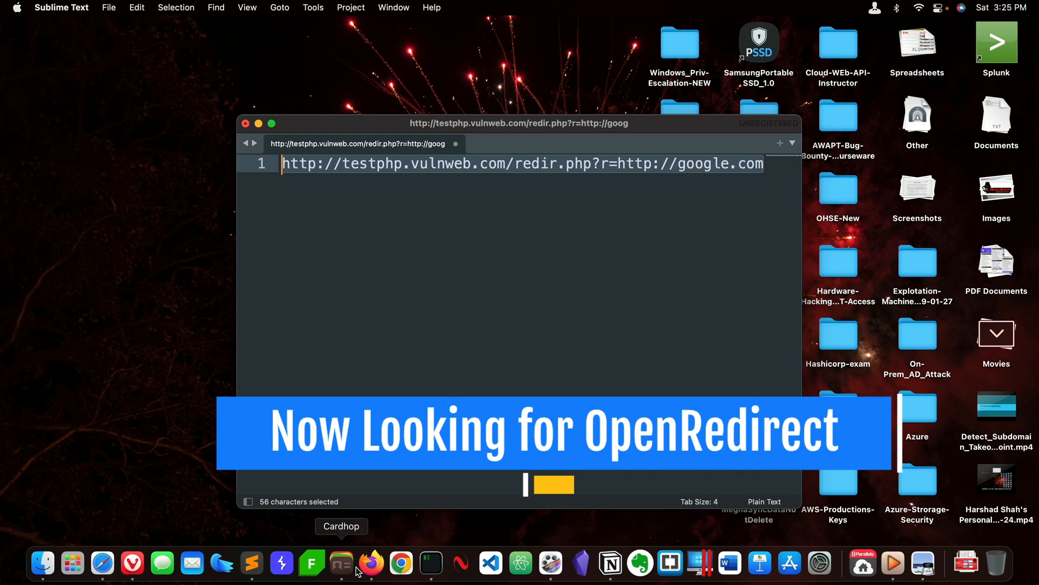
left_click(371, 563)
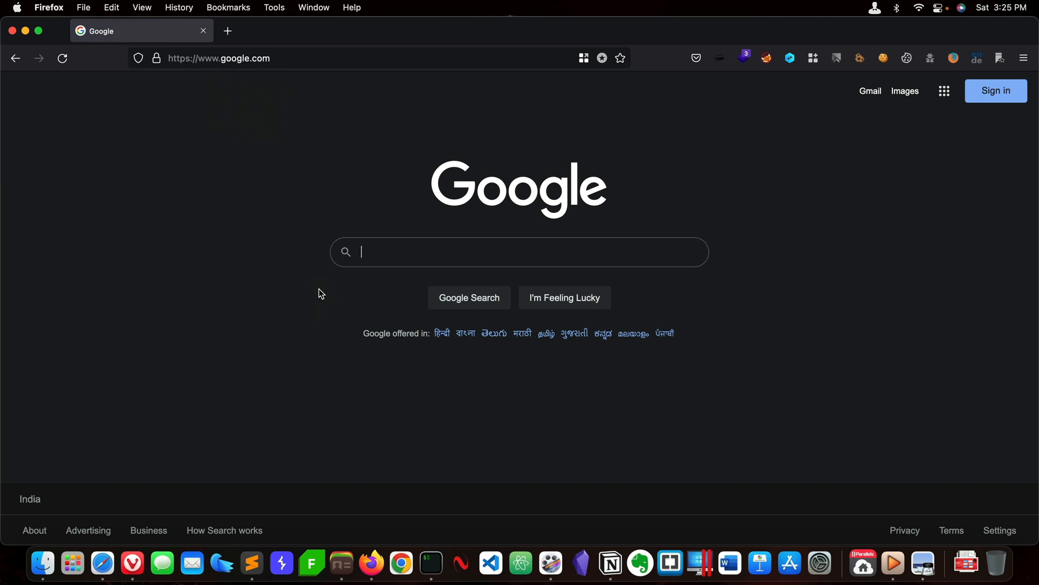
Step: Type an '[ Open Redirect ]' note beneath the google.com redirect URL in Sublime
left_click(251, 563)
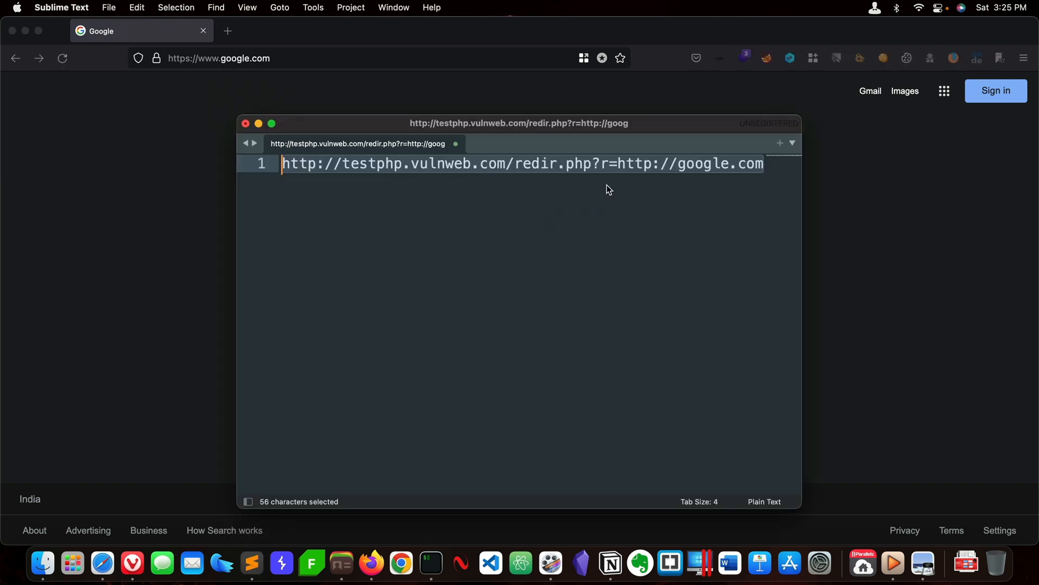
left_click(648, 174)
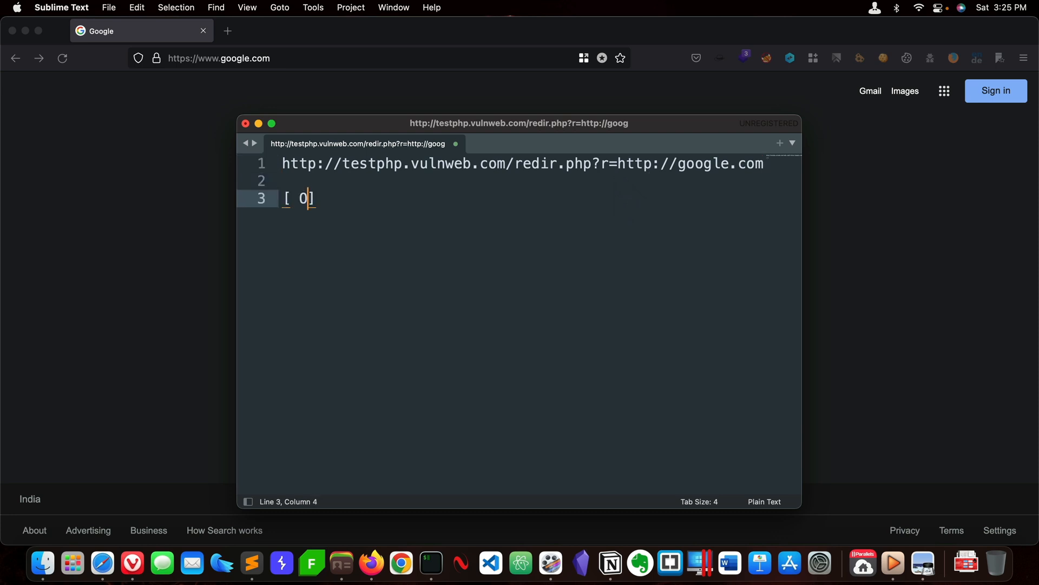
type("pen Redi")
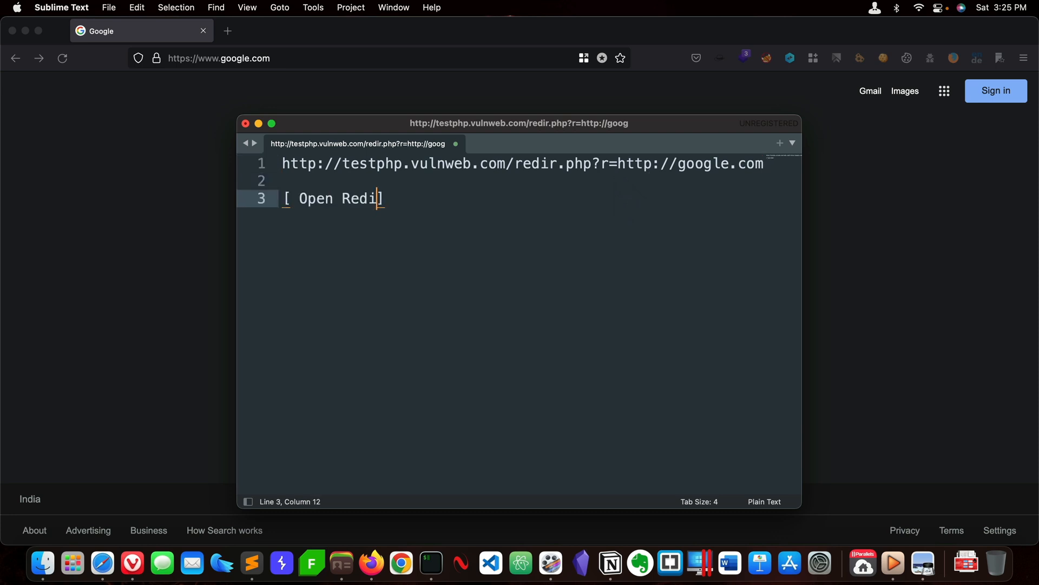
type("rect")
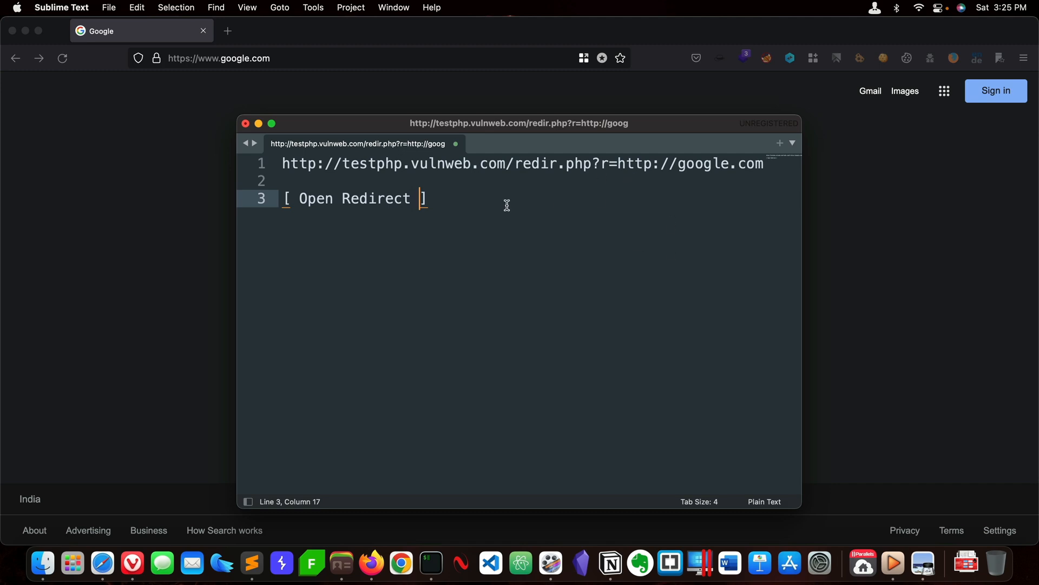
mouse_move(383, 264)
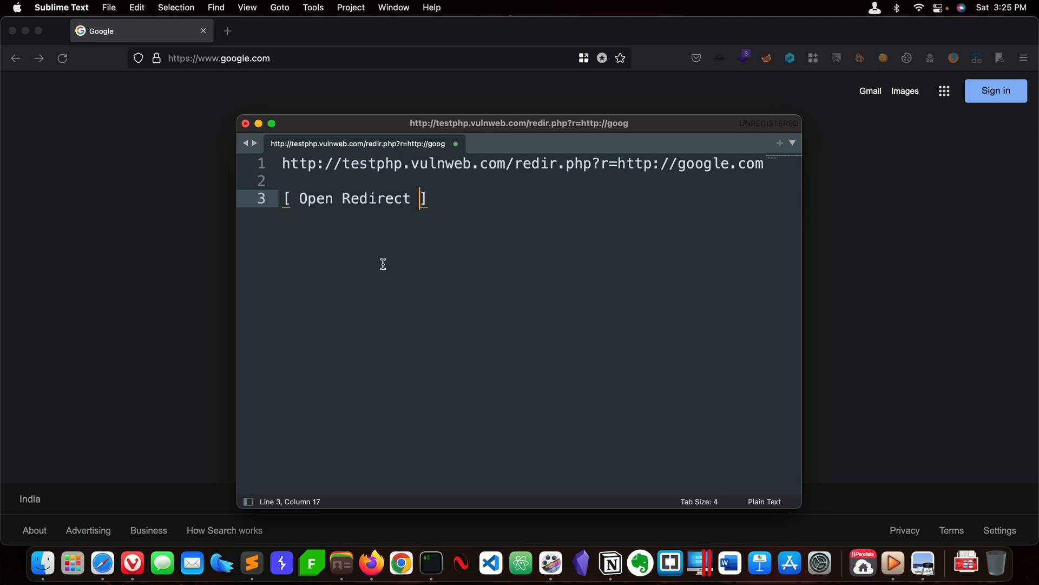
Step: Load berkeleyrecycling.org/page.php?id=1 in a new Firefox tab
left_click(373, 30)
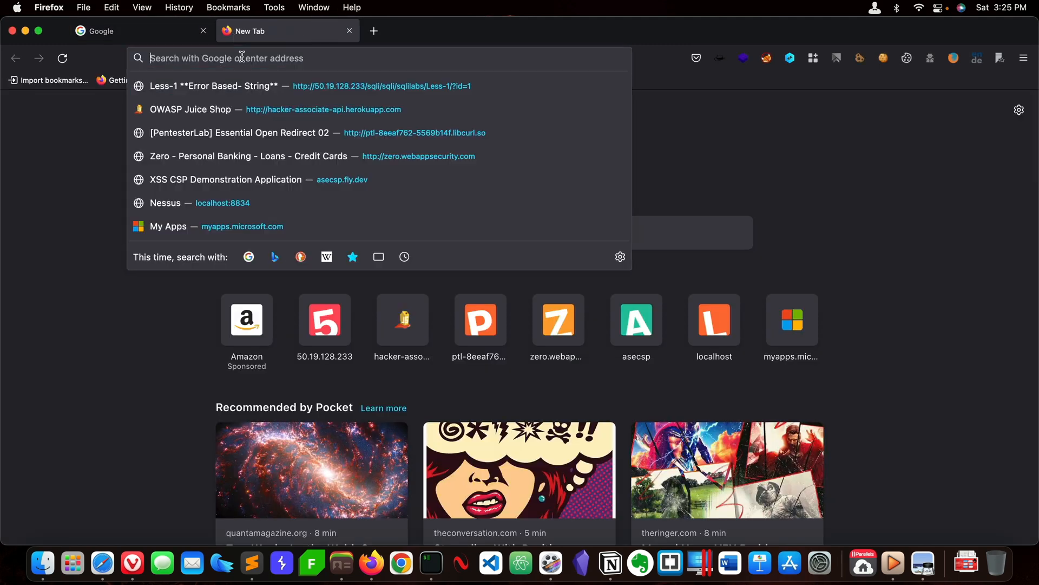
type("ber")
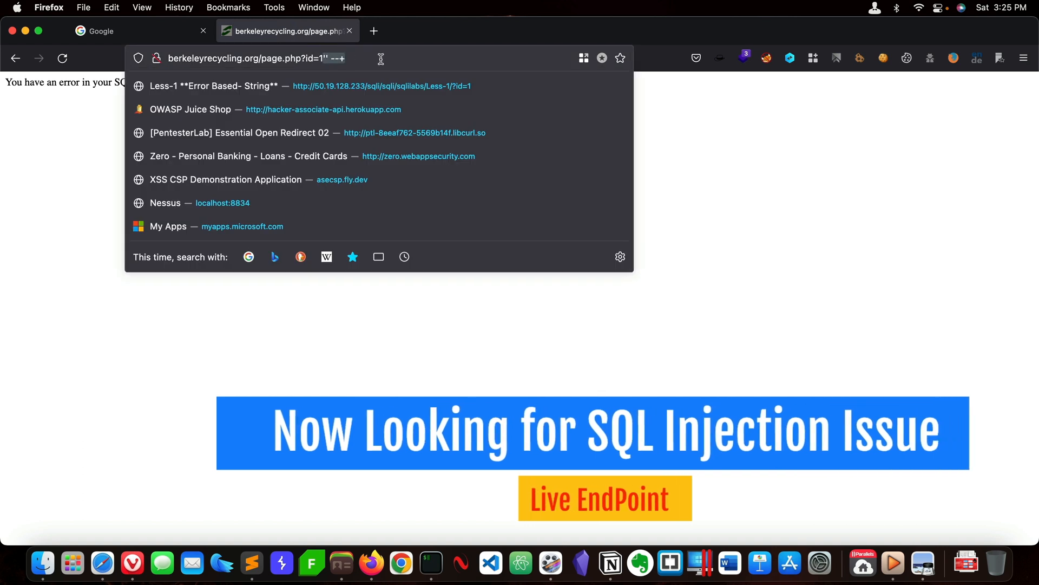
key("Return")
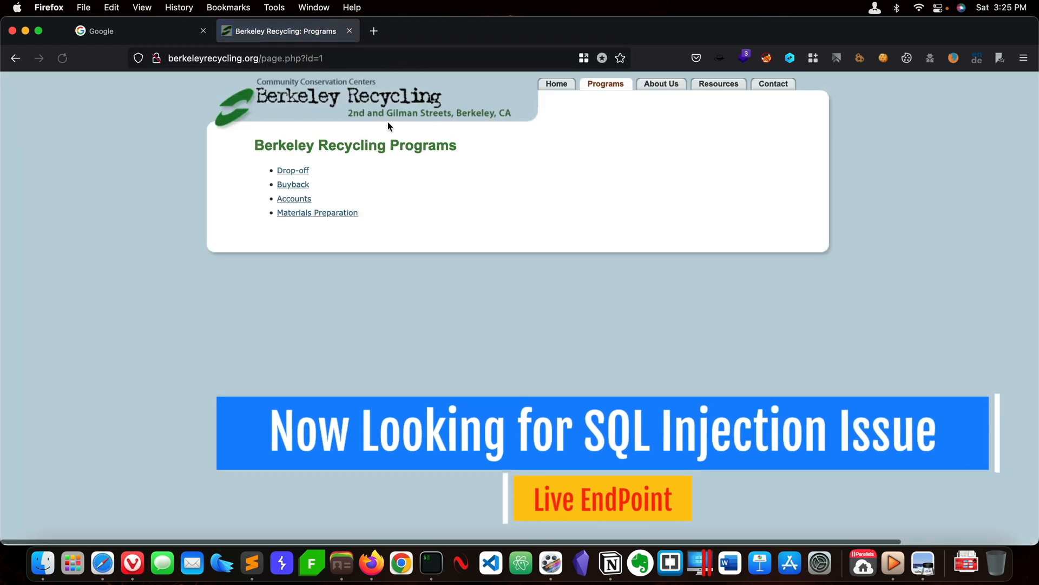
mouse_move(458, 172)
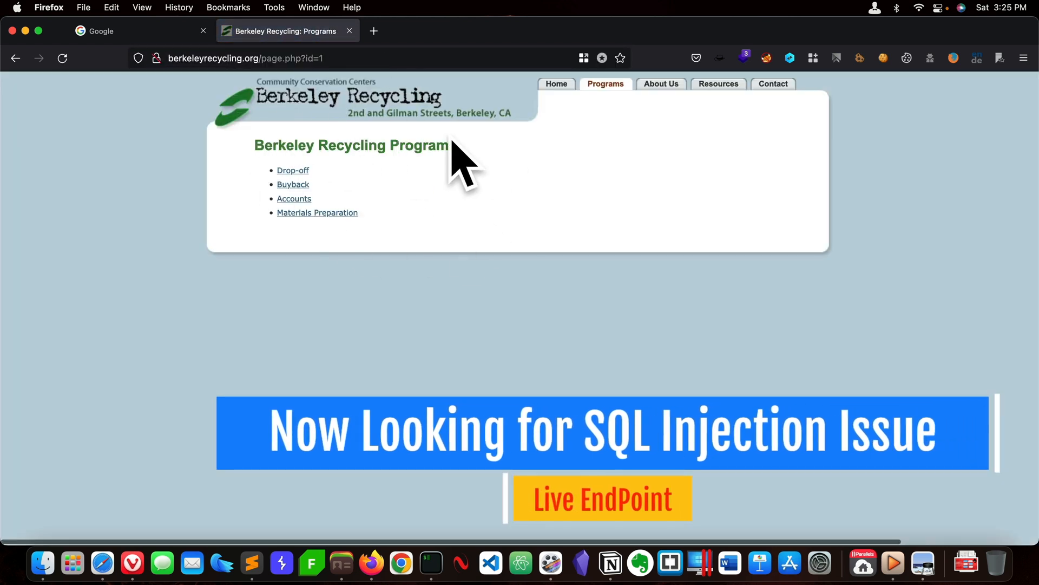
Step: Append a quote to the id parameter, producing a MySQL syntax error
left_click(265, 58)
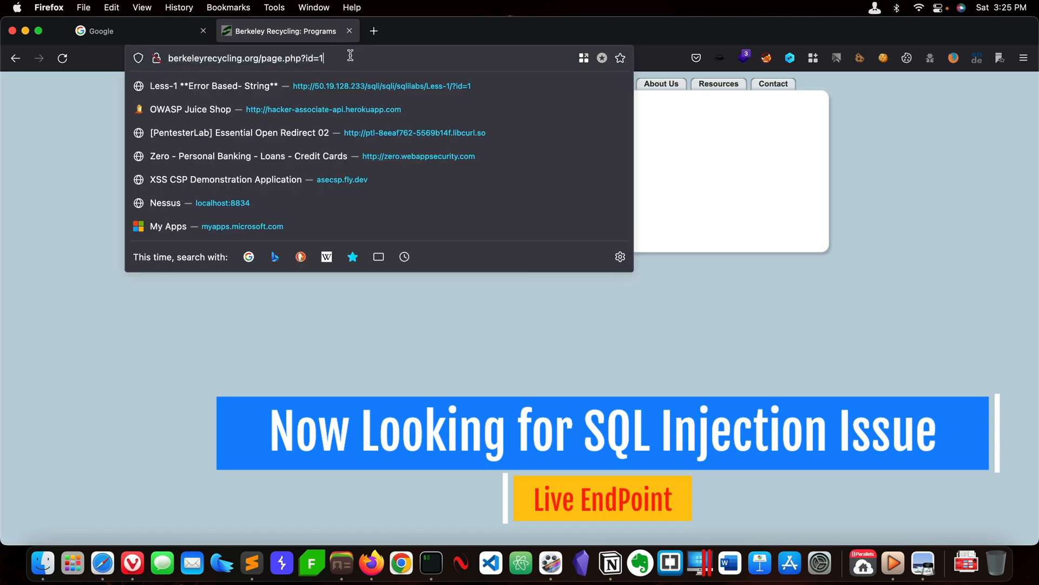
type("'")
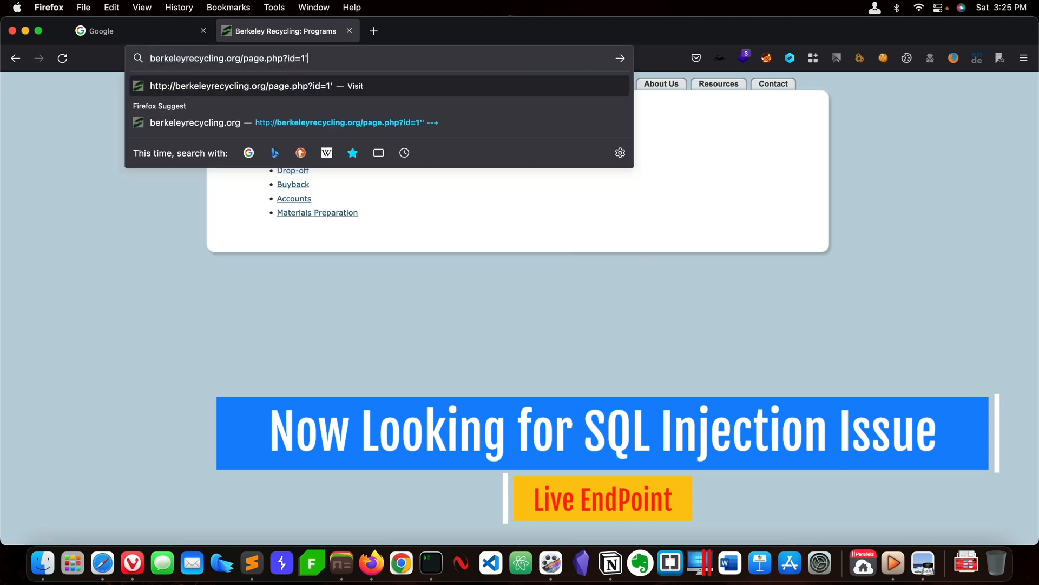
key("Return")
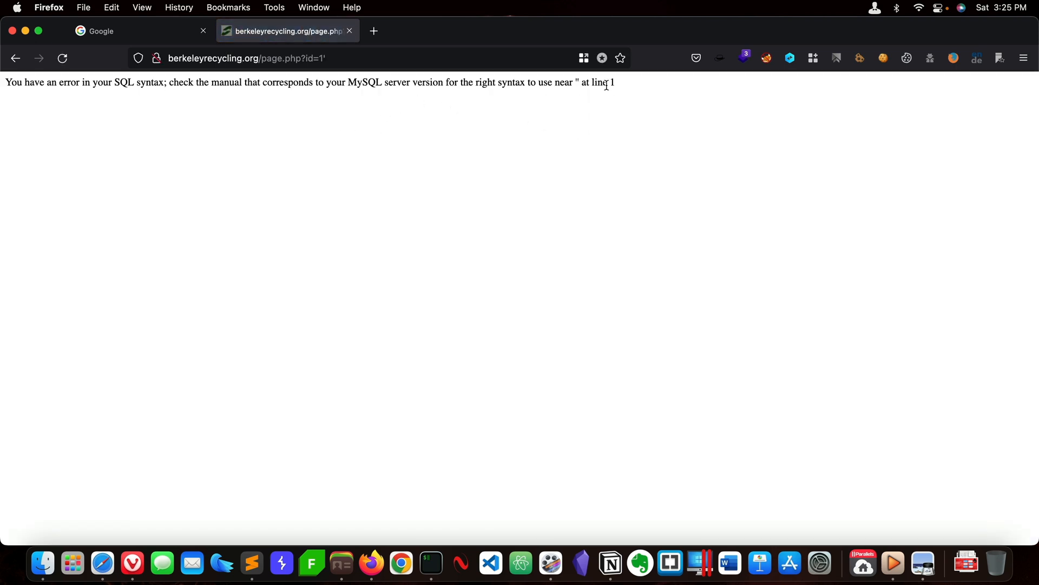
mouse_move(318, 86)
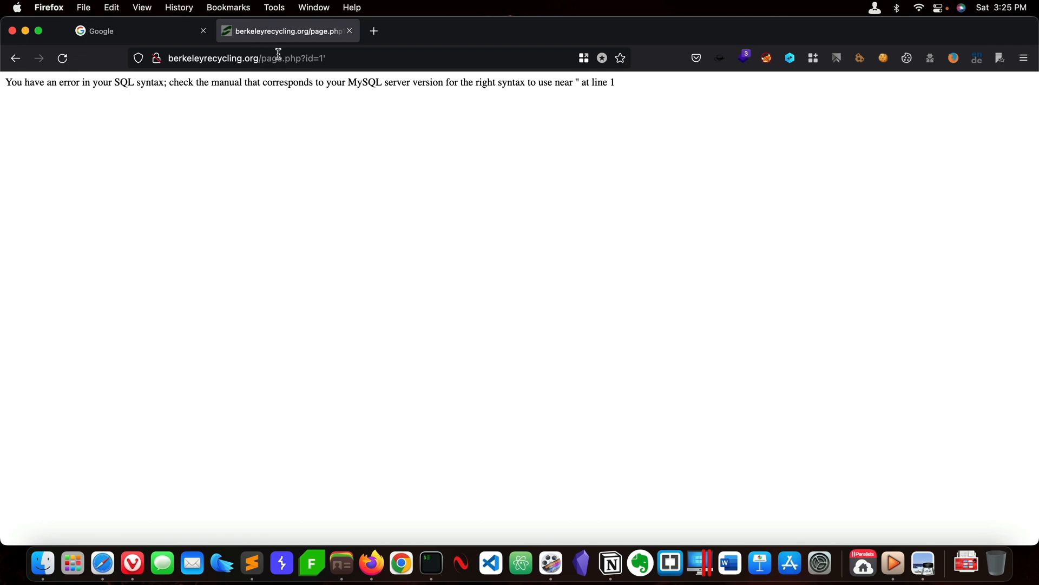
mouse_move(479, 428)
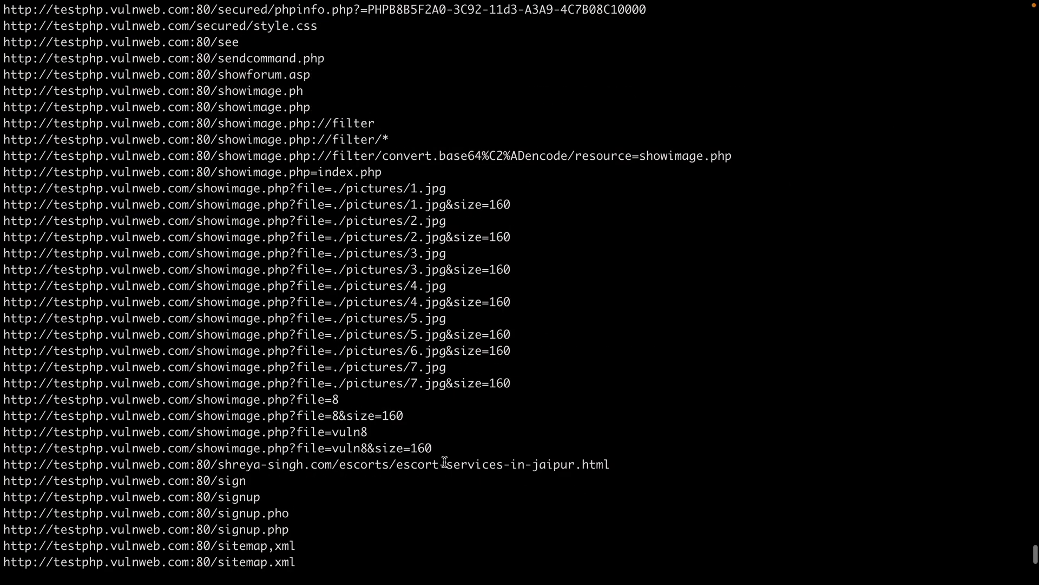
scroll("down", 3)
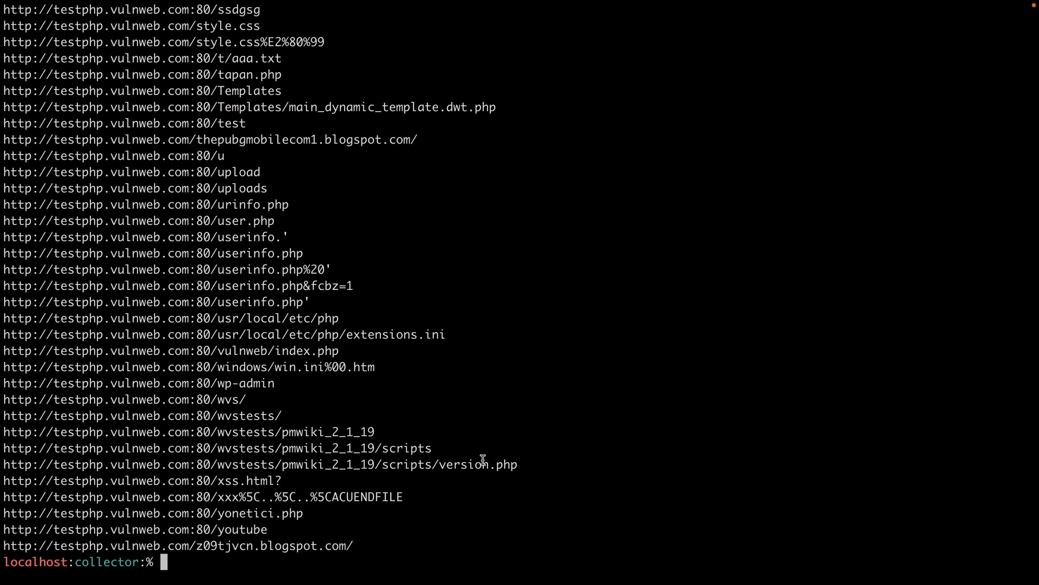
left_click(132, 573)
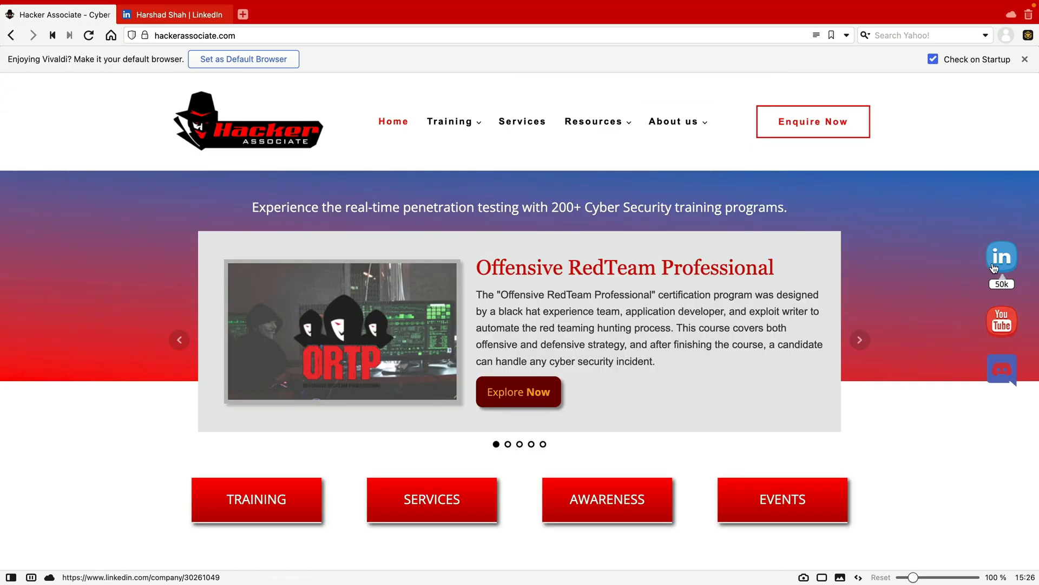
mouse_move(1001, 321)
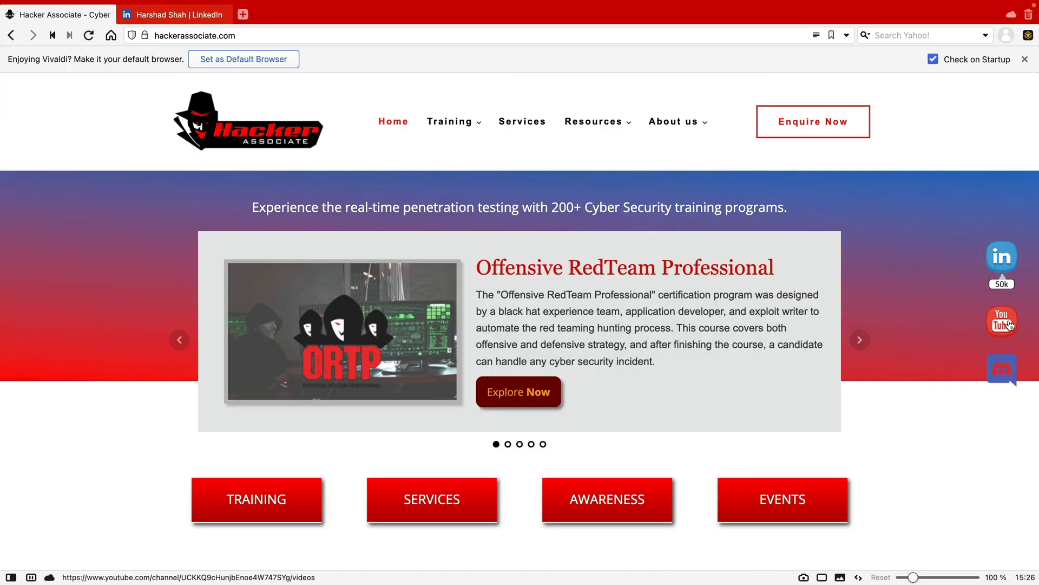
Step: Show hackerassociate.com's YouTube channel link and begin typing 'disc' for Discord
left_click(1001, 370)
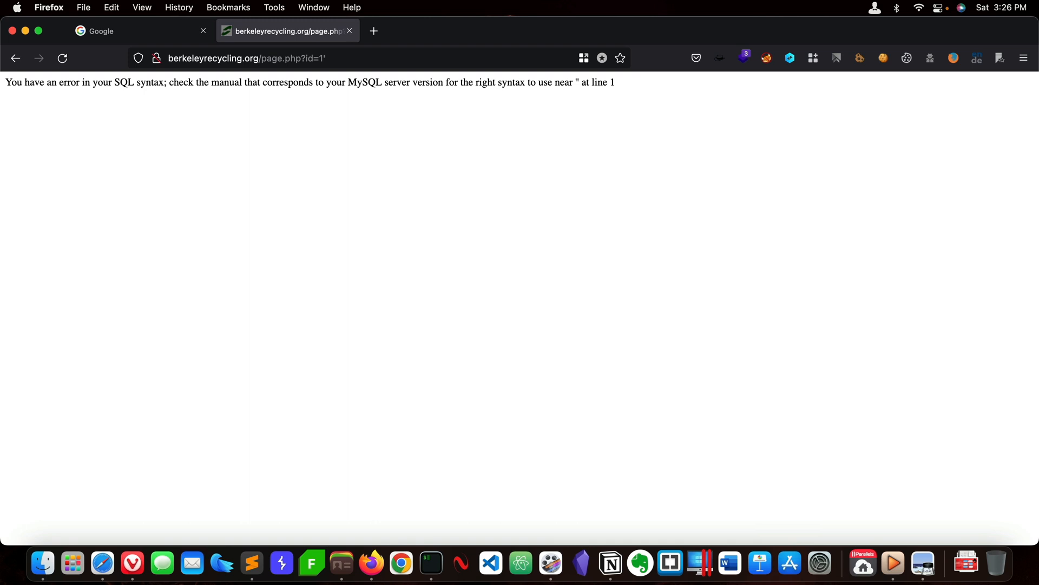
type("disc")
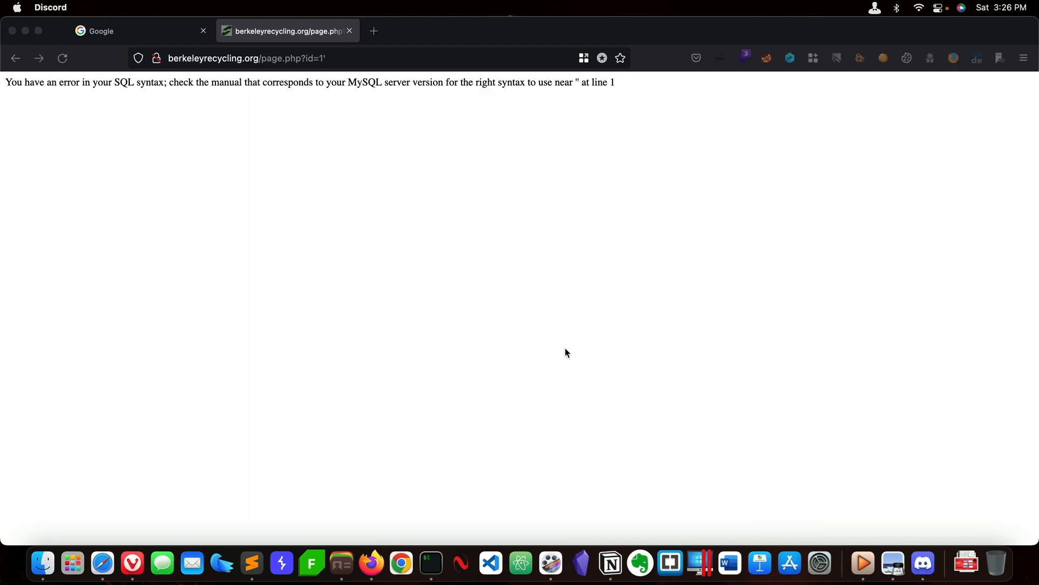
Step: Open the Hacker Associate server in Discord and scroll to its ocpt channel
left_click(922, 563)
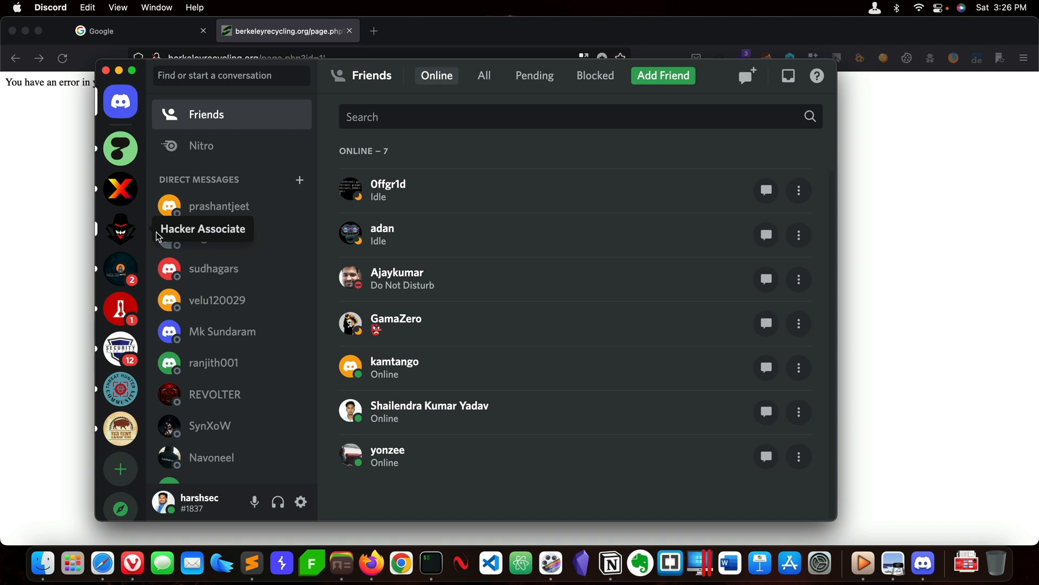
left_click(121, 229)
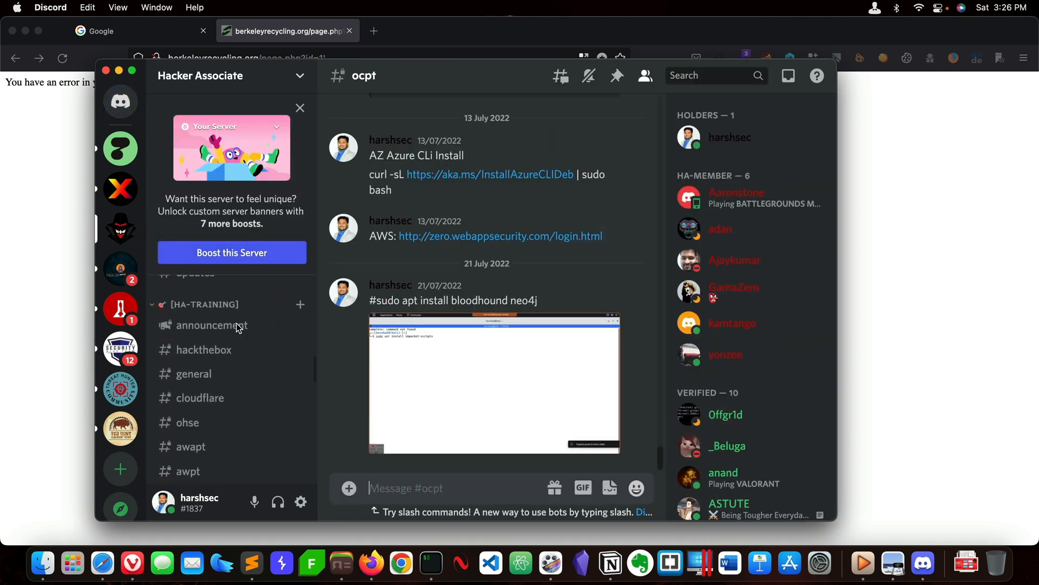
scroll("down", 3)
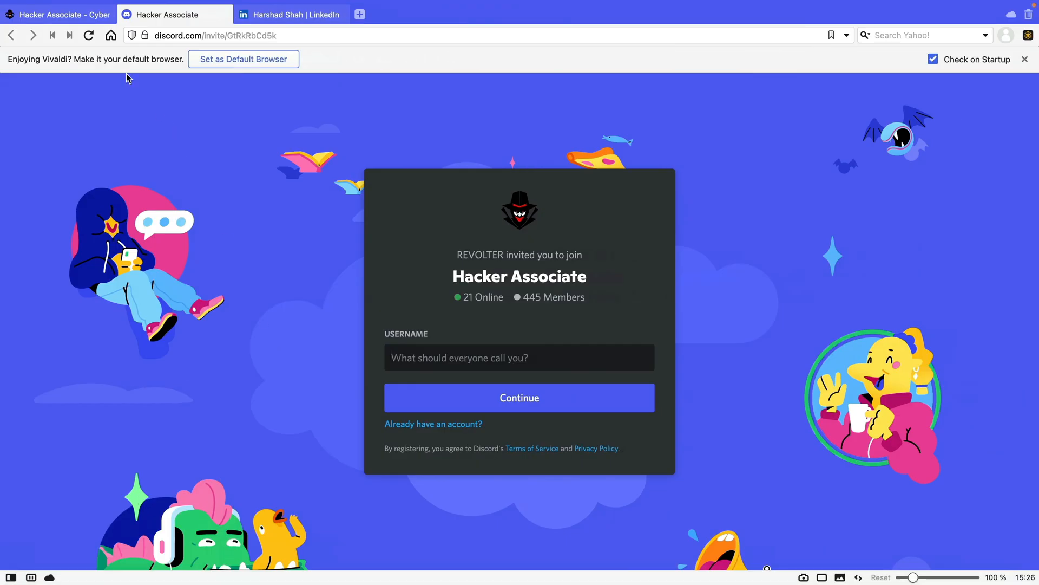
Step: Open Hacker Associate's LinkedIn page from the training site and enlarge the AWAPT CSRF mind-map post
left_click(57, 14)
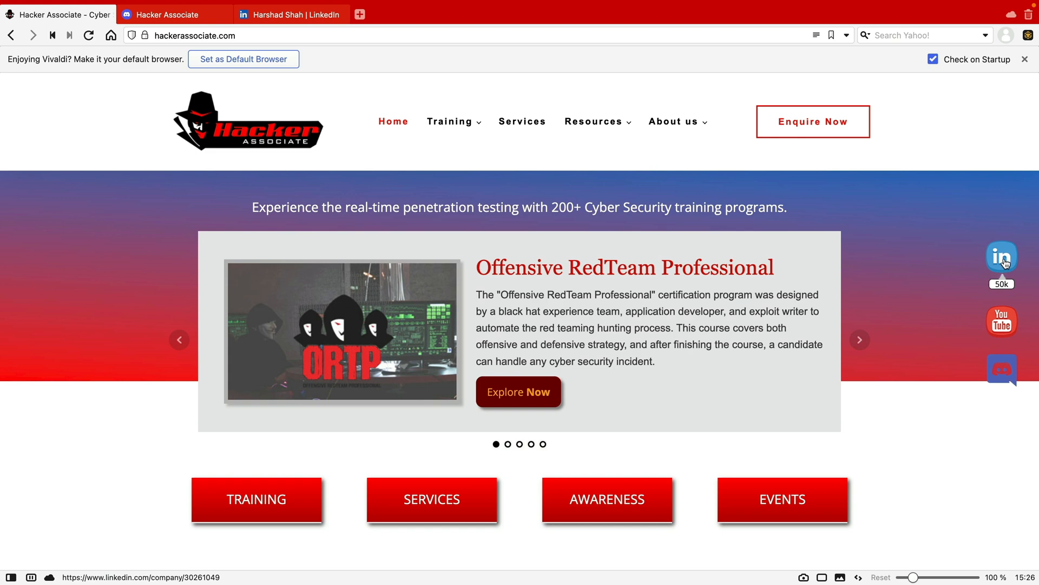
left_click(1002, 257)
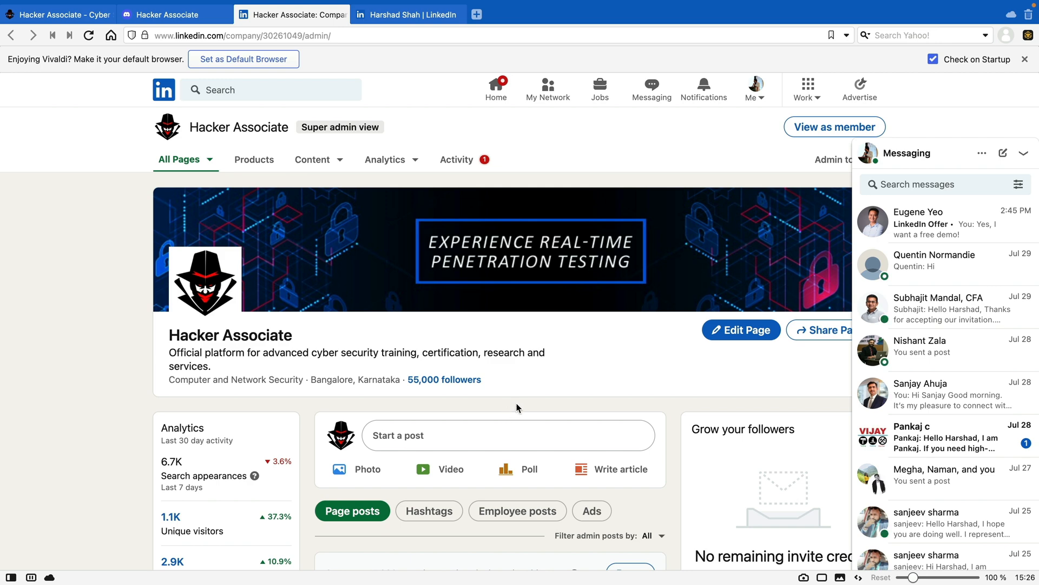
scroll("down", 3)
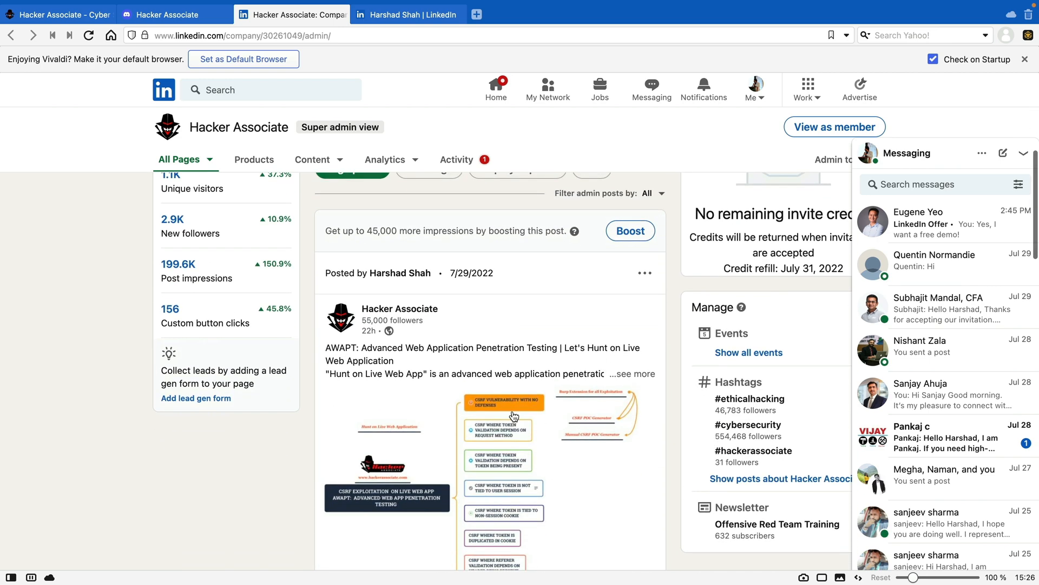
scroll("down", 3)
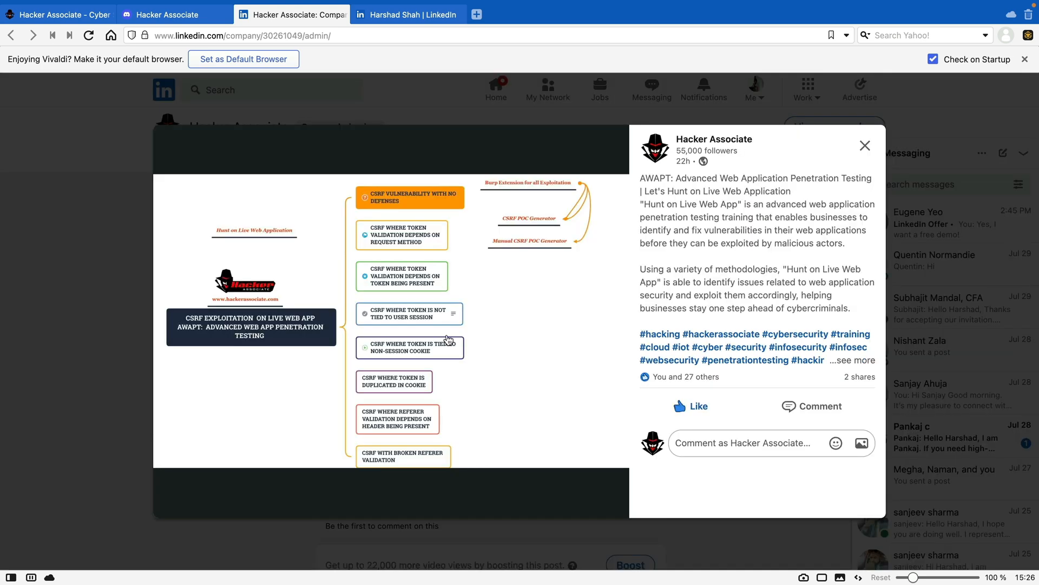
mouse_move(412, 263)
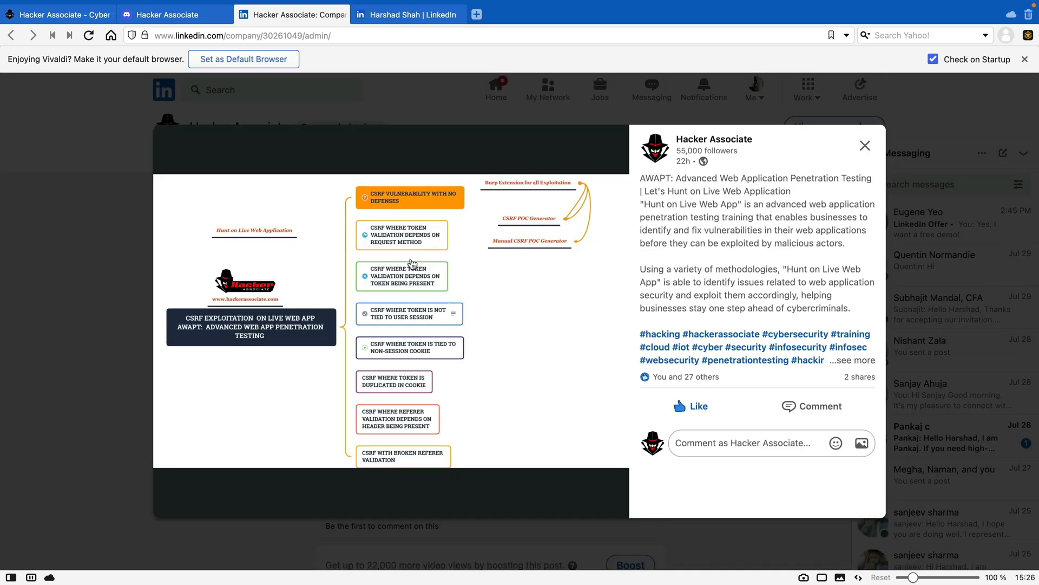
mouse_move(409, 256)
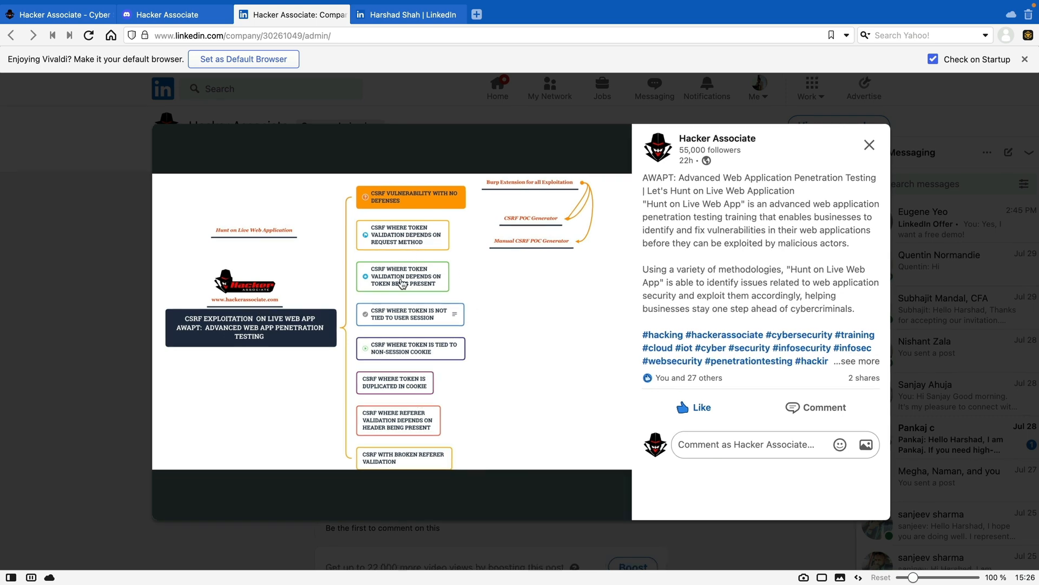
left_click(869, 145)
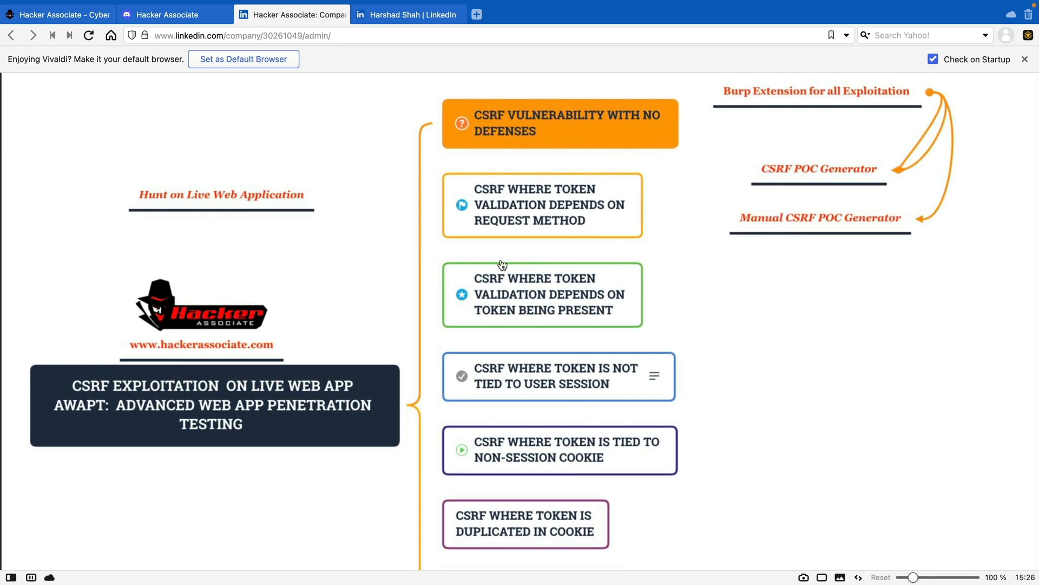
mouse_move(192, 207)
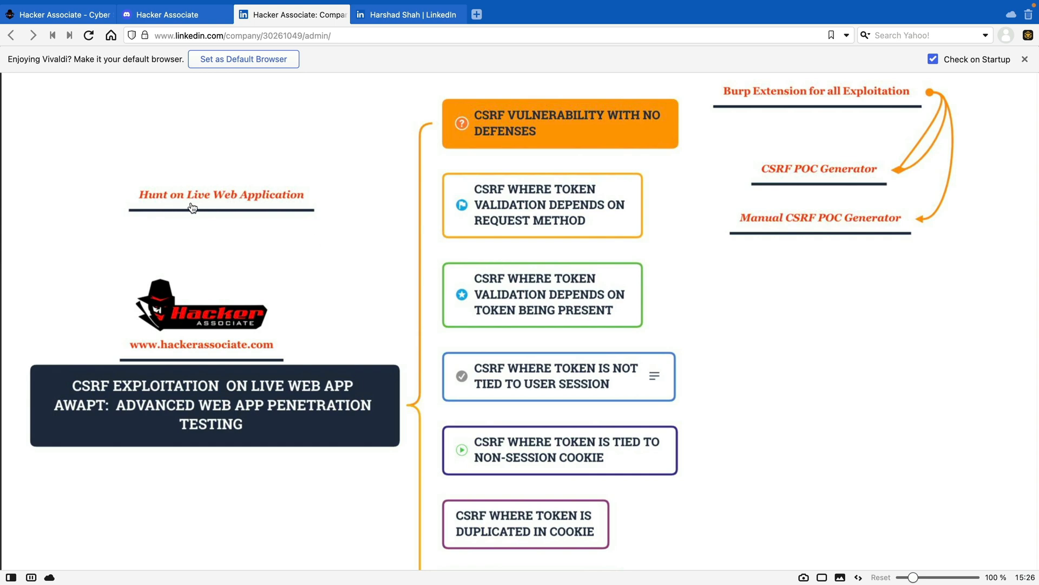
mouse_move(320, 210)
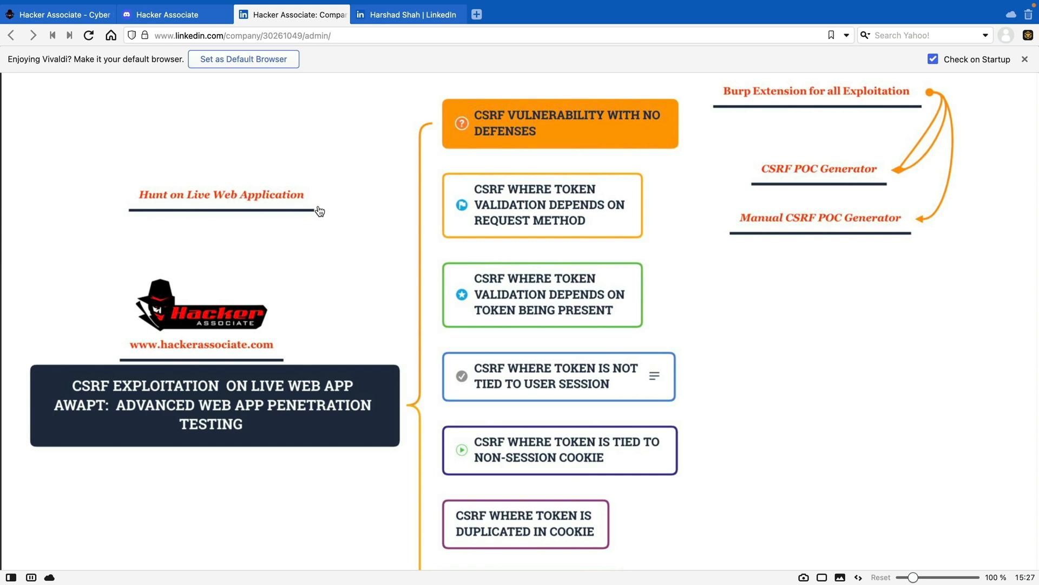
left_click(60, 14)
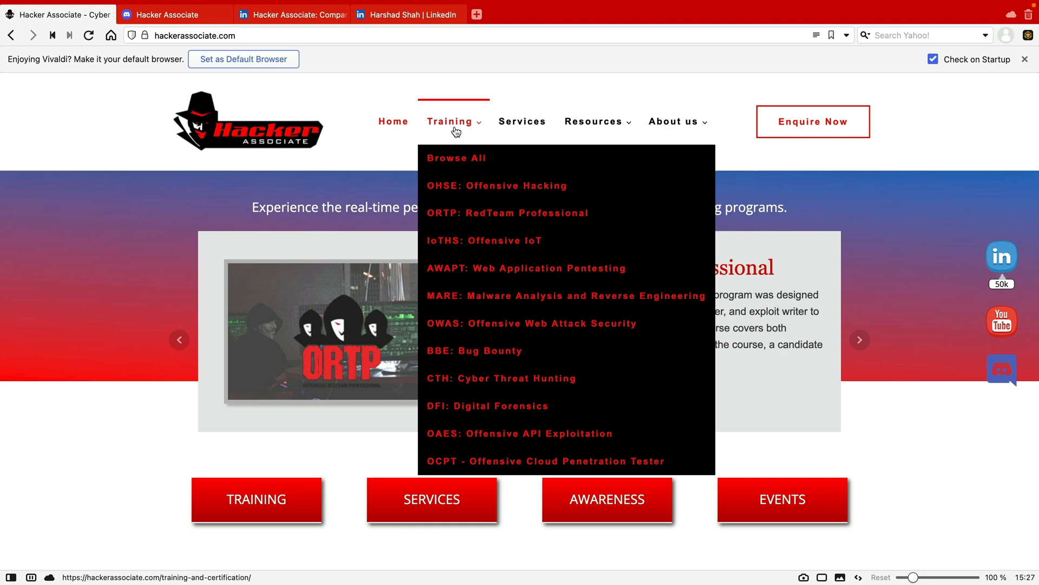
mouse_move(582, 268)
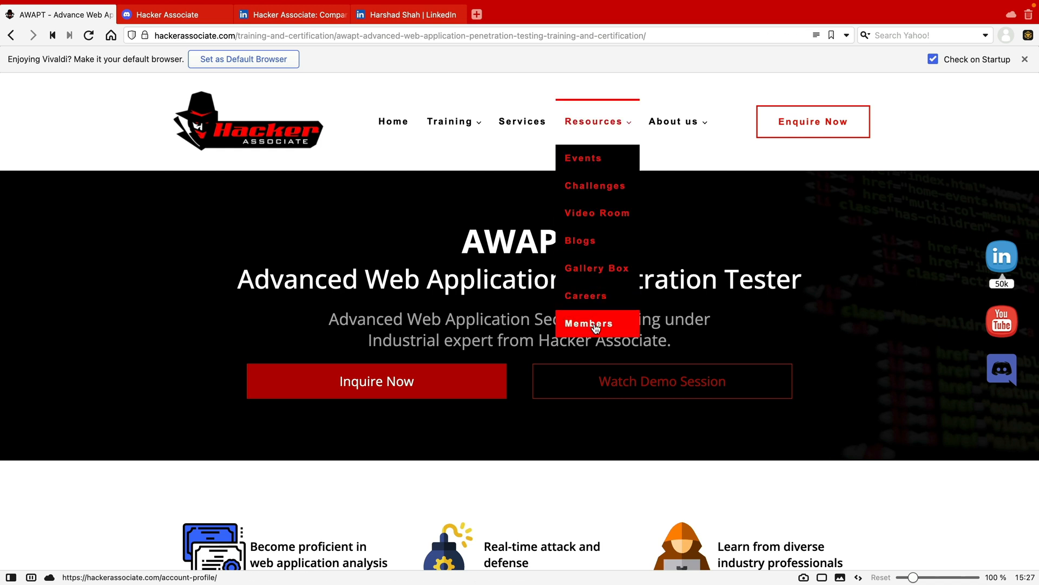
Step: Go from the AWAPT course page to the members sign-in area
left_click(593, 324)
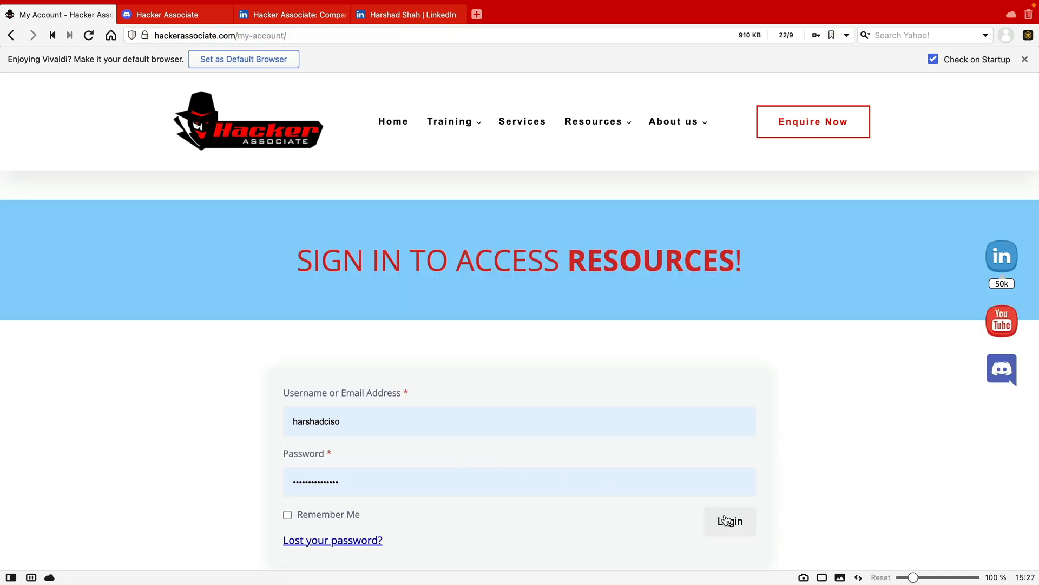
Step: Log in to the members area and open the OAuth Videos page
left_click(729, 520)
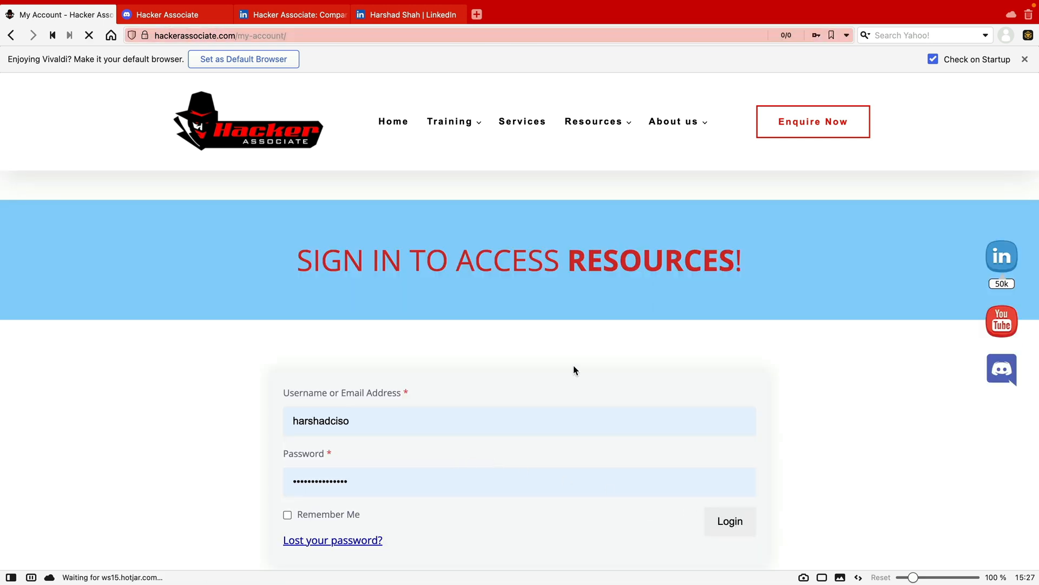
left_click(729, 521)
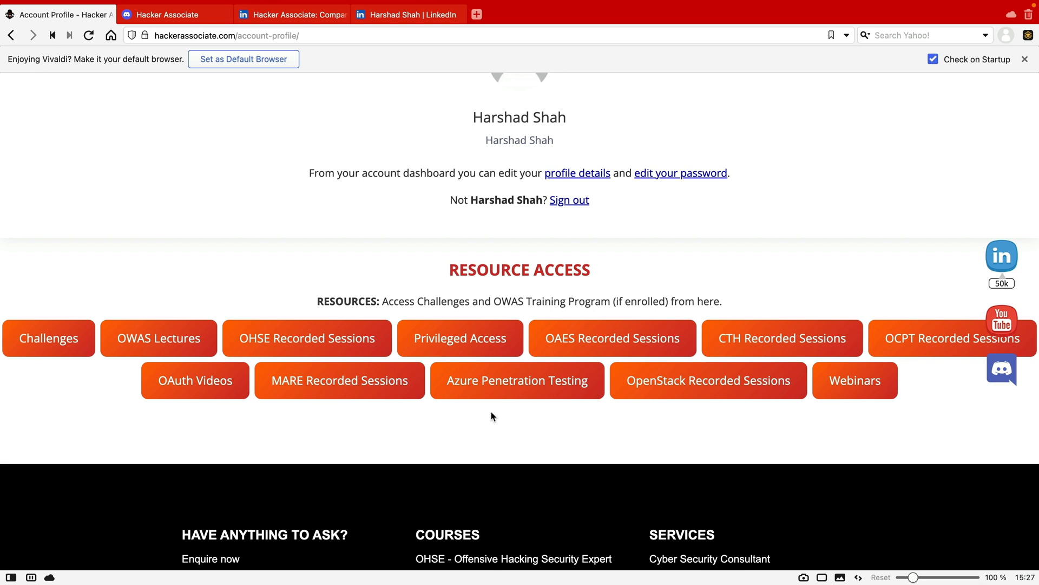
mouse_move(505, 429)
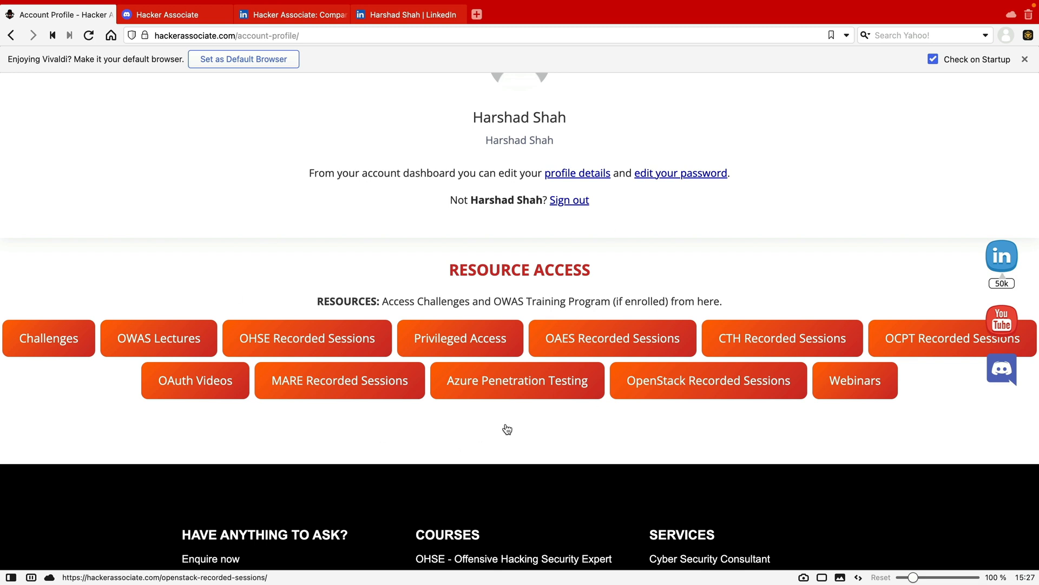
mouse_move(260, 415)
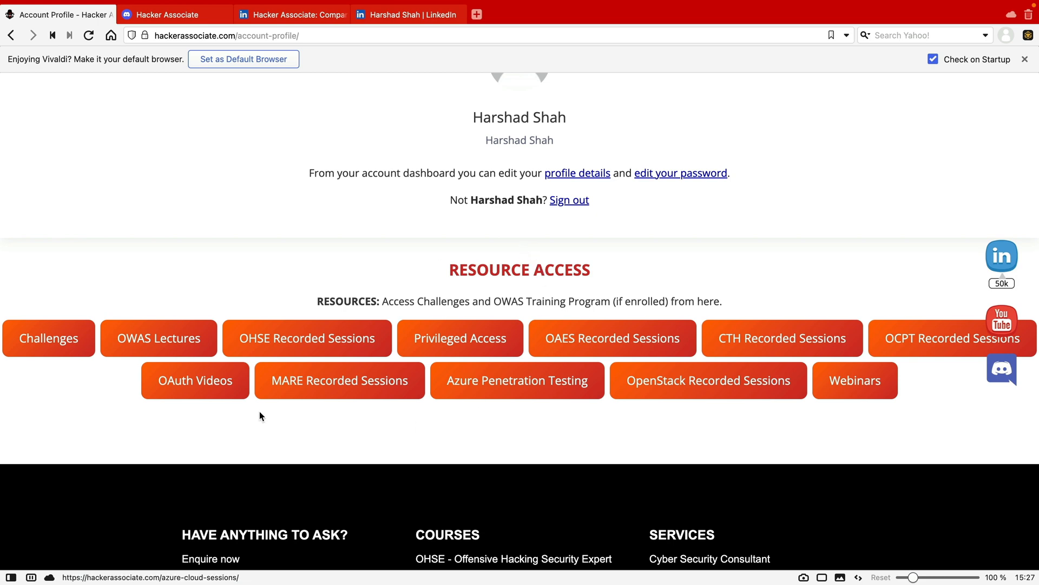
left_click(195, 380)
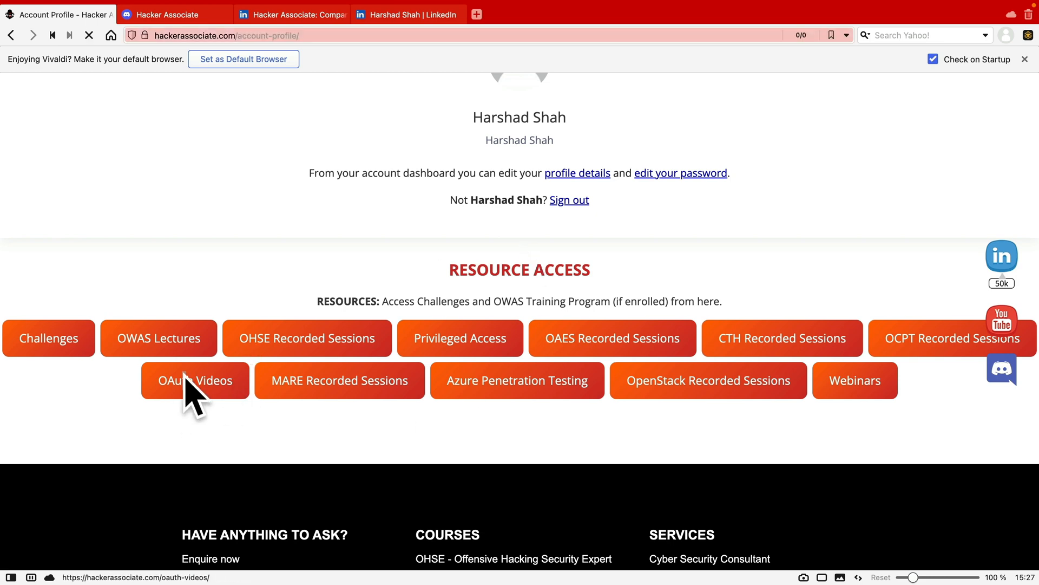
left_click(194, 380)
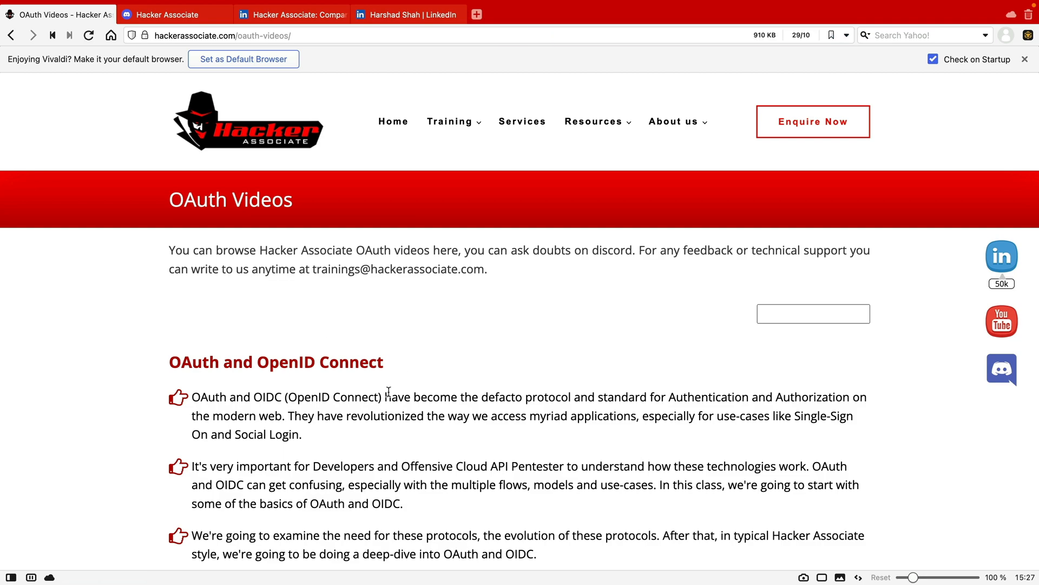
Step: Scroll down to the open-redirect videos, then close the training site tabs
scroll("down", 3)
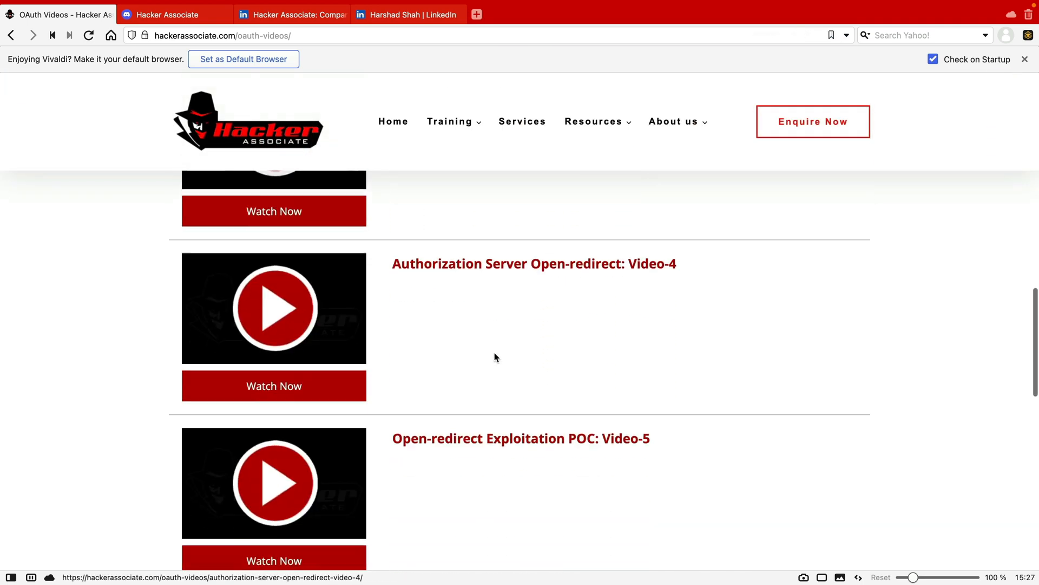
scroll("down", 3)
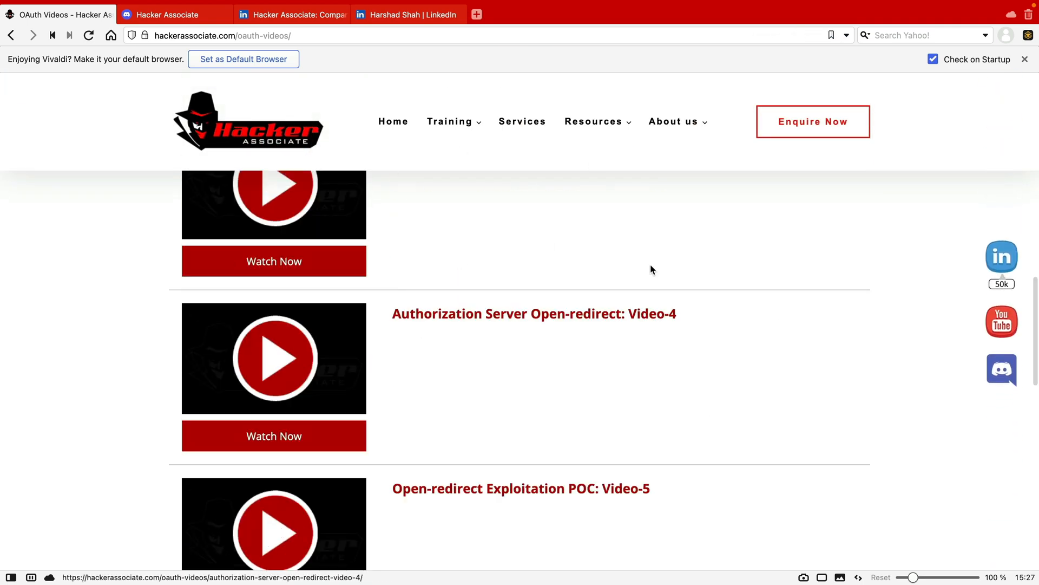
scroll("down", 3)
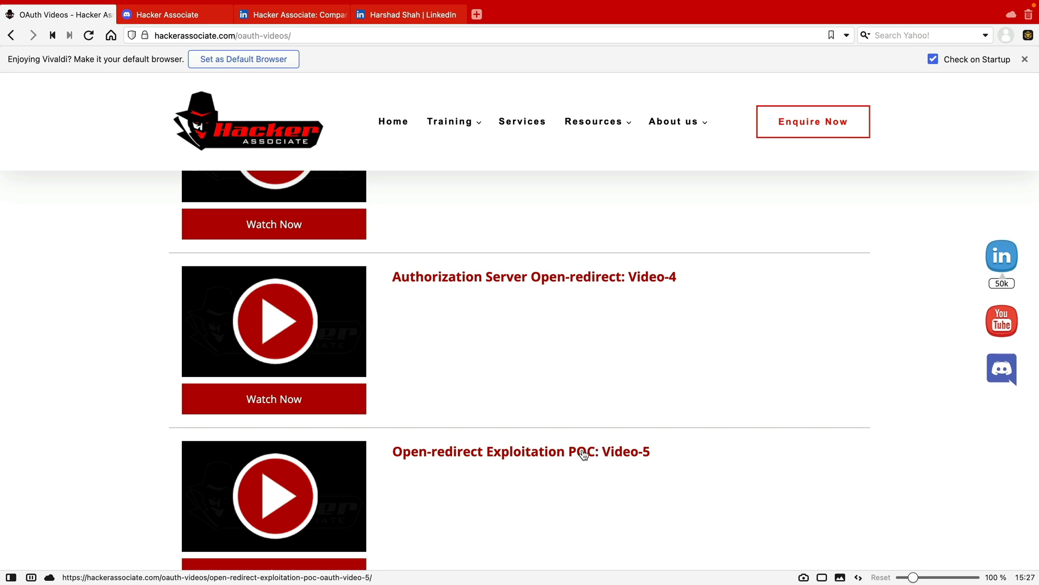
mouse_move(561, 462)
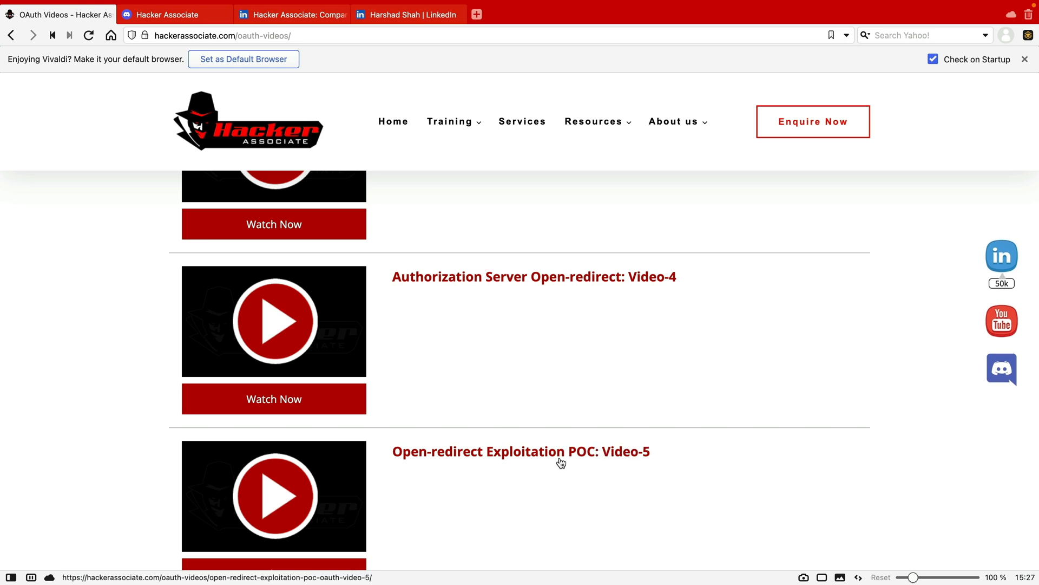
mouse_move(577, 466)
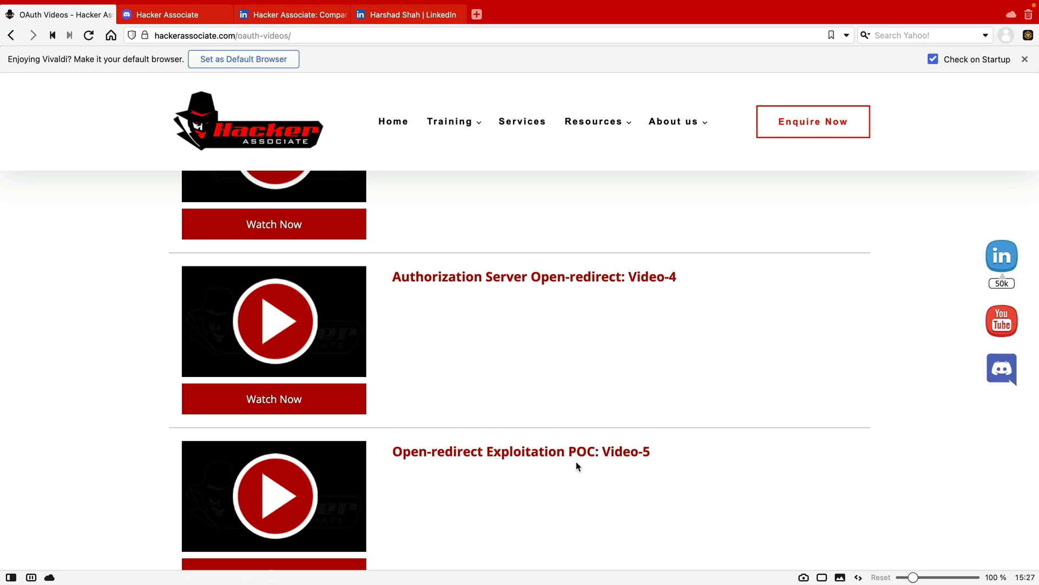
left_click(1001, 370)
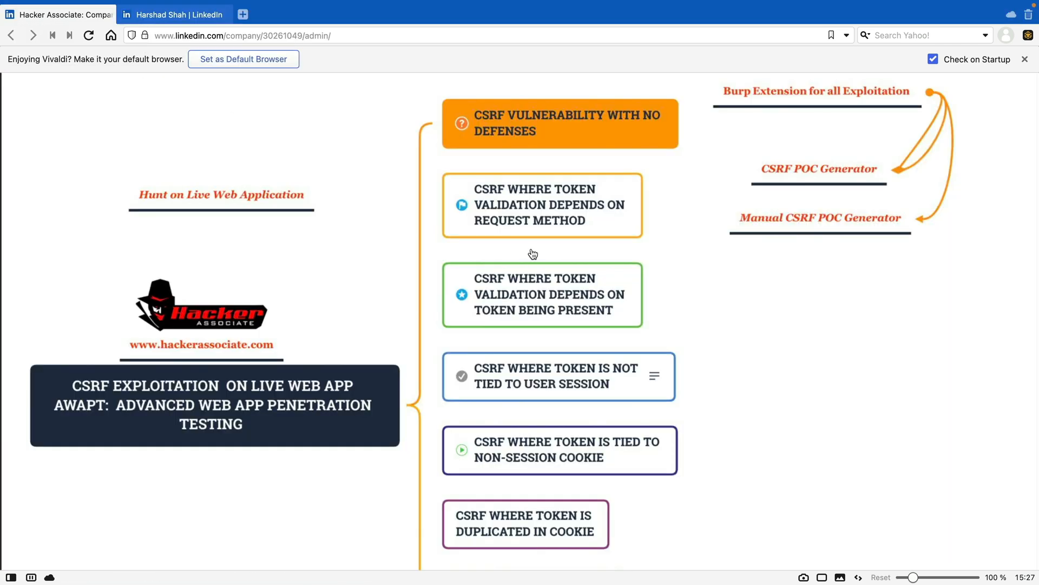
mouse_move(530, 179)
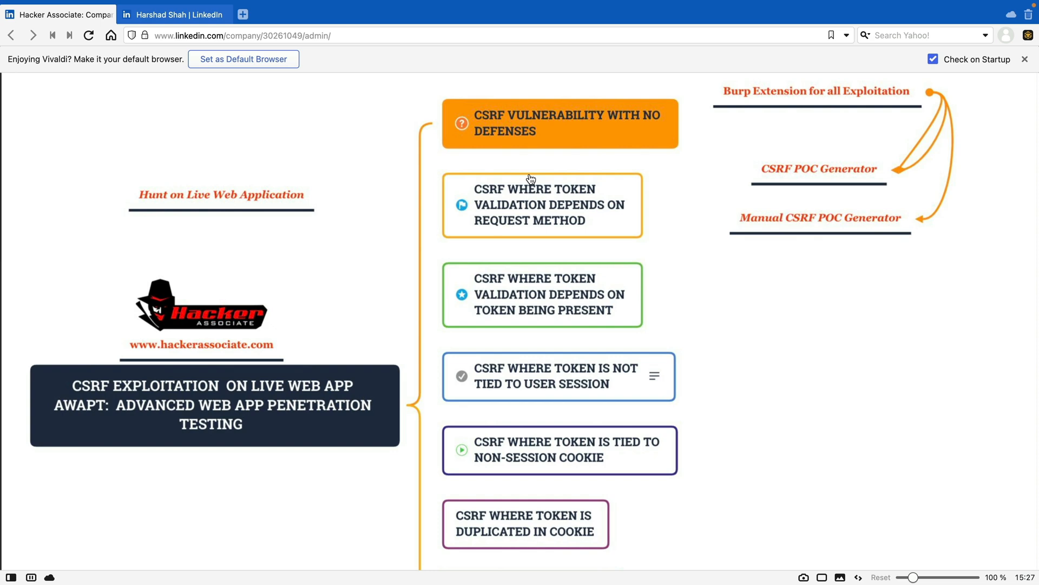